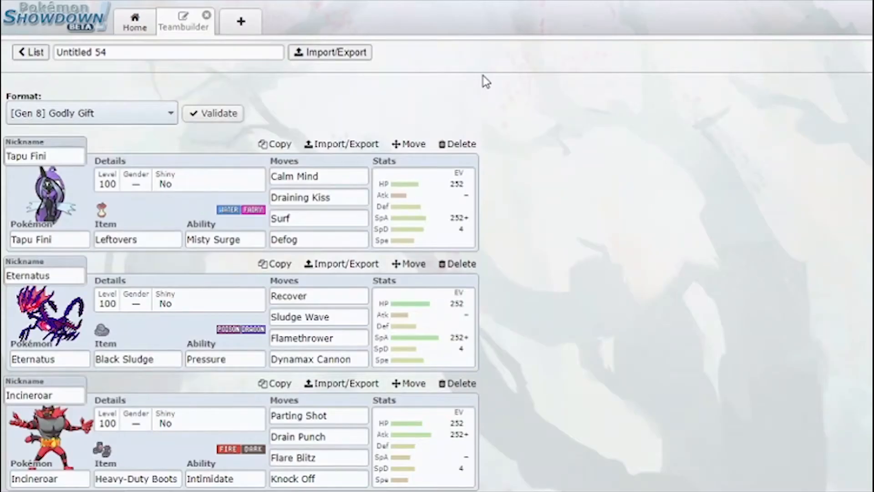
mouse_move(395, 81)
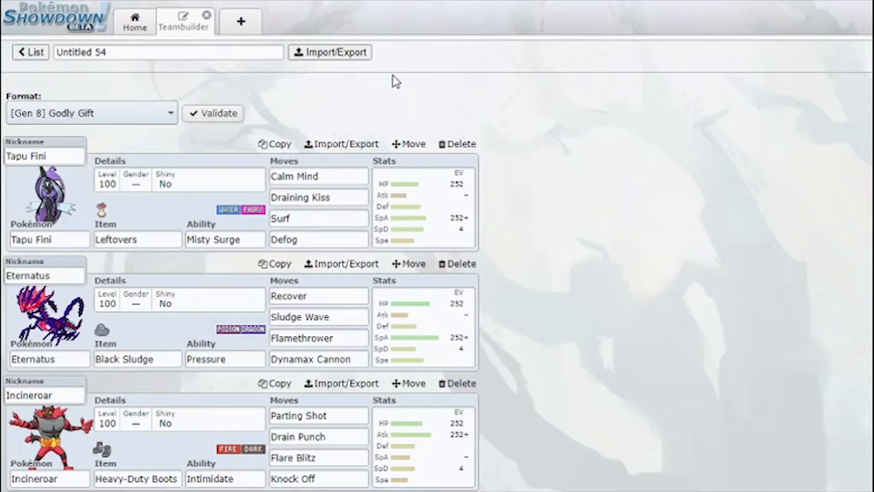
mouse_move(343, 89)
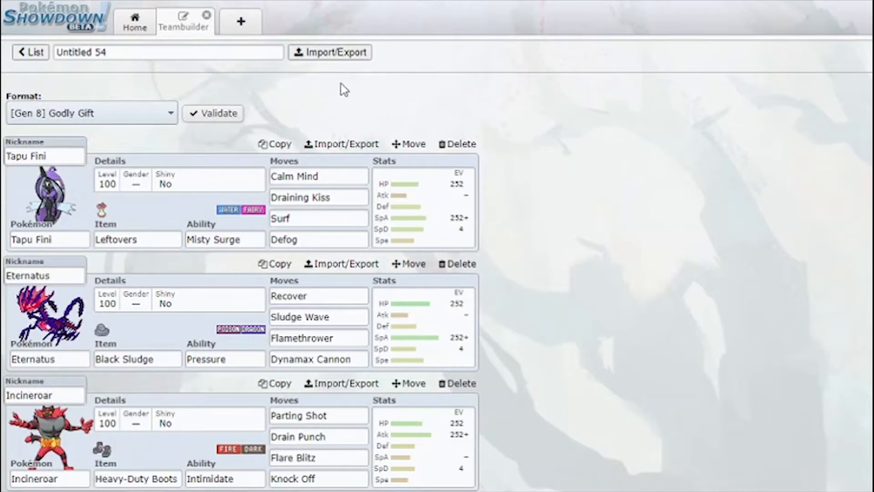
- Keep Godly Gift as the format and show Eternatus's 252 HP / 252+ SpA / 4 SpD Modest spread
click(91, 113)
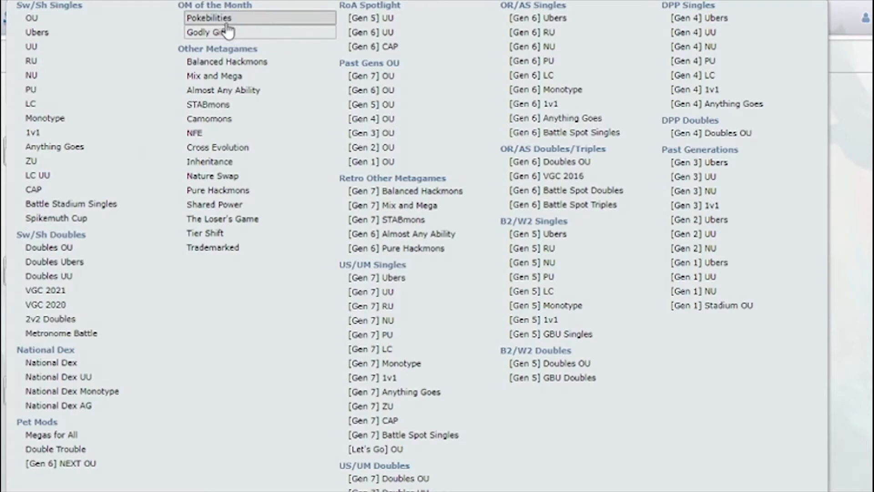
mouse_move(241, 18)
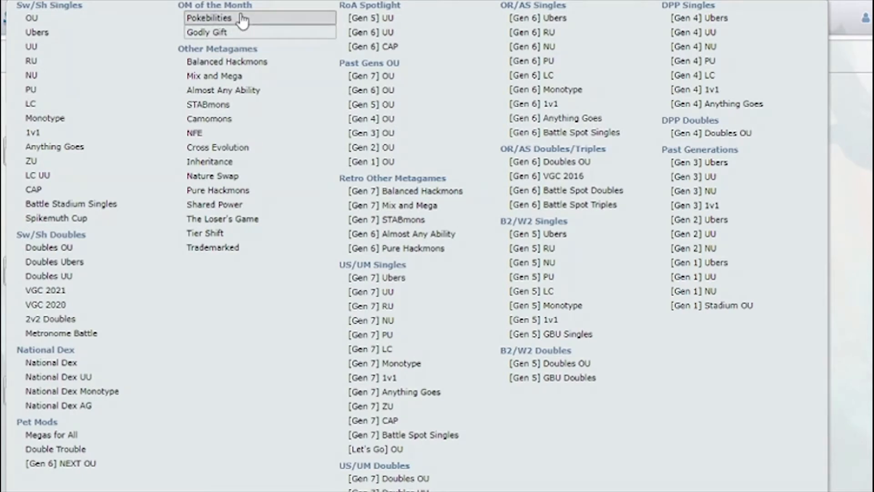
mouse_move(207, 32)
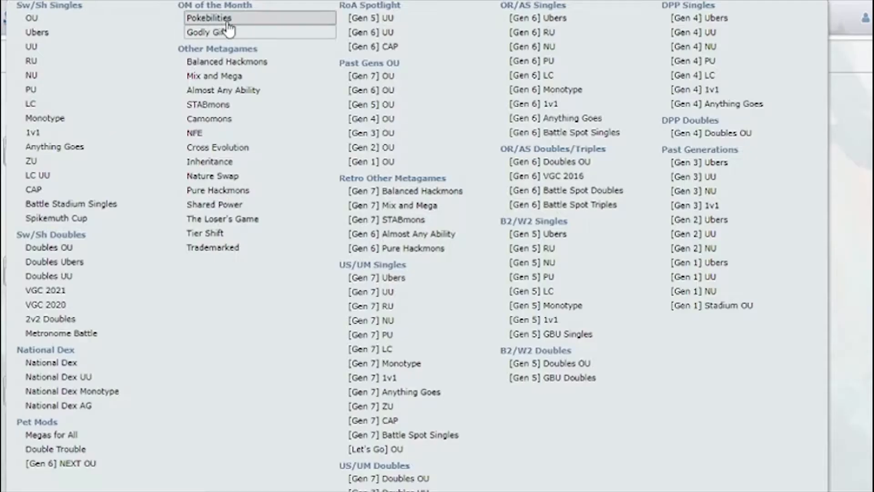
click(205, 31)
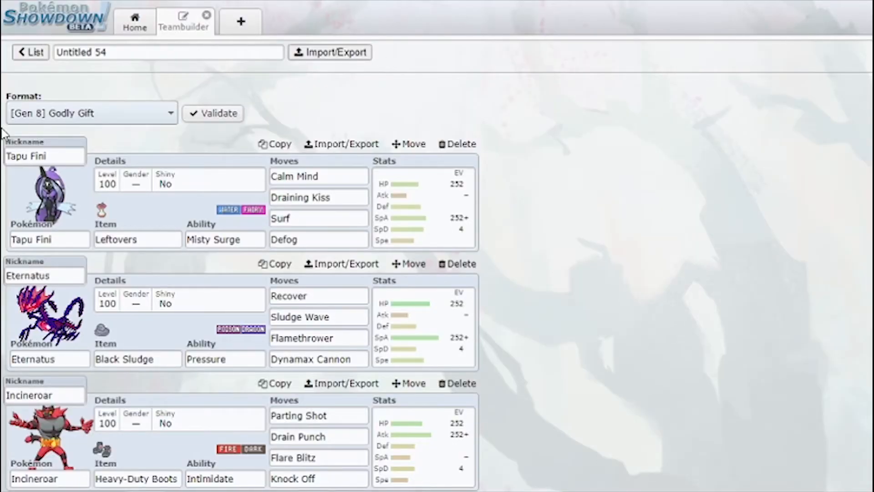
click(50, 359)
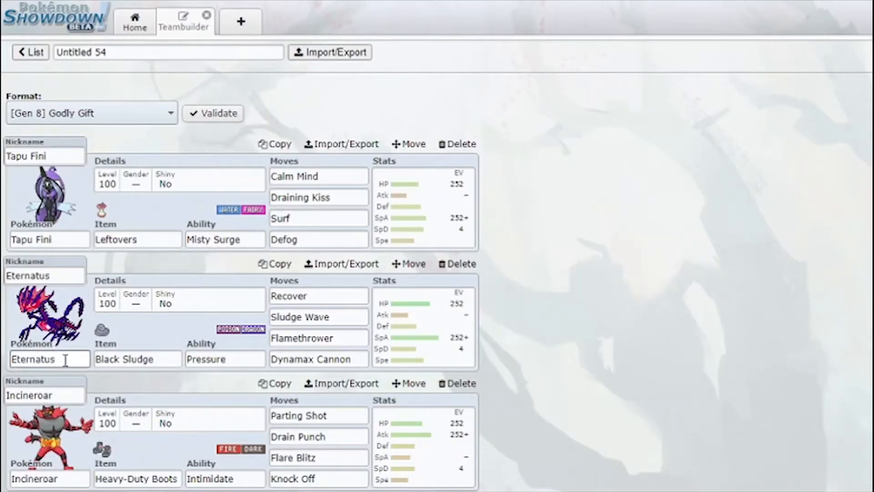
click(49, 359)
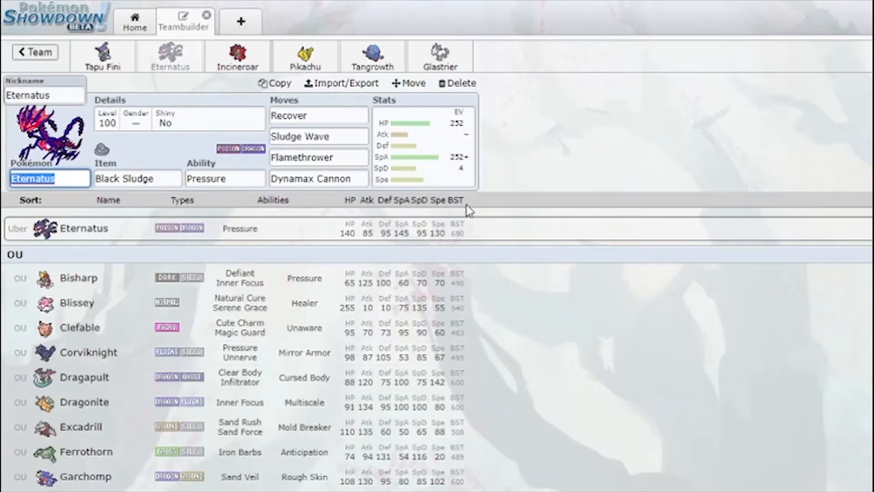
mouse_move(105, 158)
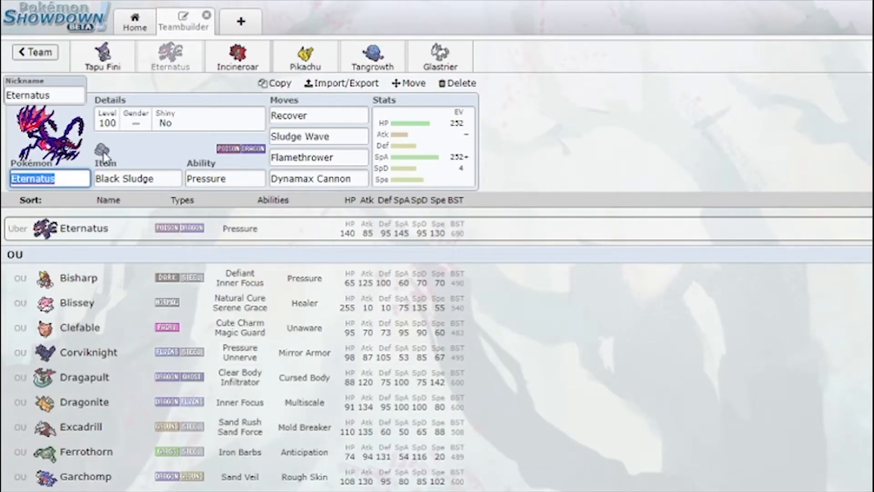
mouse_move(320, 153)
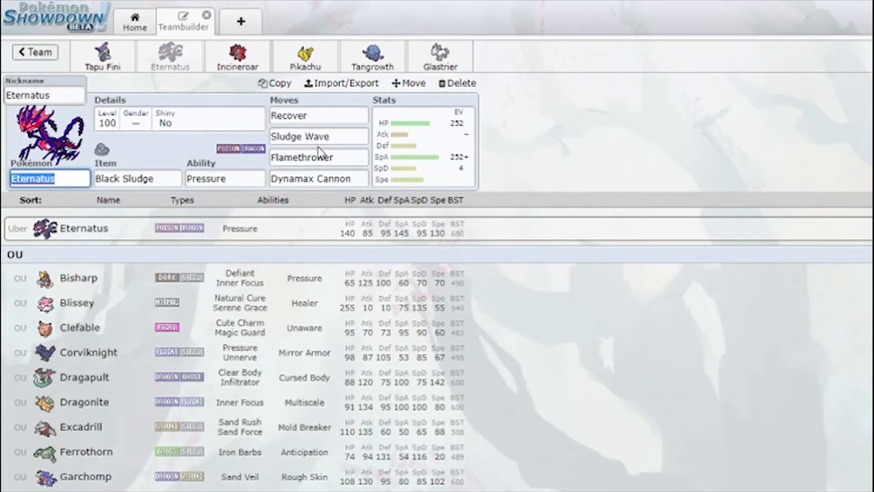
click(423, 140)
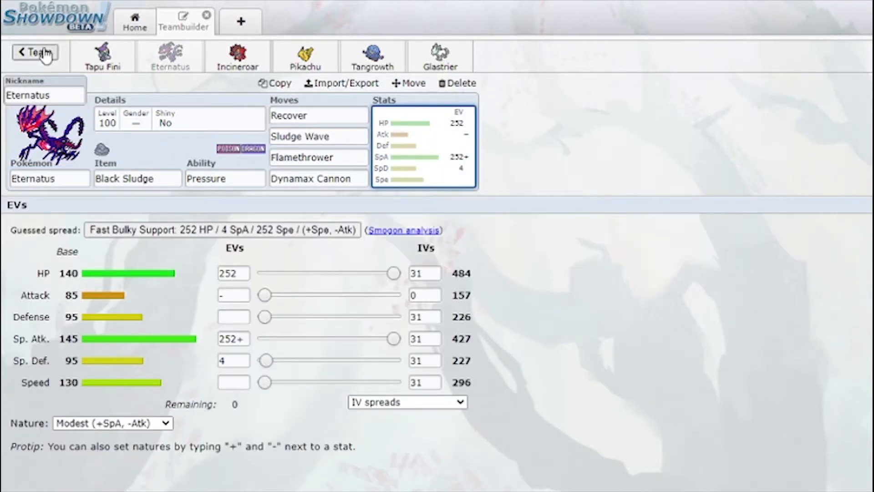
mouse_move(394, 273)
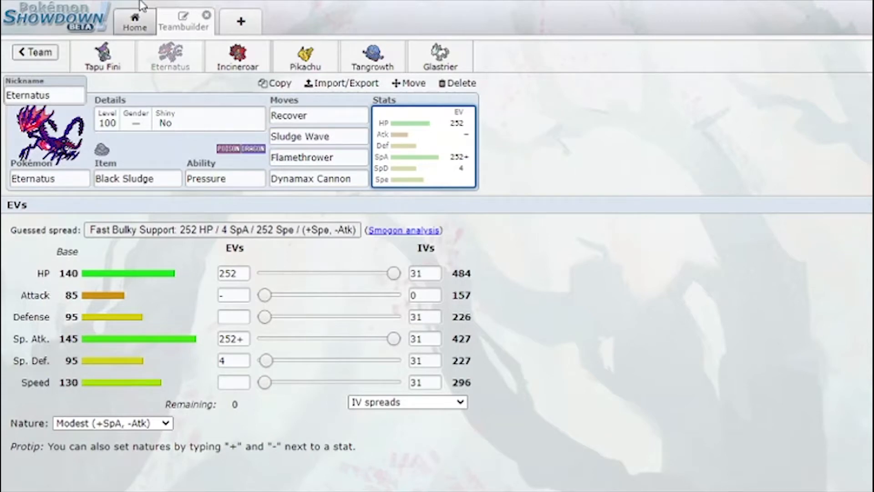
mouse_move(55, 295)
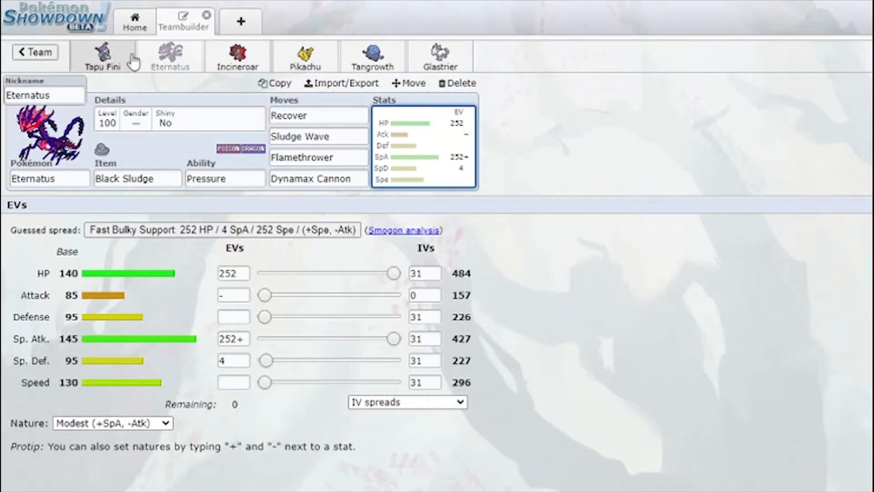
mouse_move(209, 85)
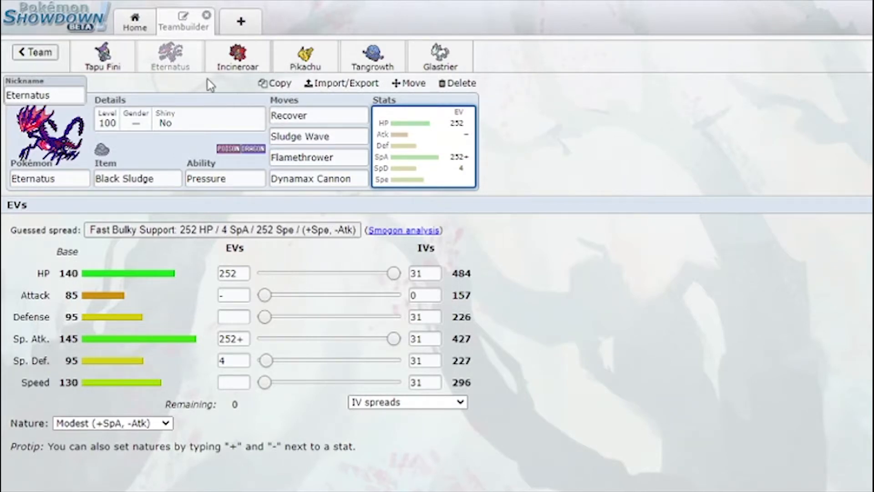
- Review Tapu Fini's Leftovers, Misty Surge set with its moves and 252 HP / 252+ SpA / 4 SpD spread
click(103, 55)
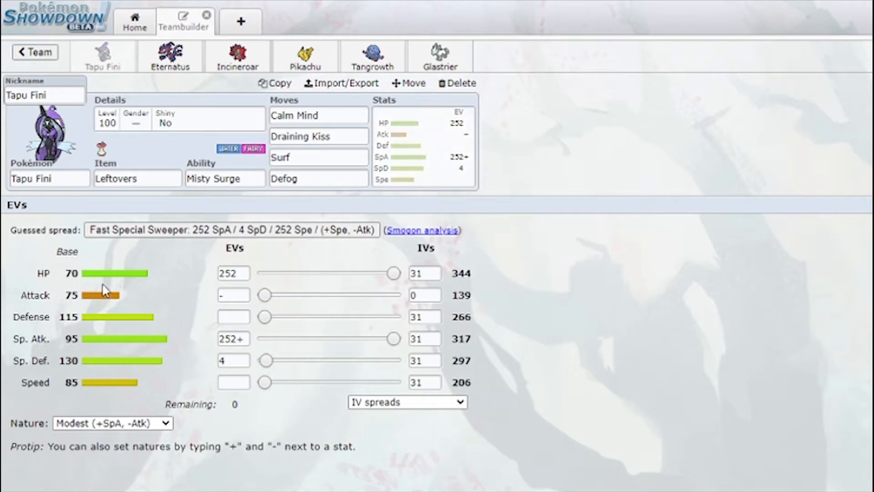
click(318, 116)
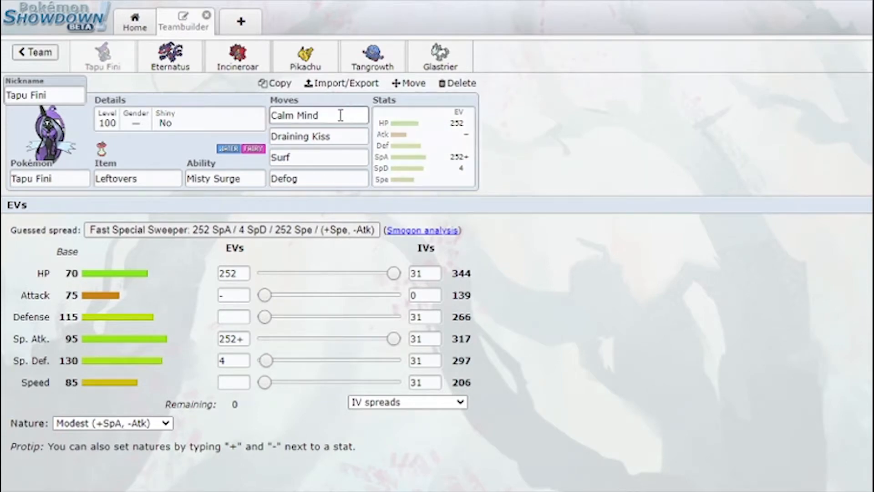
click(319, 178)
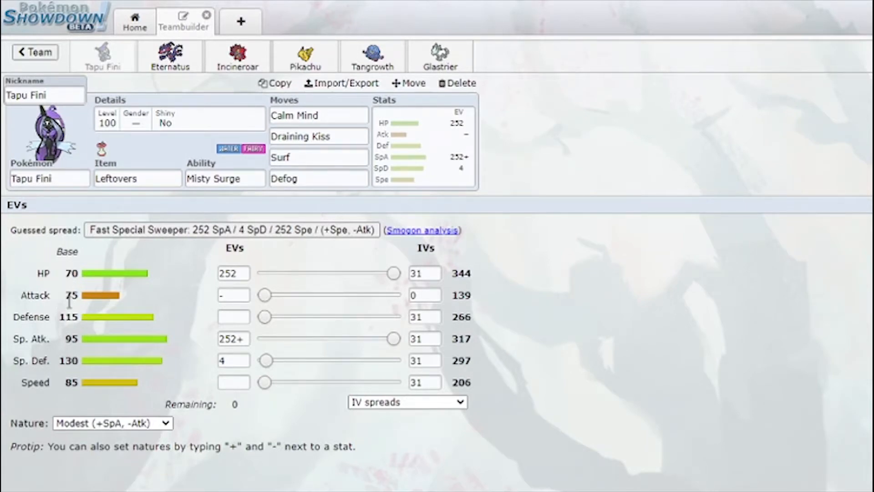
double_click(71, 273)
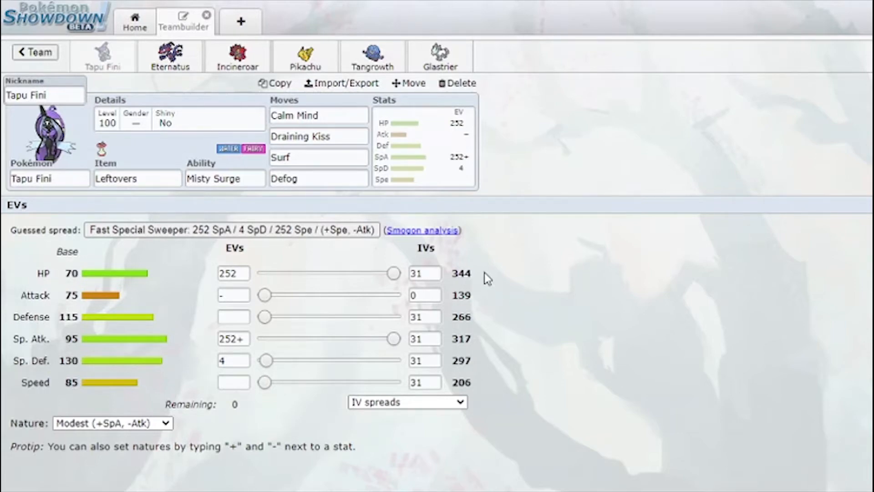
click(423, 274)
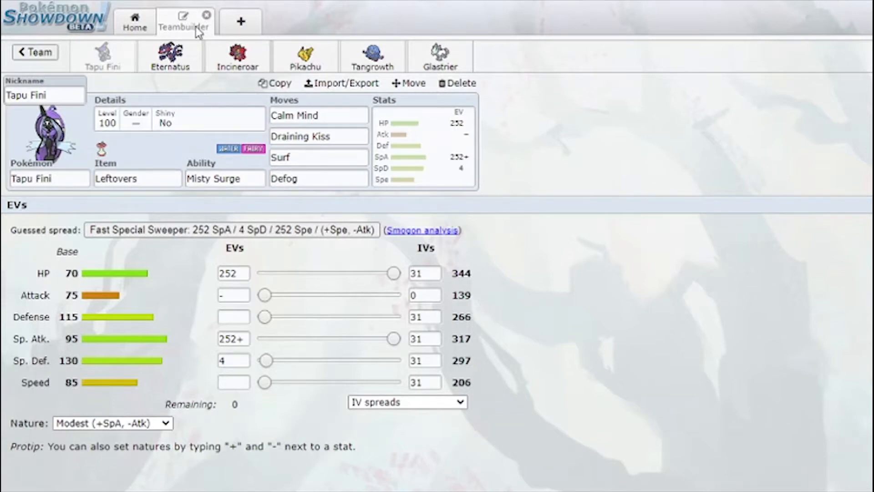
- Return to Eternatus's set and show its Black Sludge held-item field
click(170, 56)
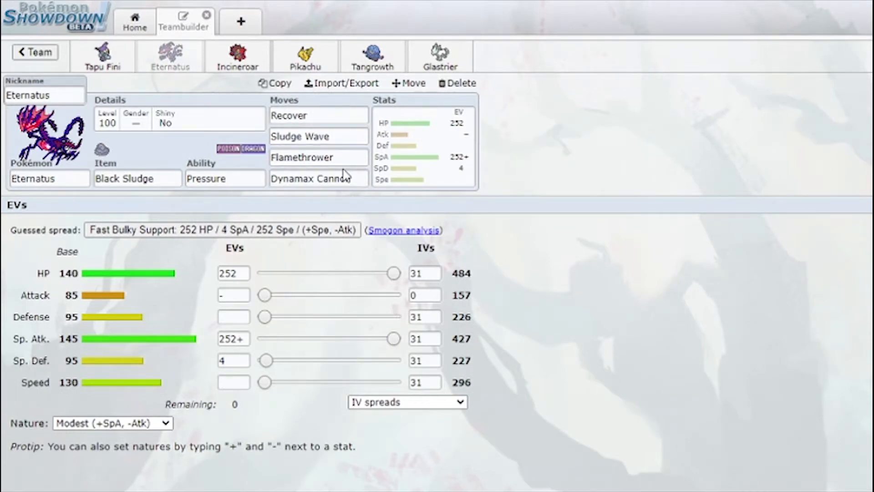
mouse_move(378, 99)
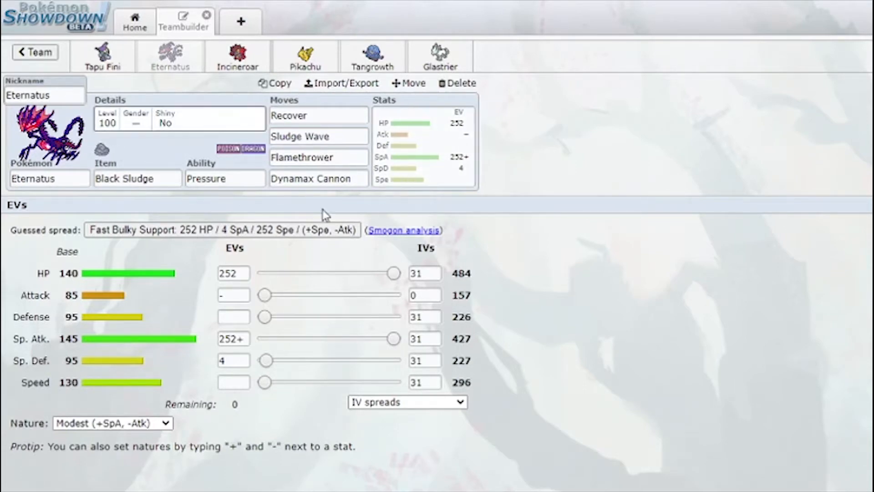
click(136, 178)
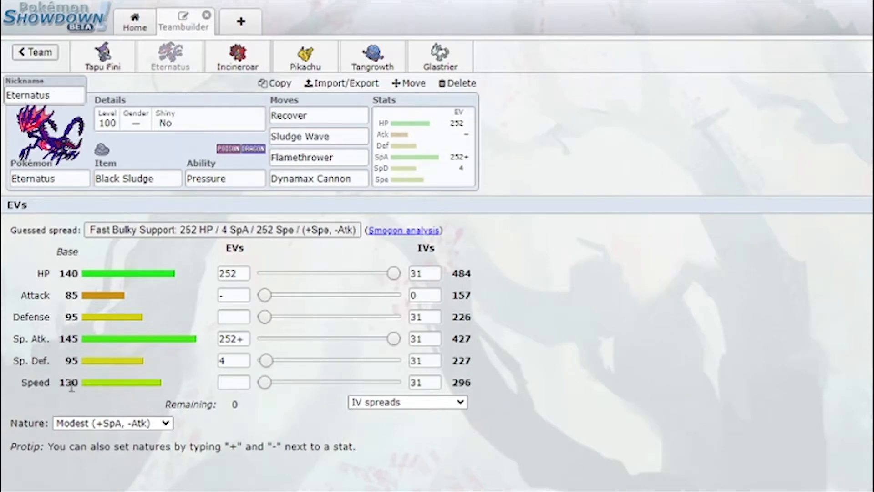
- Show Incineroar's Heavy-Duty Boots, Intimidate, Adamant 252 HP / 252+ Atk / 4 SpD set
click(237, 56)
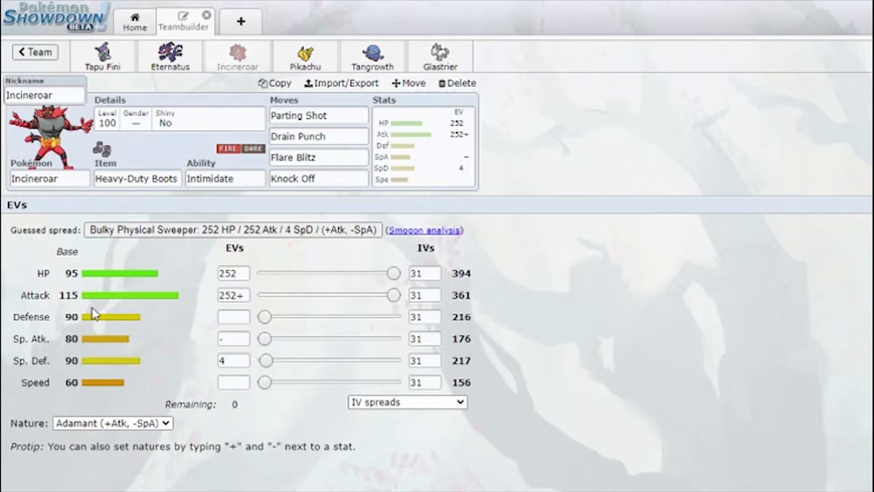
mouse_move(144, 129)
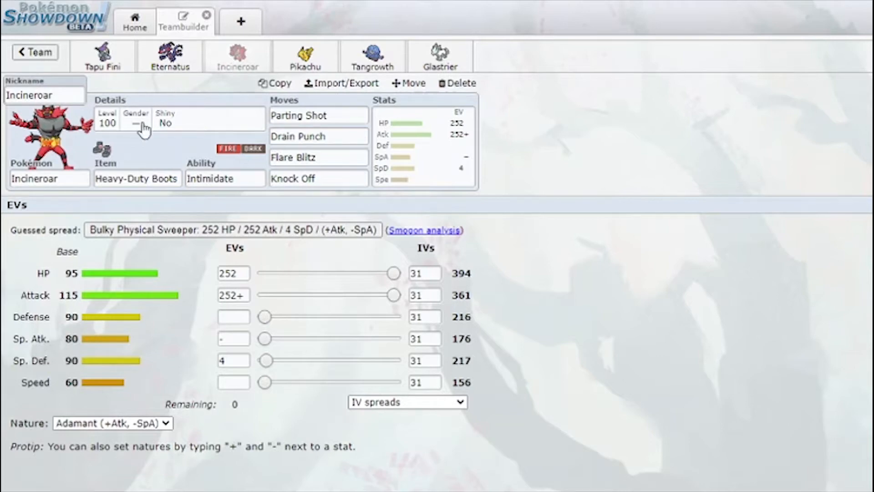
mouse_move(138, 140)
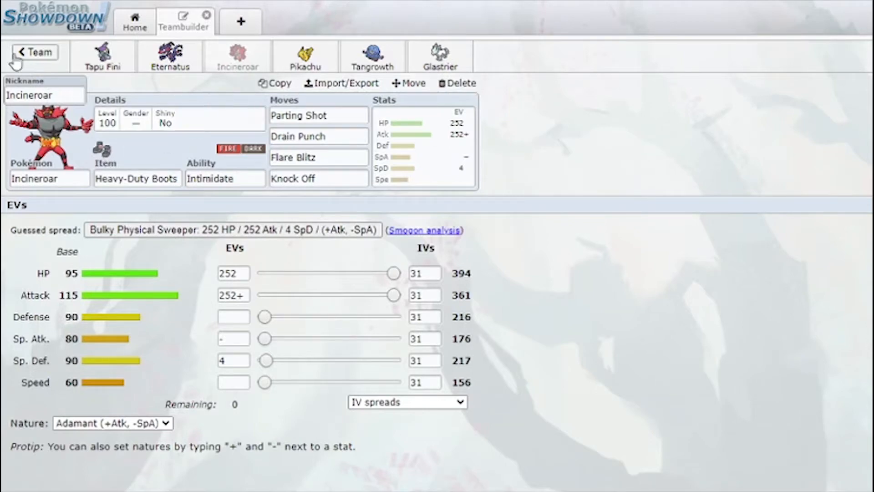
- Return to the team overview and dismiss the Gen 8 Godly Gift validity message
click(34, 52)
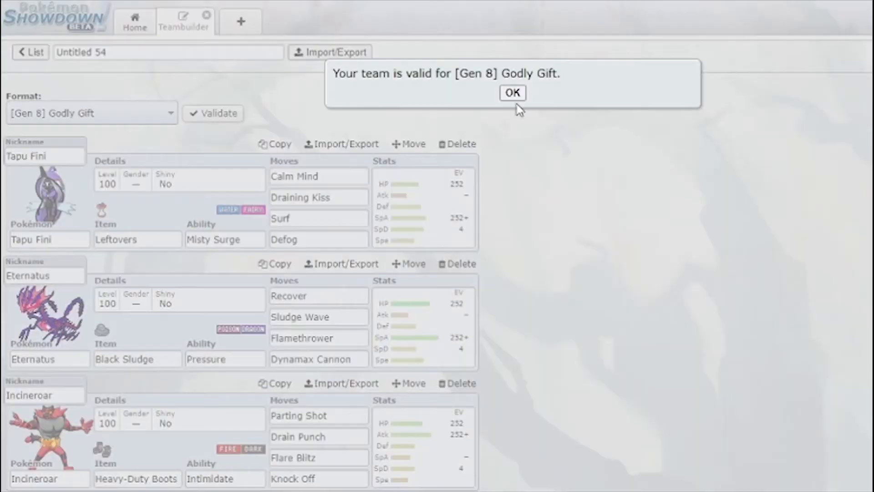
click(511, 93)
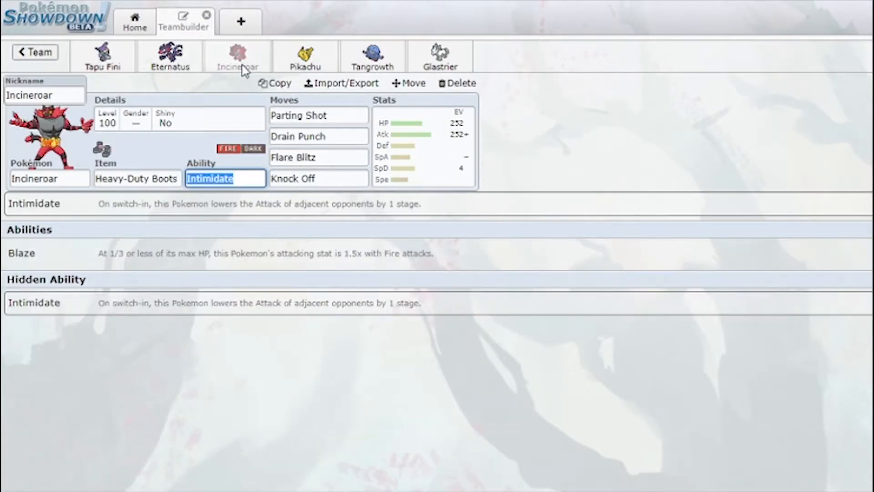
mouse_move(383, 229)
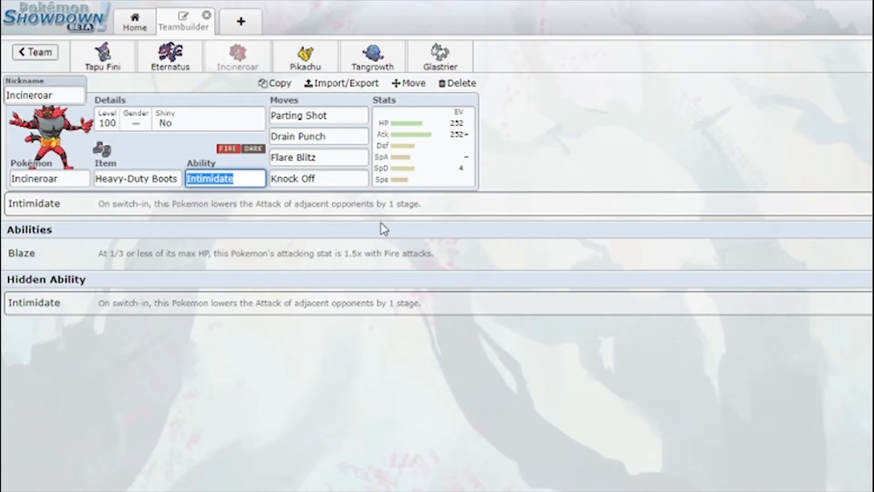
mouse_move(259, 208)
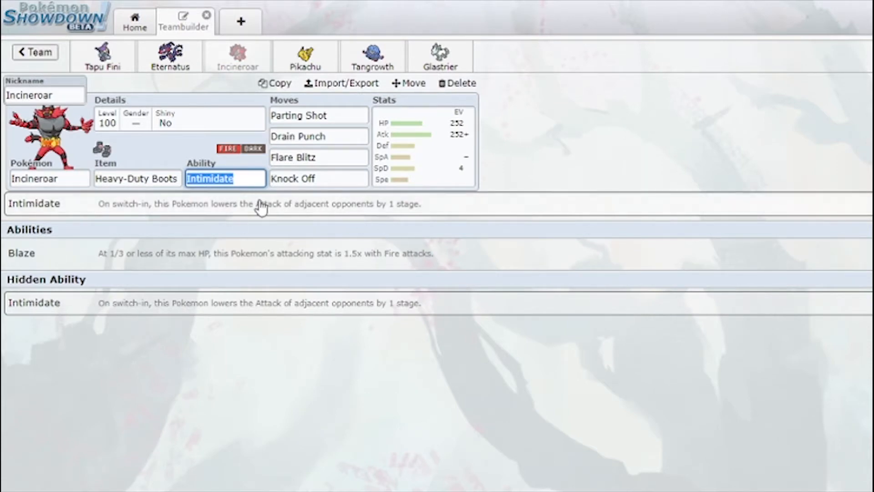
mouse_move(323, 211)
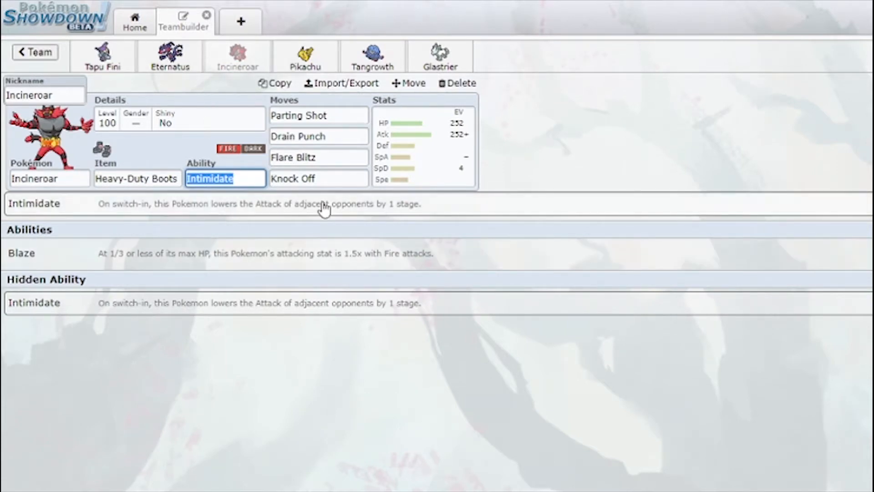
mouse_move(373, 55)
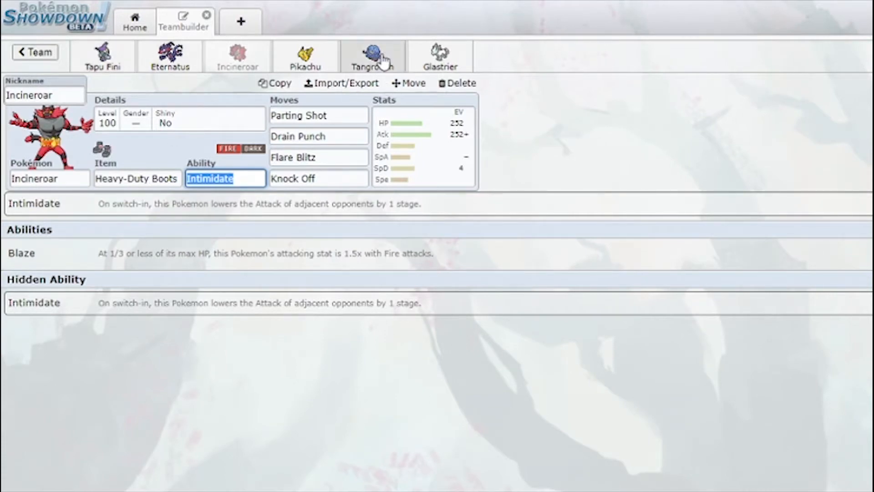
mouse_move(195, 186)
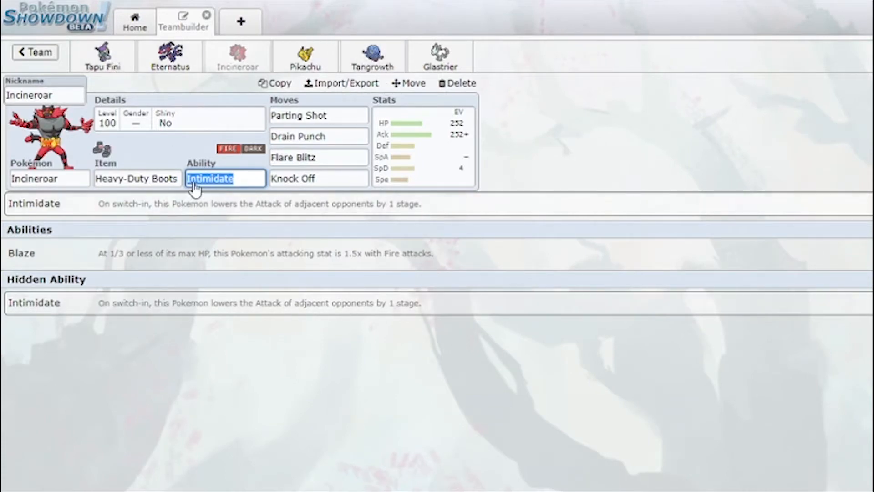
- Compare Pikachu's Light Ball set against Eternatus's EV spread and nature
click(305, 55)
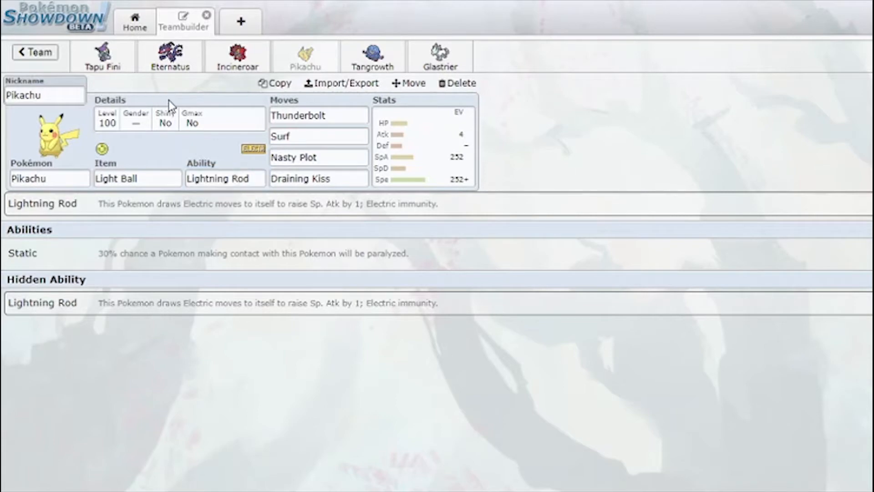
click(138, 178)
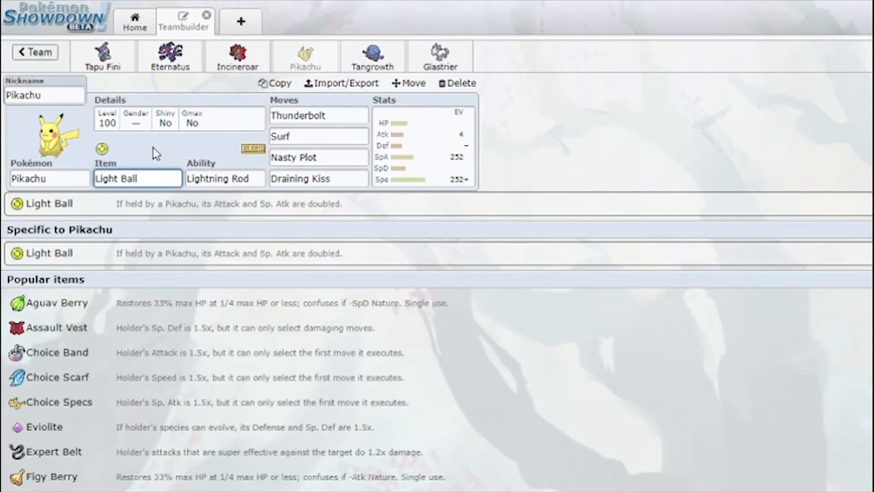
mouse_move(514, 152)
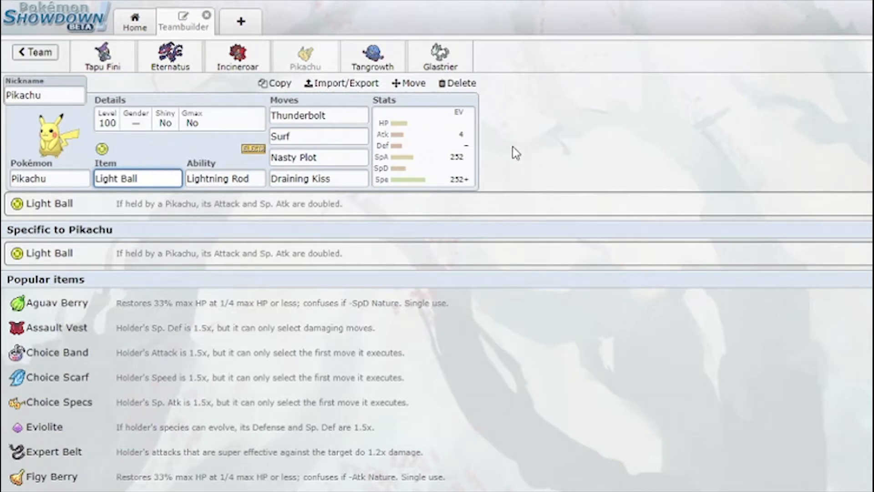
click(169, 55)
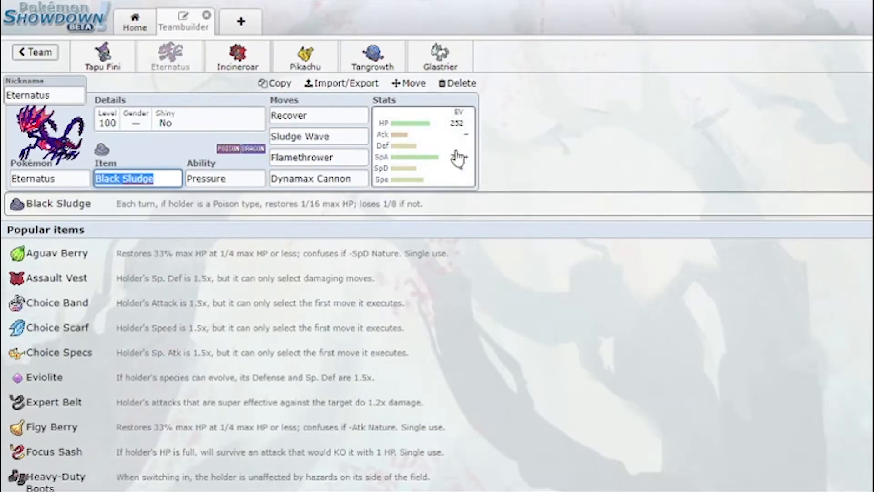
click(423, 144)
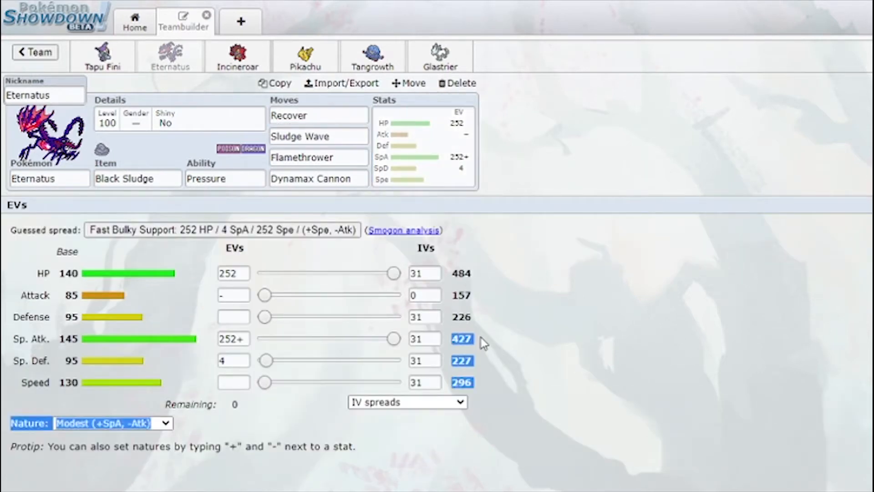
click(481, 341)
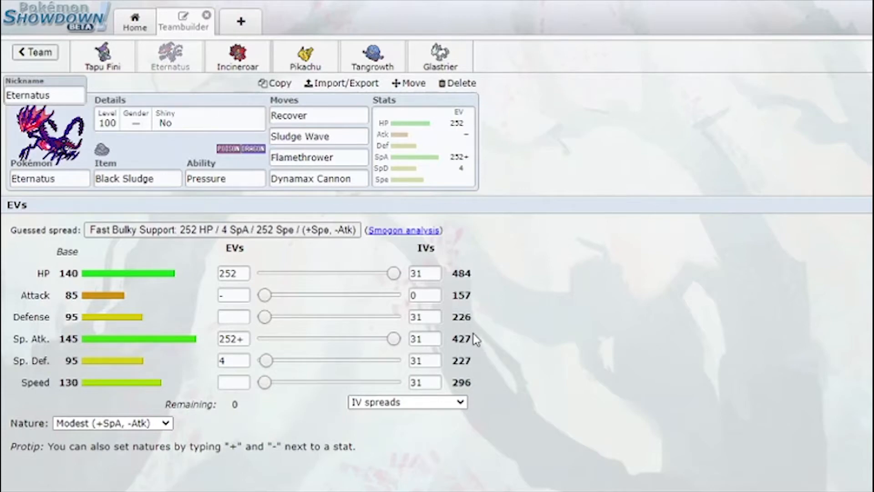
mouse_move(305, 56)
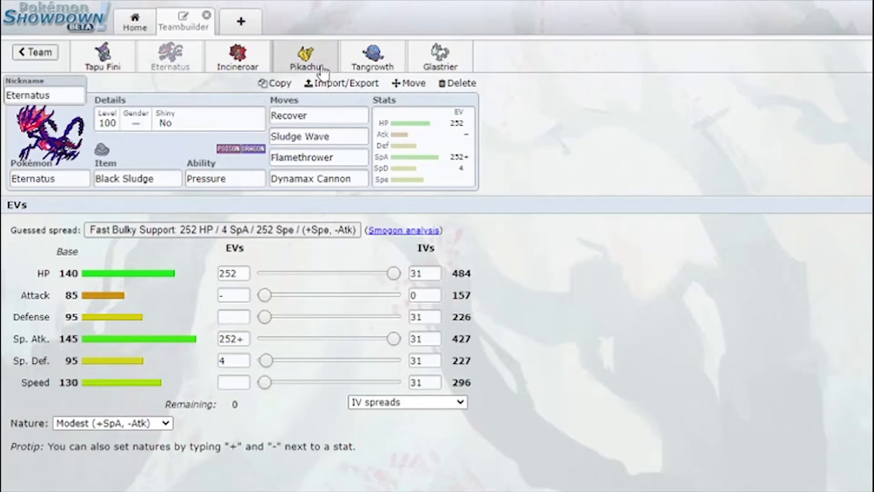
click(305, 55)
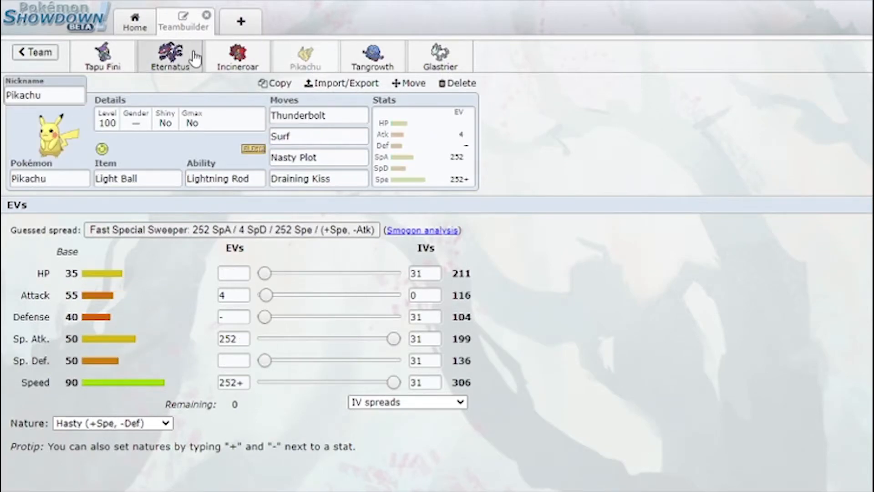
mouse_move(301, 58)
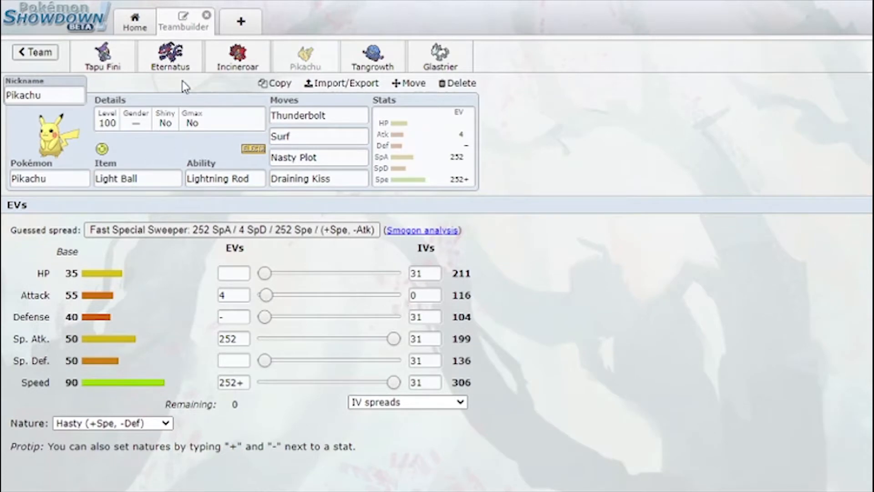
click(170, 55)
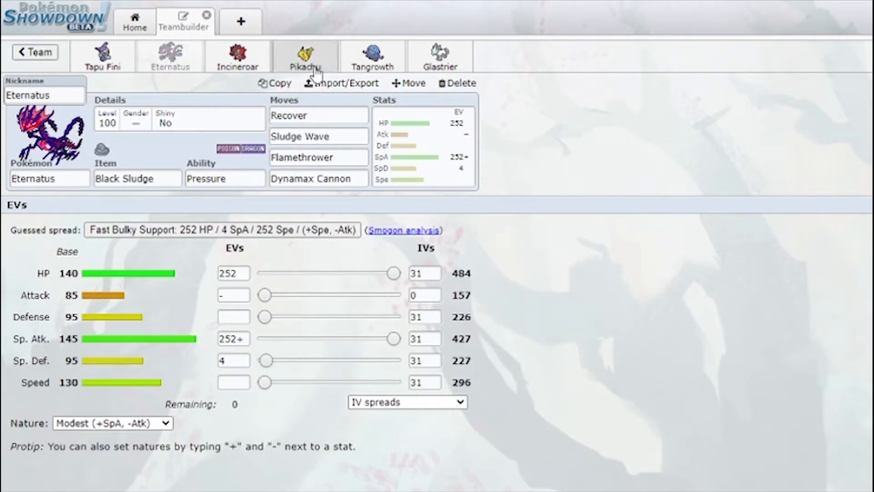
click(305, 56)
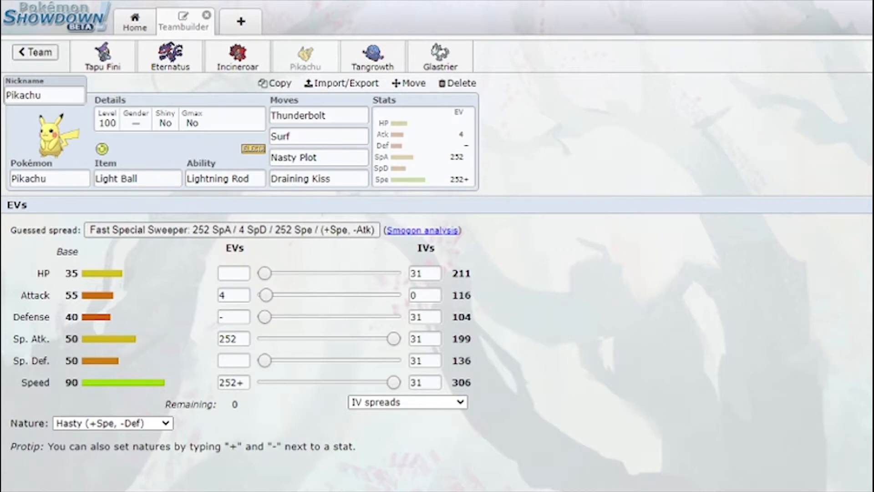
- Review Pikachu's Thunderbolt, Surf, Draining Kiss and Nasty Plot move details
click(318, 157)
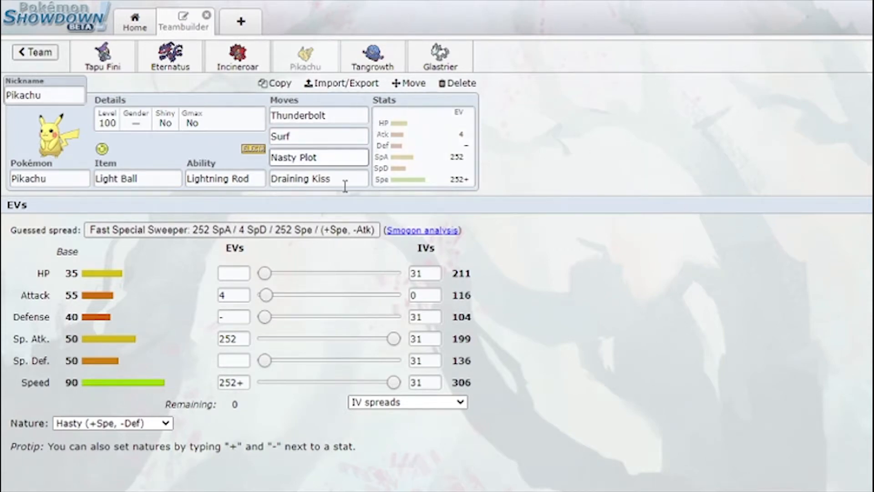
click(318, 136)
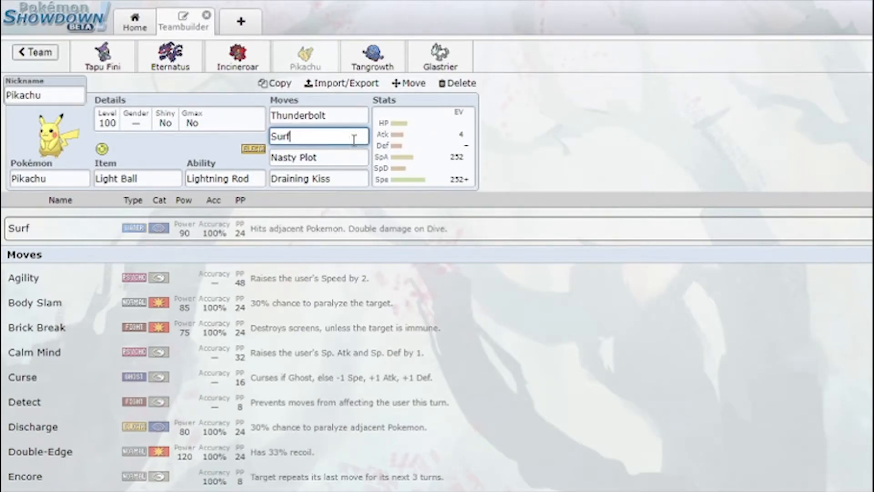
click(318, 116)
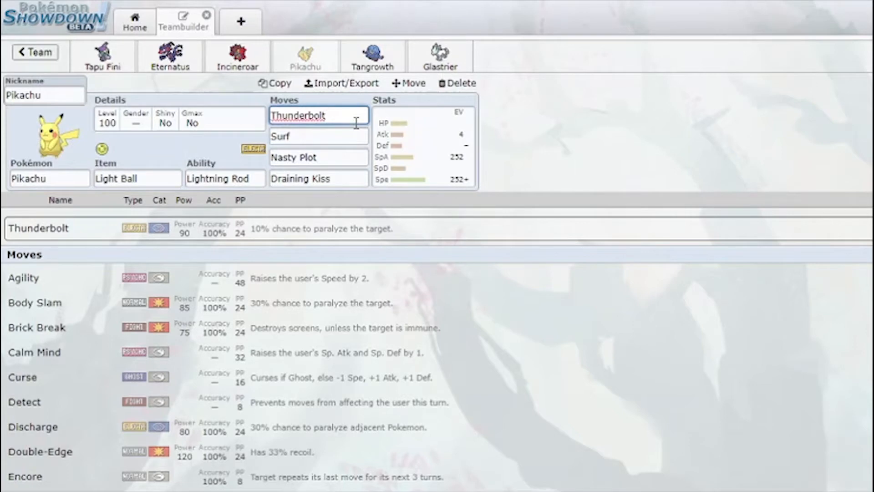
click(319, 178)
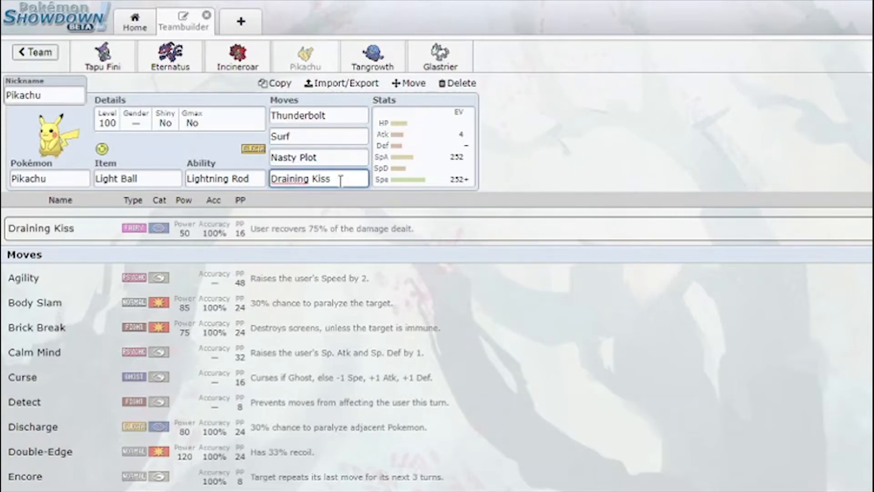
click(319, 157)
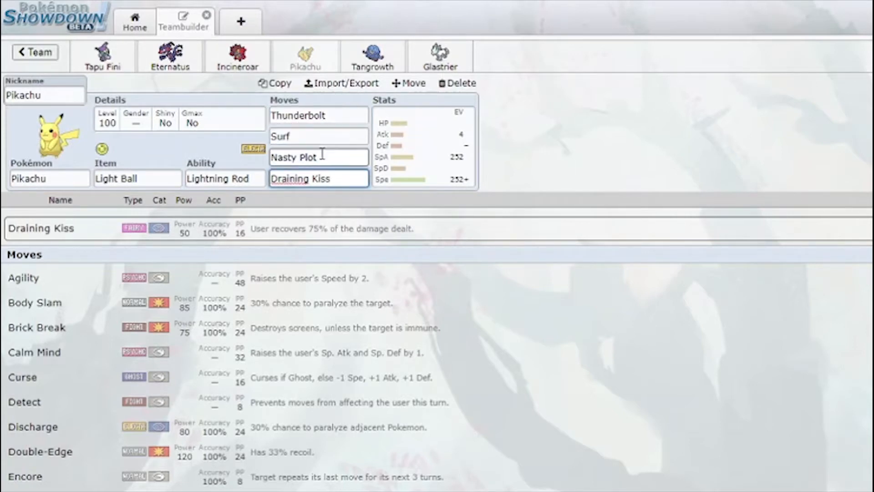
click(317, 156)
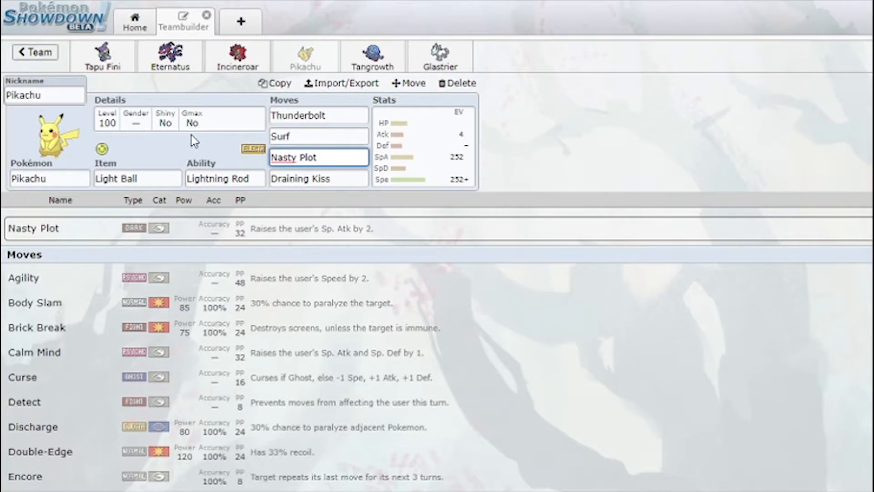
mouse_move(153, 36)
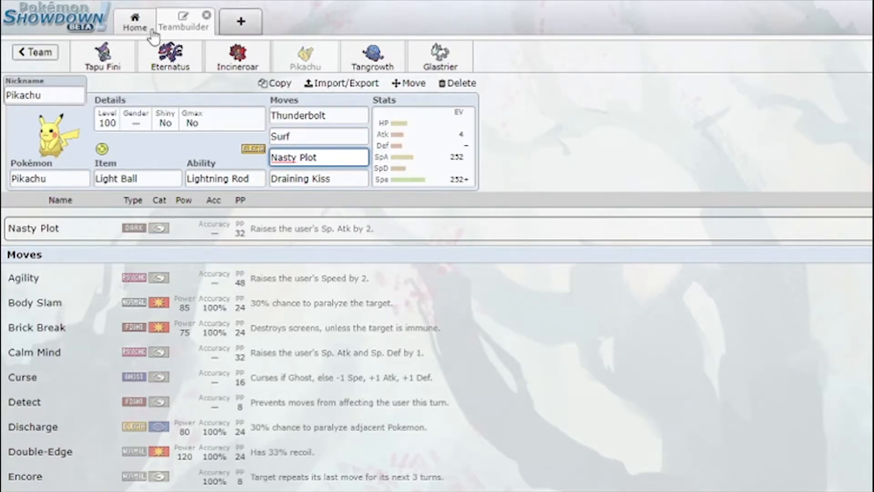
mouse_move(125, 89)
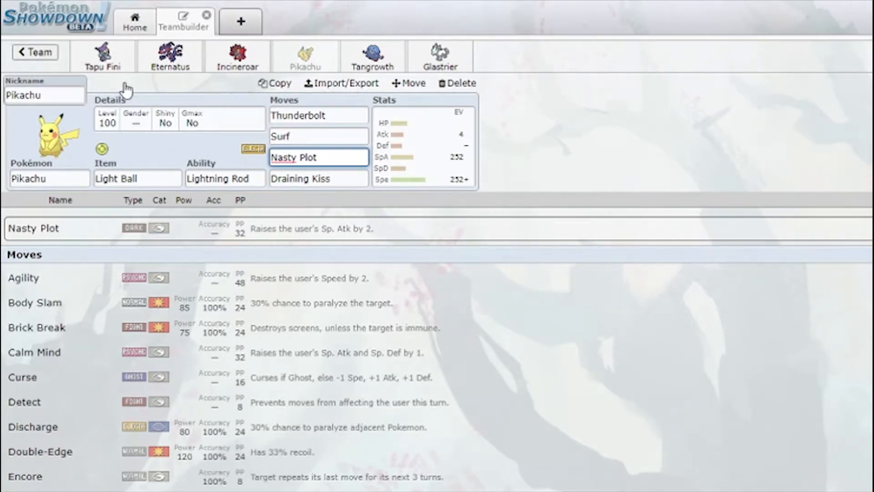
mouse_move(373, 55)
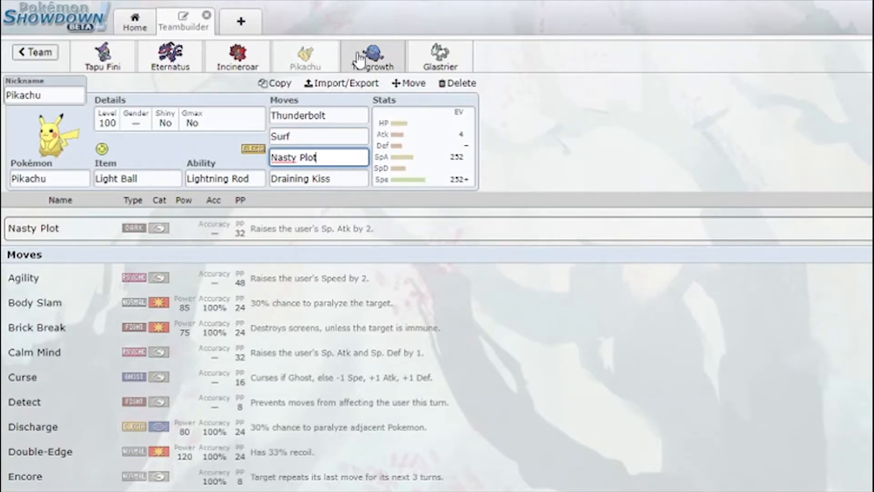
- Show Tangrowth's Assault Vest Regenerator set, its 252 HP / 4 Def / 252+ SpD spread and item options
click(373, 56)
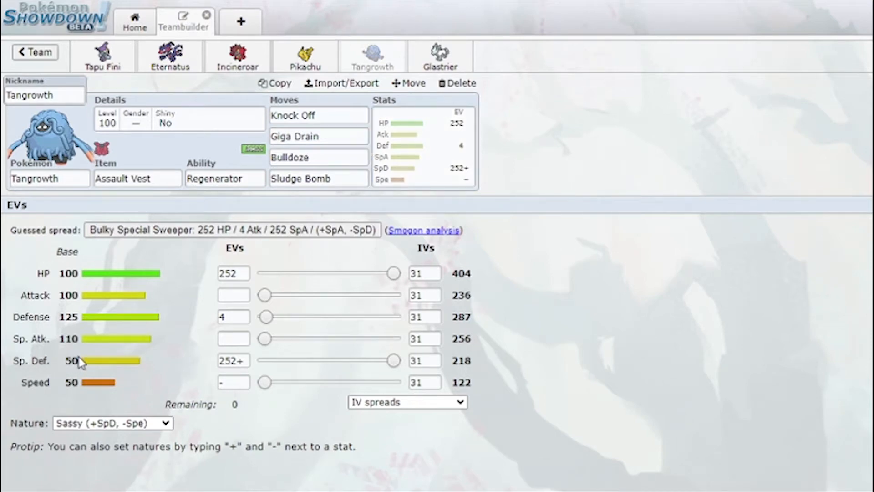
mouse_move(91, 352)
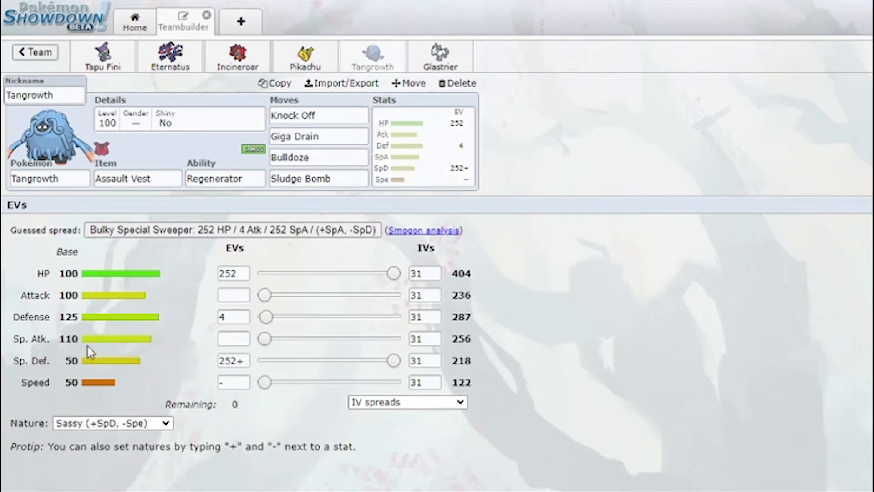
click(137, 178)
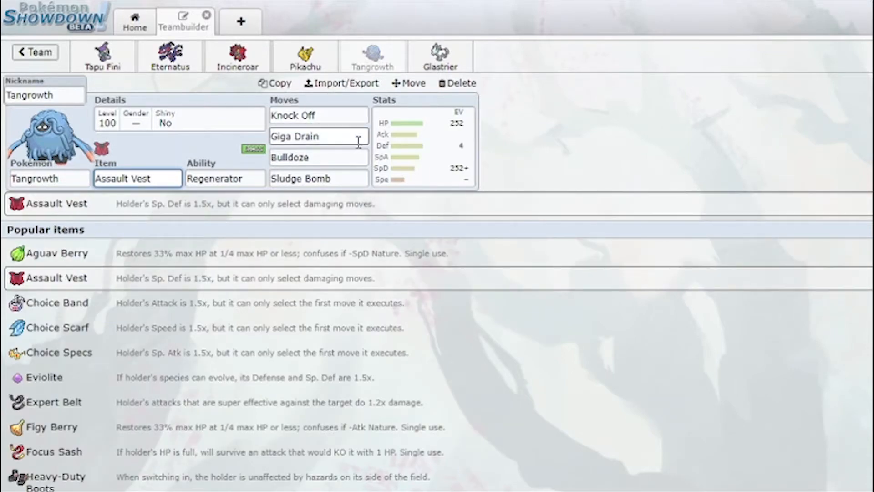
click(318, 156)
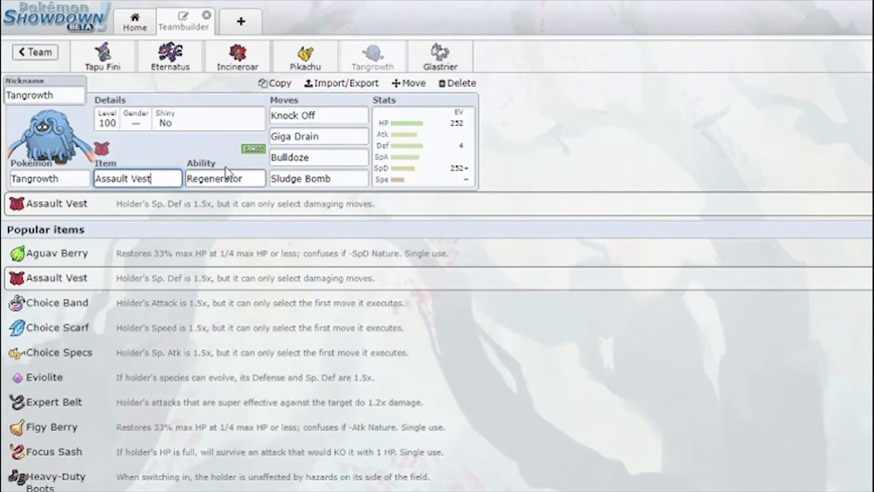
- On Glastrier's Life Orb Jolly set, replace Megahorn with Swords Dance beside High Horsepower
click(440, 56)
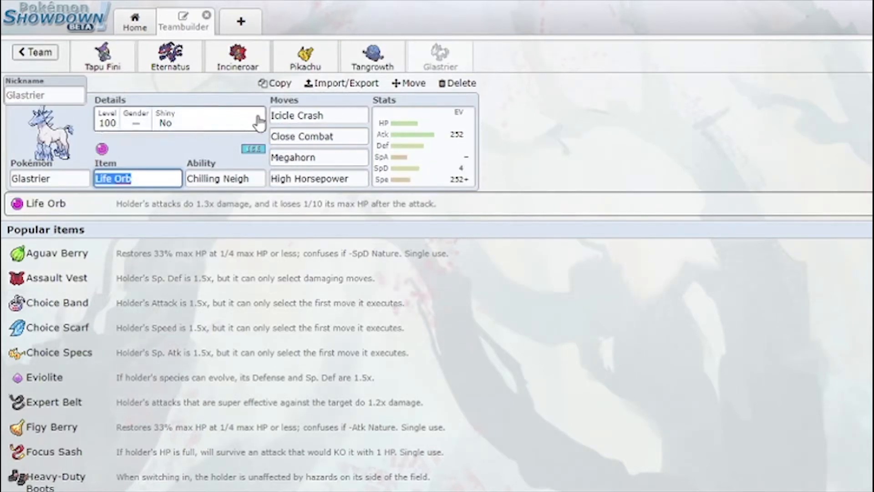
mouse_move(222, 117)
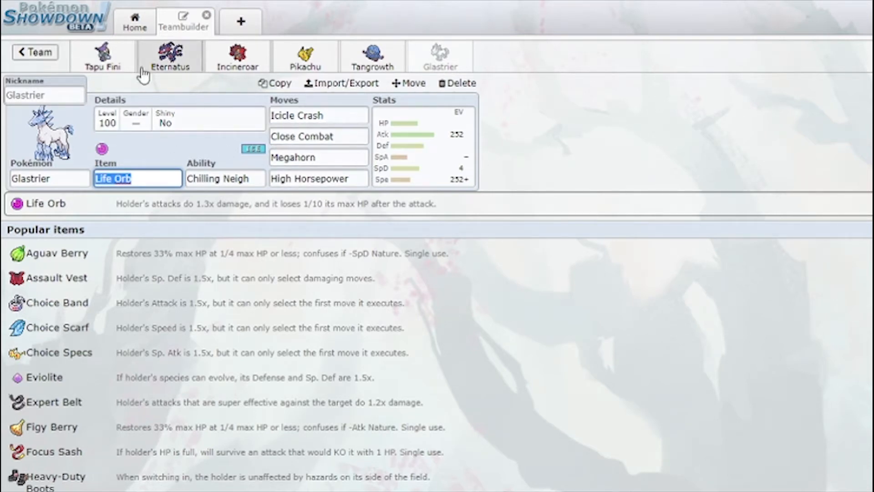
click(171, 55)
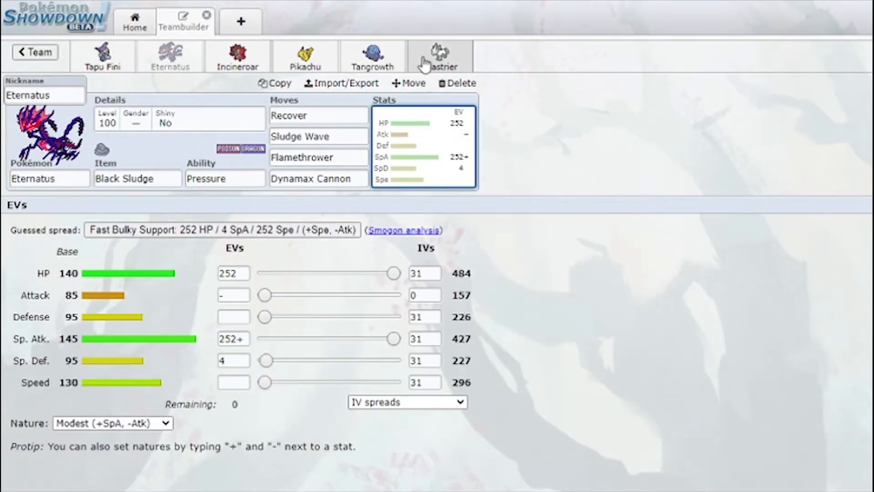
click(440, 56)
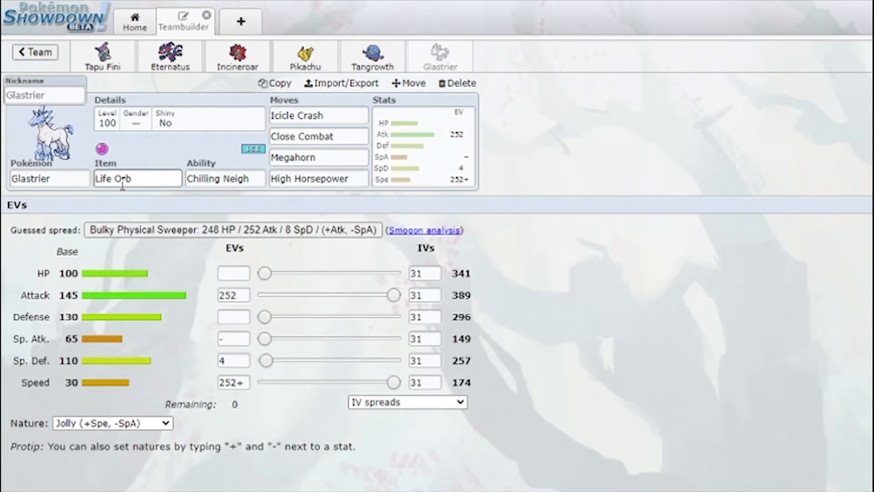
mouse_move(138, 163)
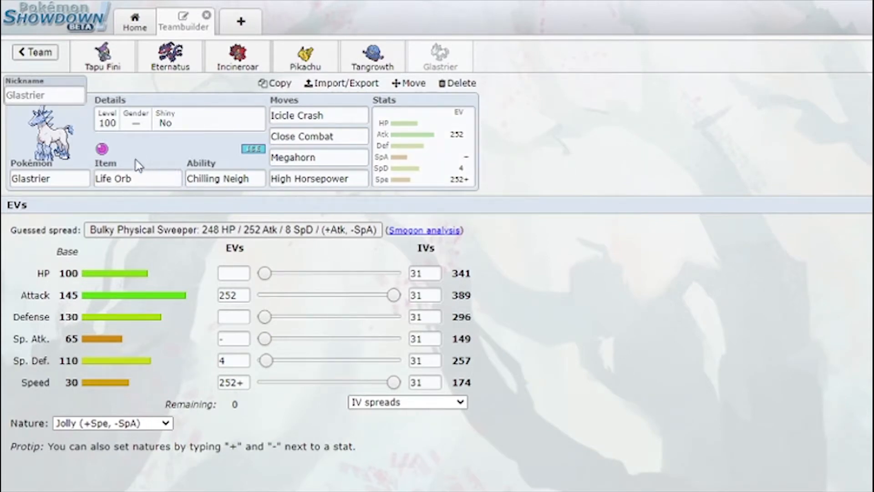
mouse_move(265, 174)
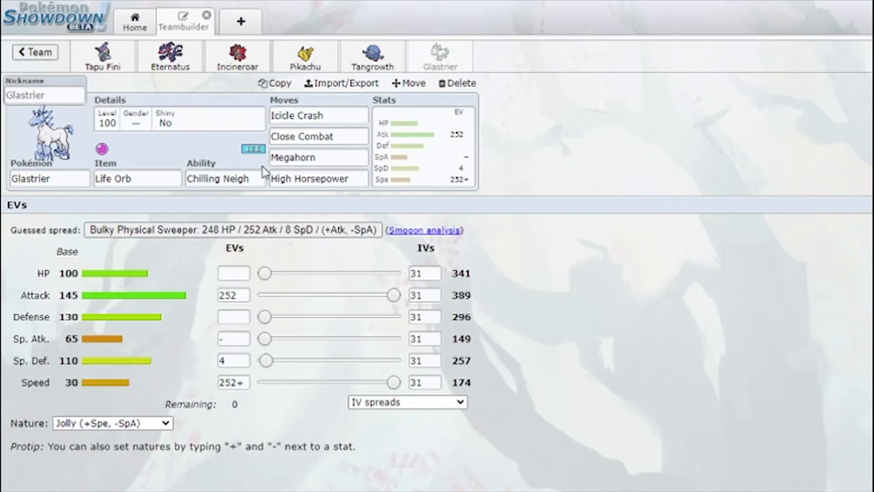
click(318, 179)
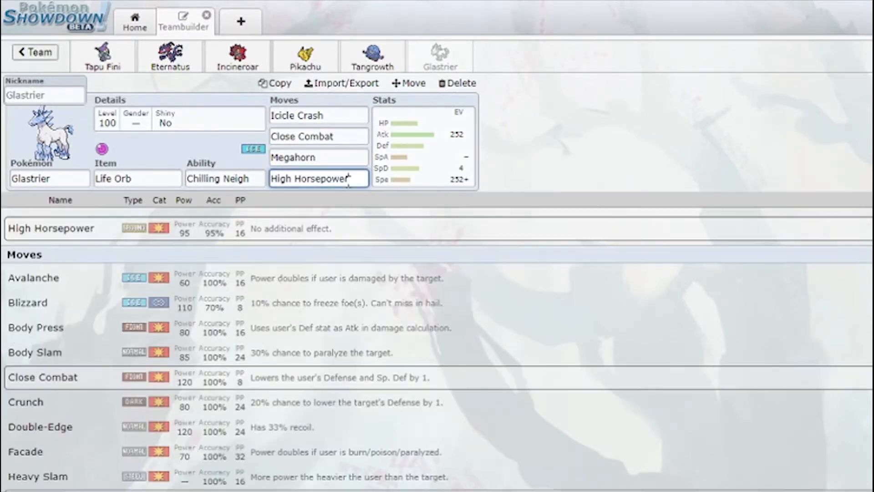
scroll(down, 3)
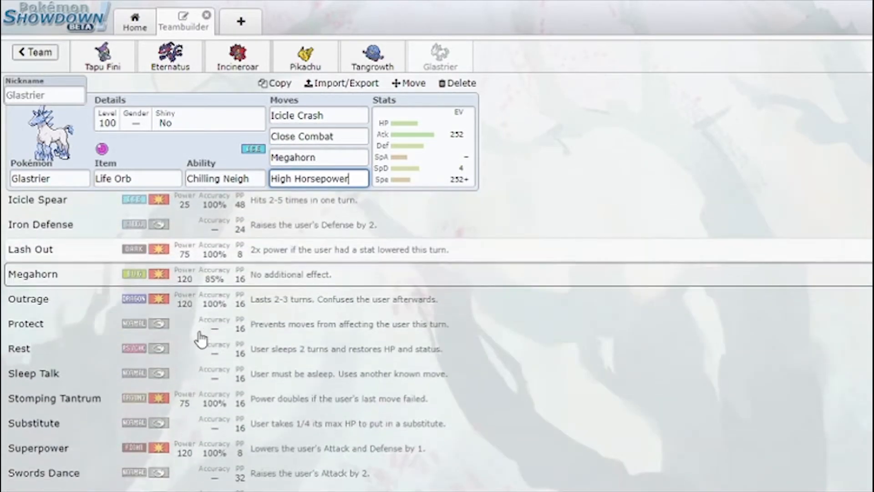
click(318, 157)
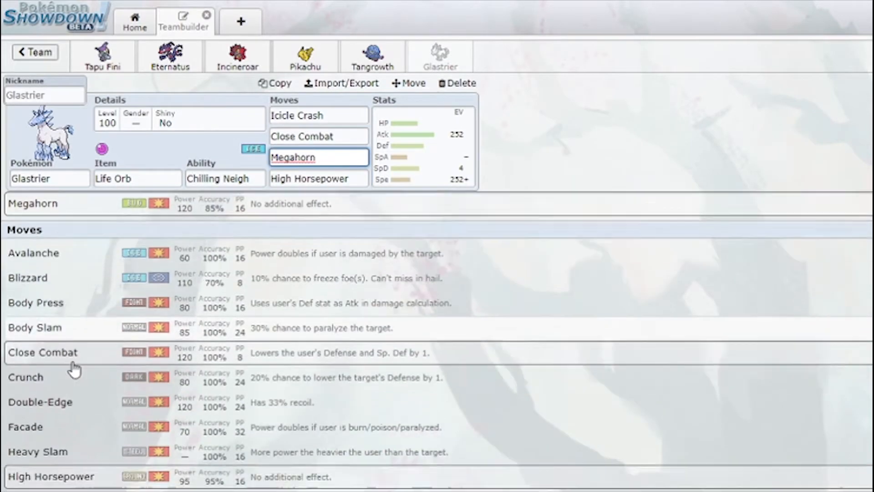
scroll(down, 3)
text(Swords Dance)
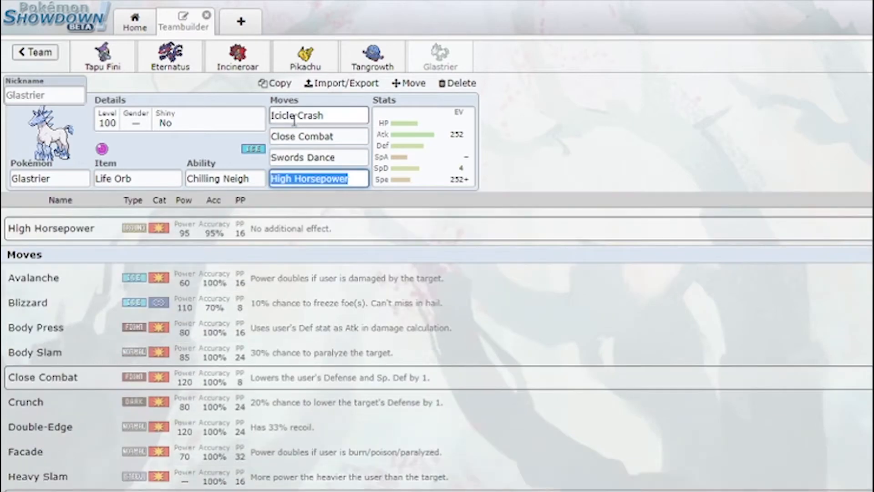
mouse_move(306, 208)
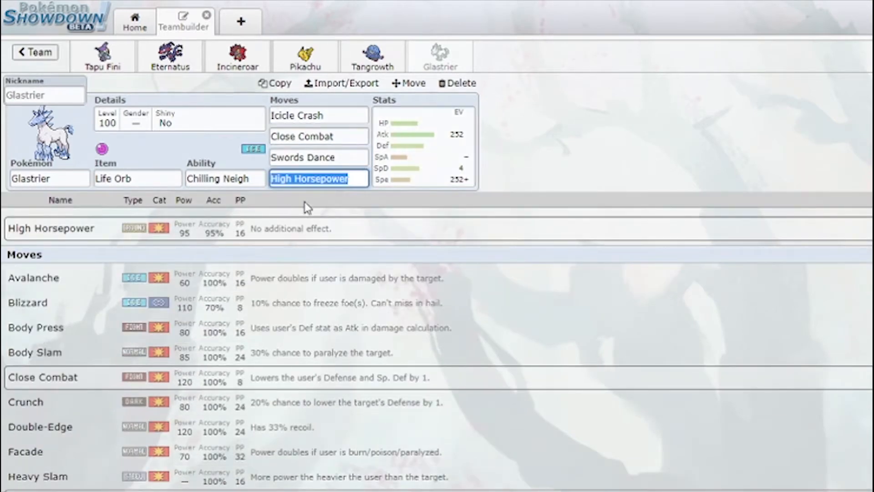
- Return to the team overview and scroll through all six Pokémon sets
click(35, 52)
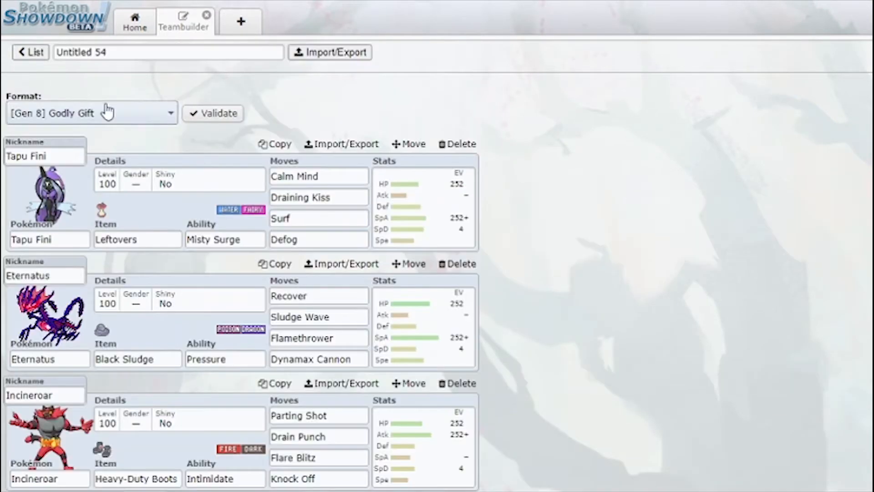
scroll(down, 3)
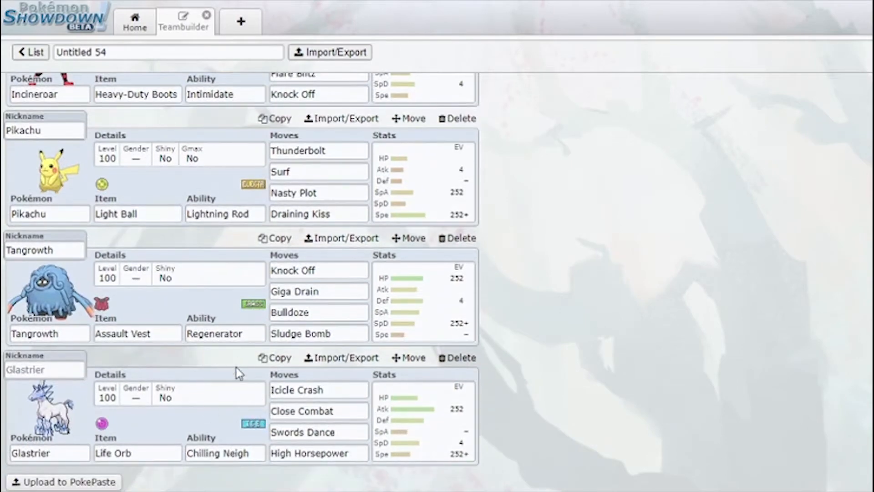
mouse_move(81, 208)
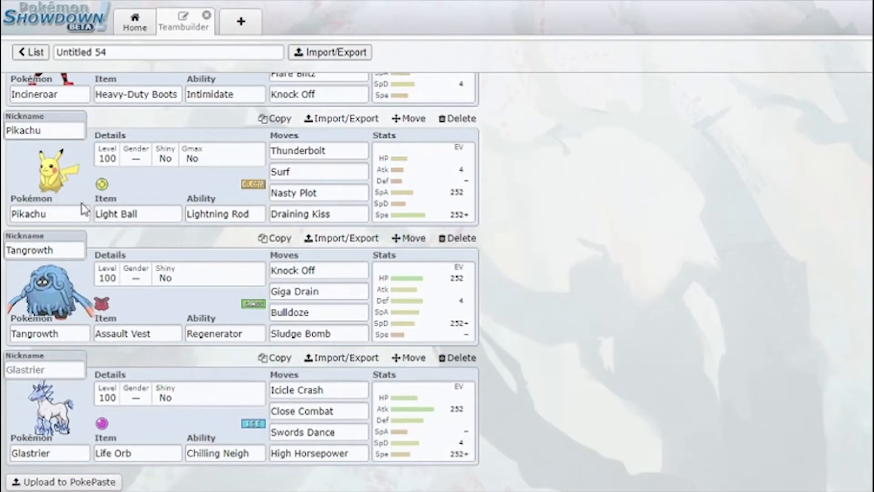
mouse_move(201, 326)
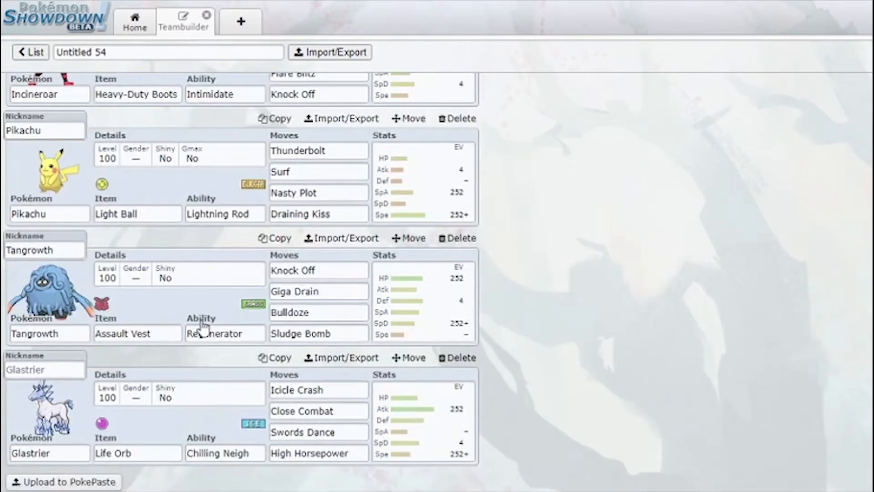
scroll(up, 3)
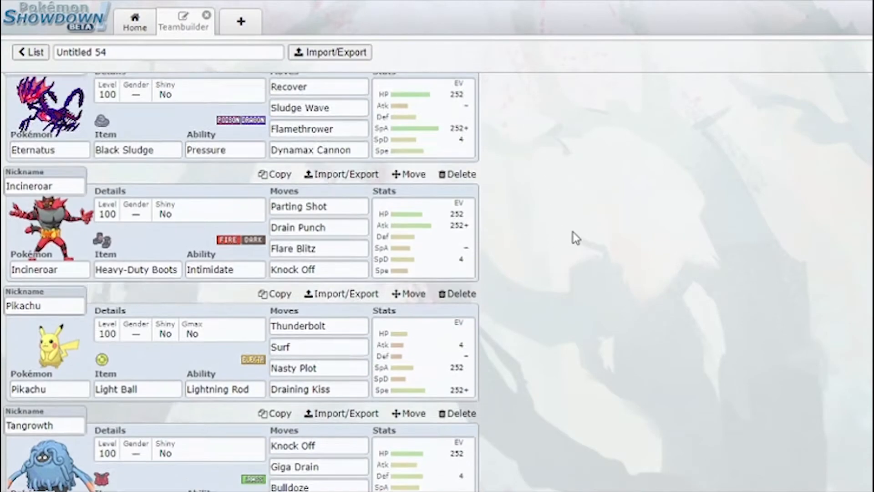
scroll(down, 3)
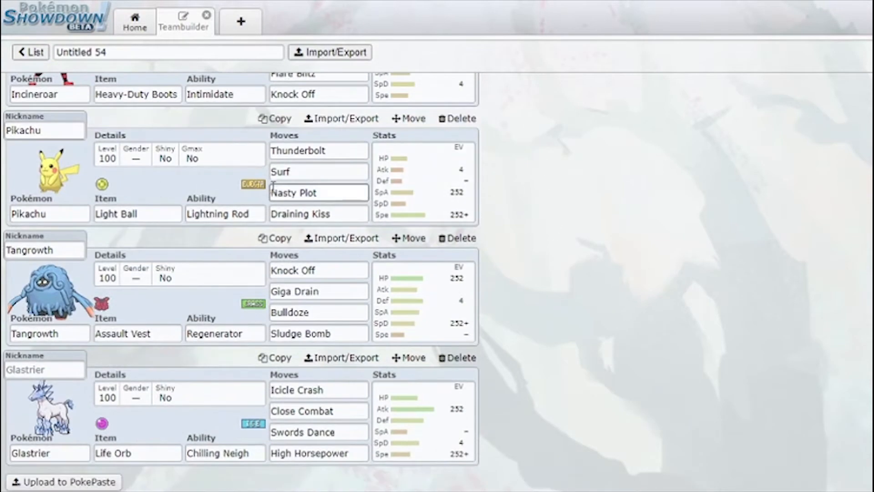
scroll(up, 3)
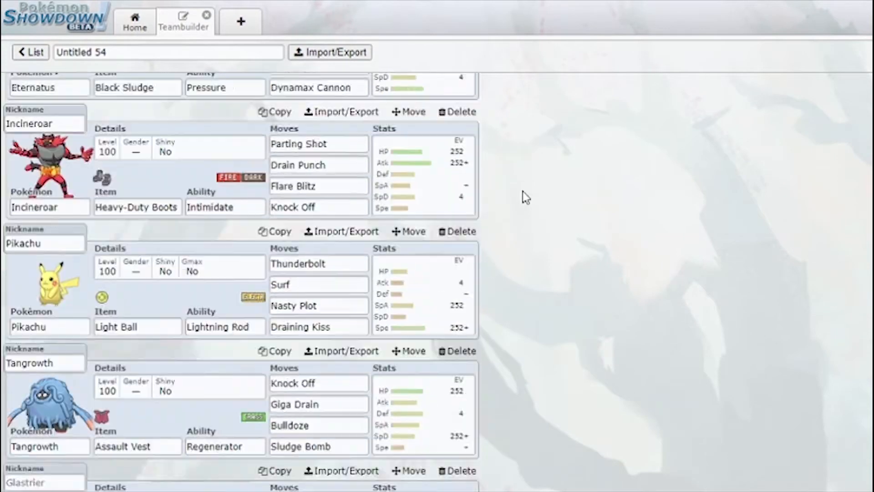
scroll(up, 3)
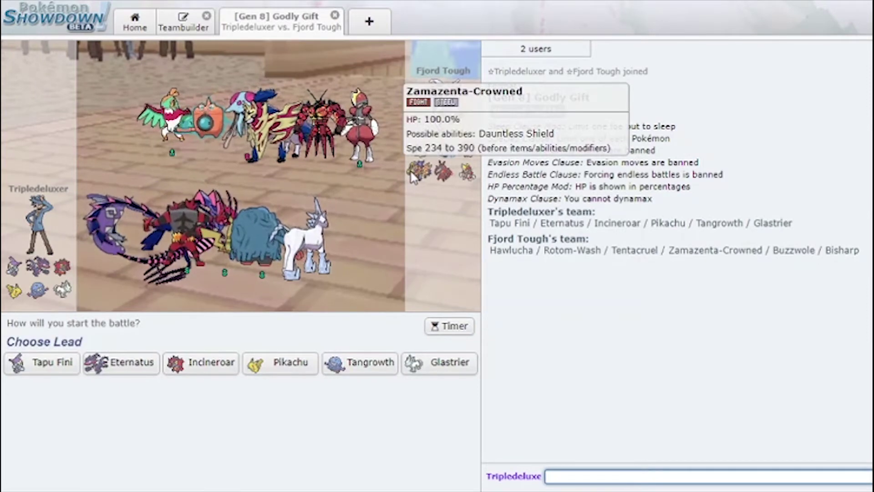
mouse_move(444, 148)
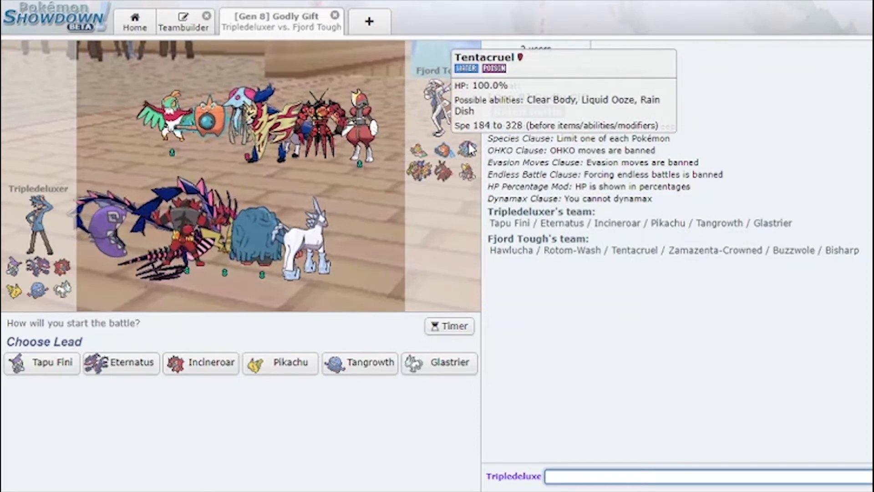
mouse_move(285, 362)
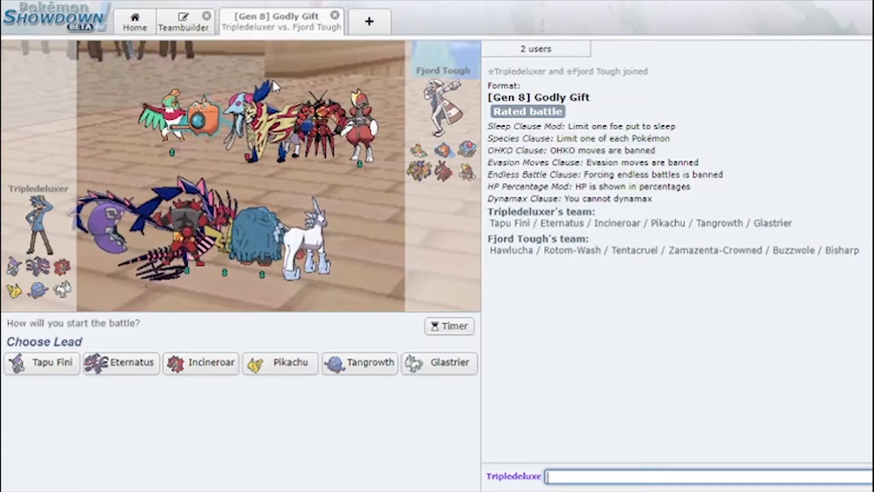
mouse_move(280, 364)
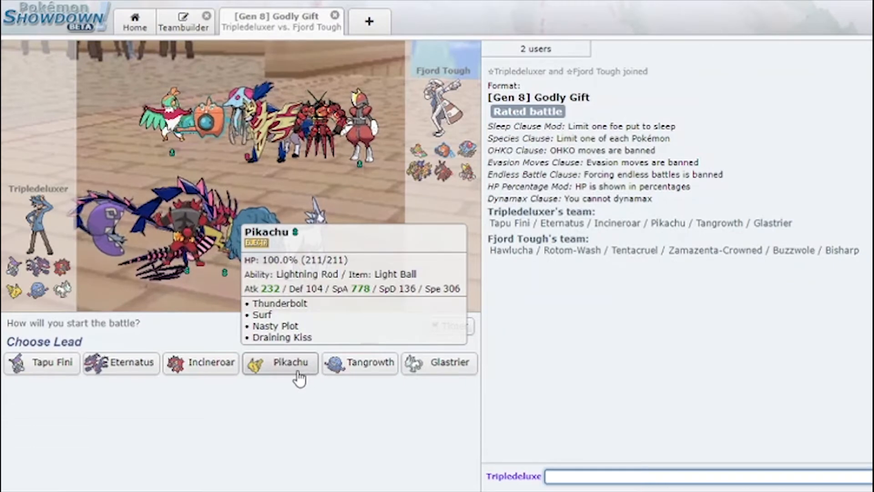
- Choose Pikachu as the lead in the rated Godly Gift battle
click(280, 362)
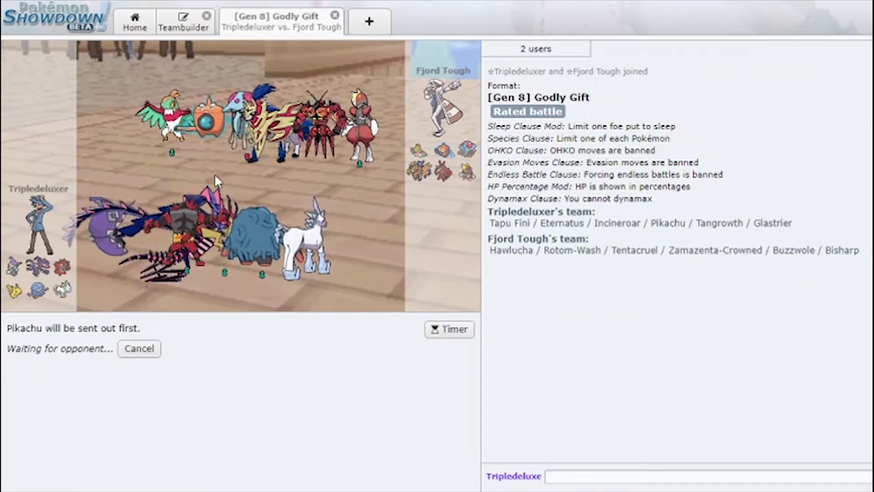
mouse_move(381, 159)
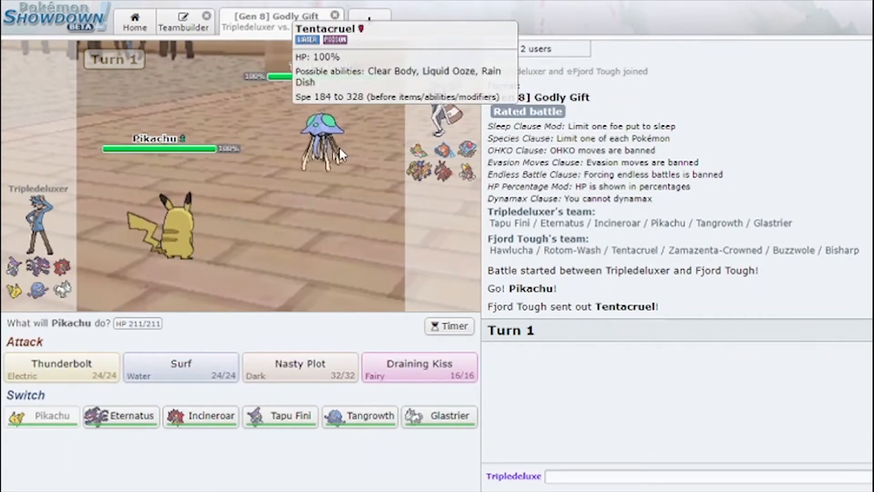
mouse_move(169, 284)
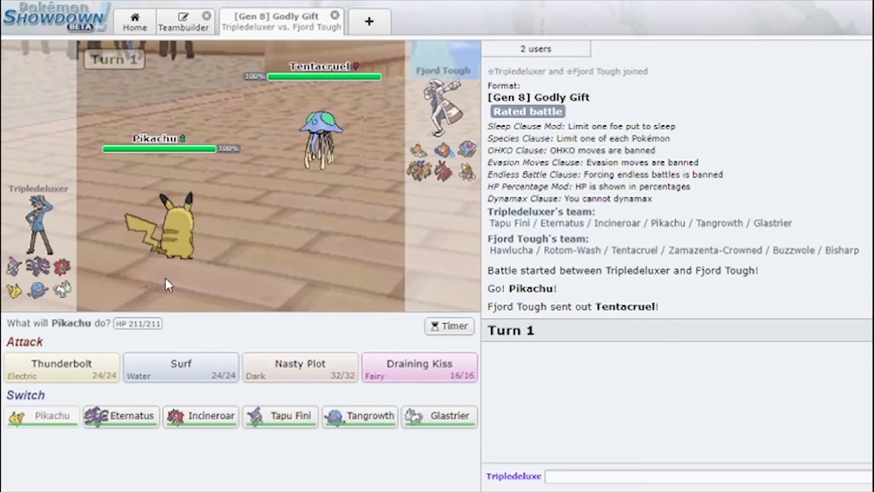
mouse_move(61, 367)
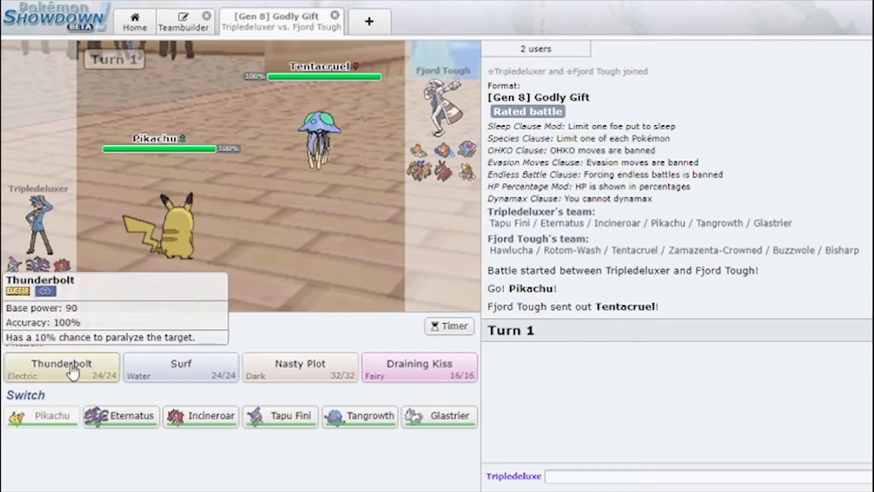
- Knock out Tentacruel with Pikachu's Thunderbolt on turn one
click(61, 367)
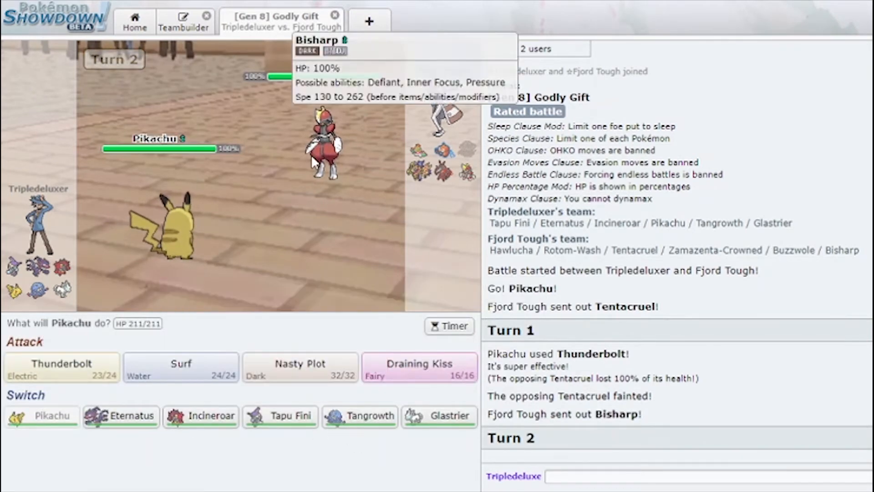
mouse_move(440, 415)
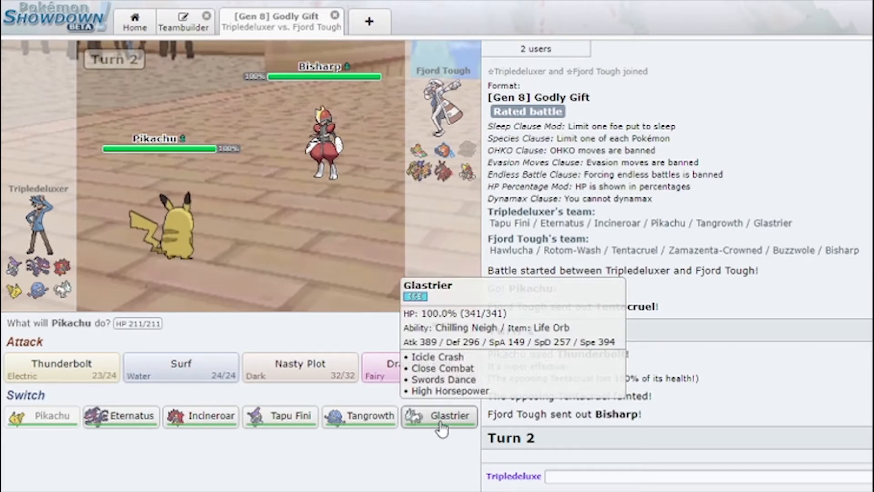
- Switch to Glastrier for Close Combat, then to Incineroar for Parting Shot, skipping the animation
click(439, 415)
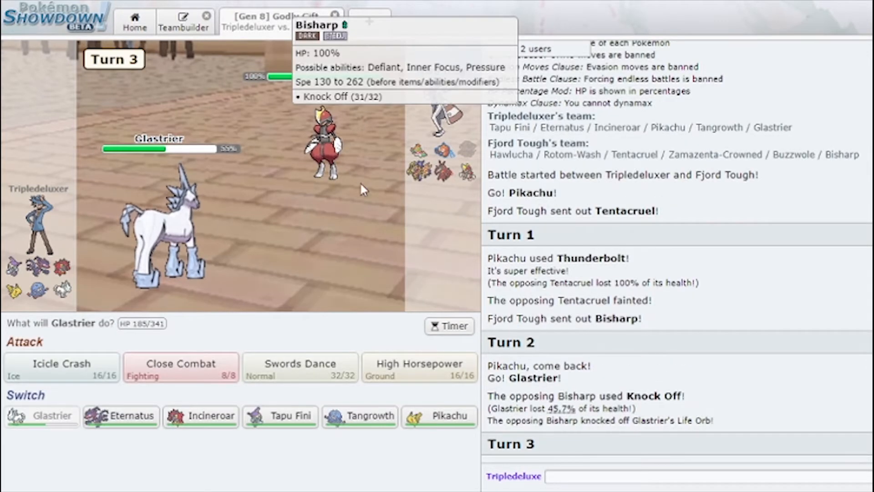
click(180, 367)
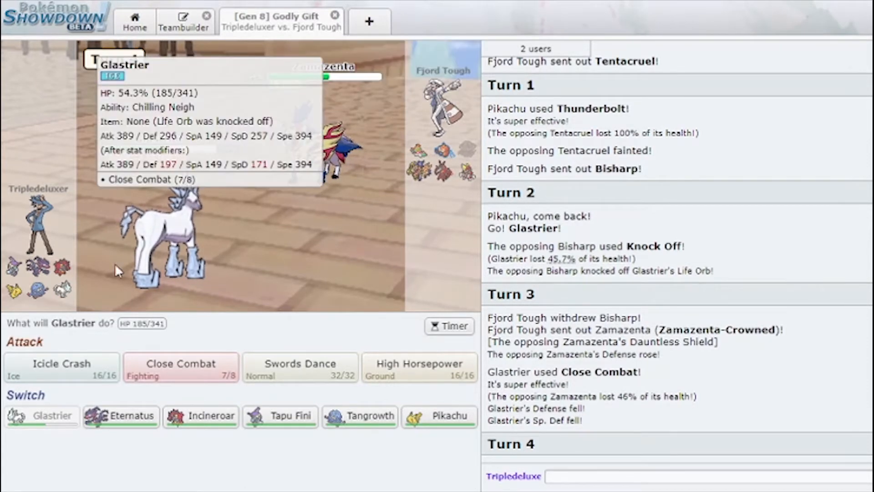
mouse_move(289, 425)
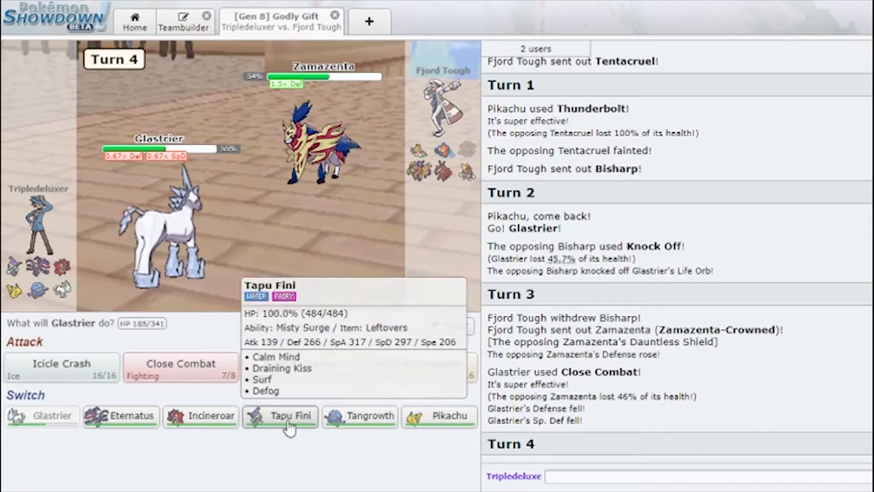
click(200, 416)
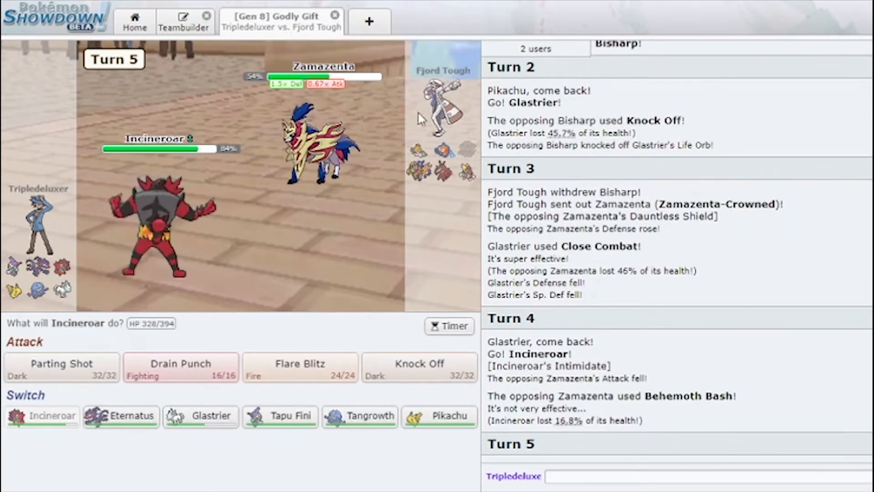
mouse_move(61, 368)
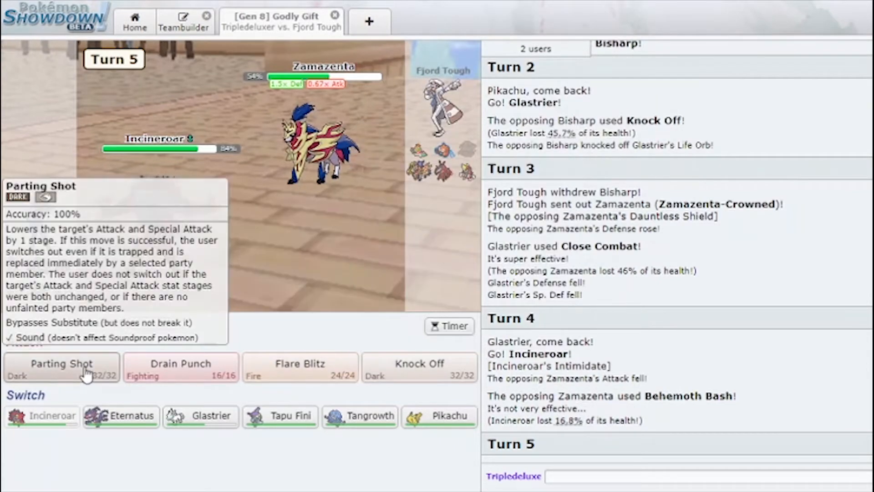
click(61, 363)
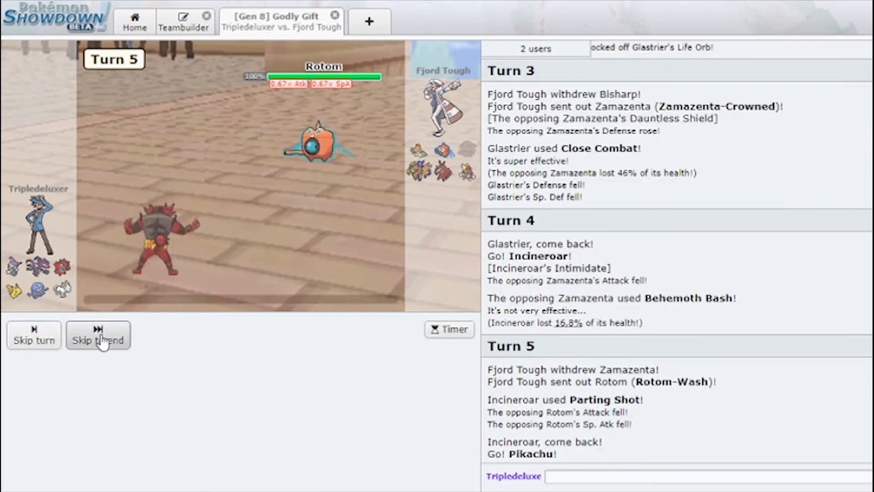
click(99, 334)
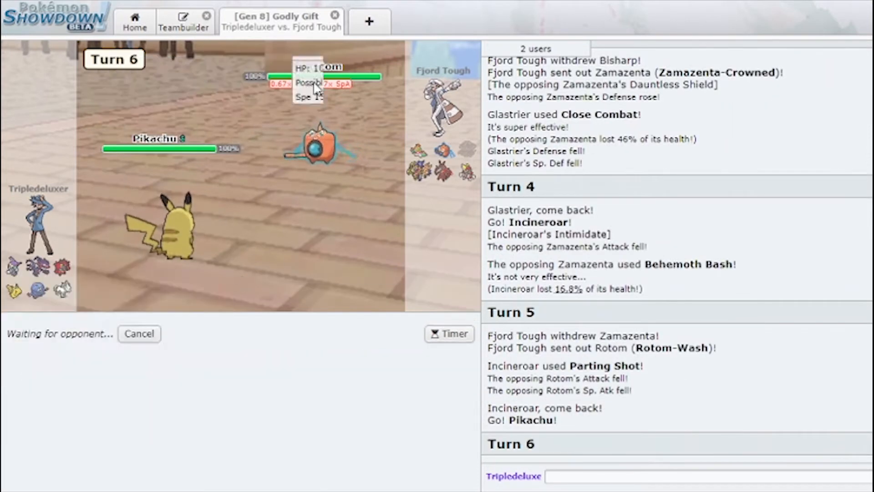
mouse_move(396, 103)
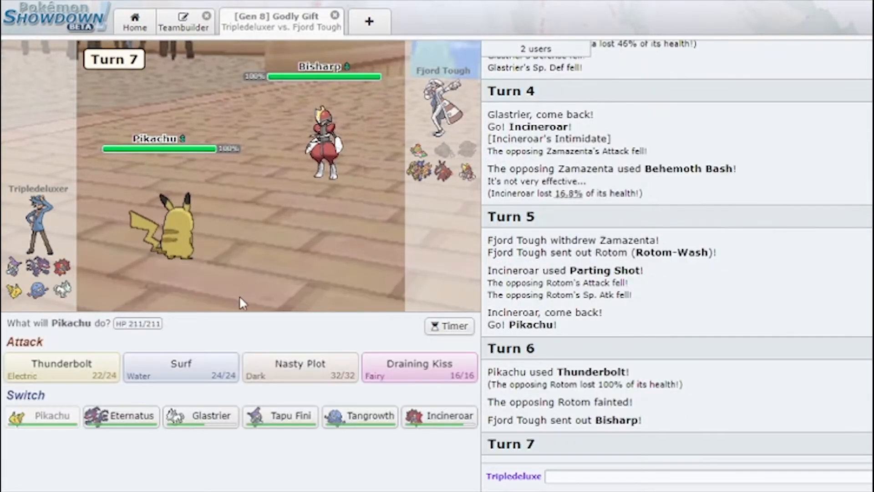
mouse_move(418, 152)
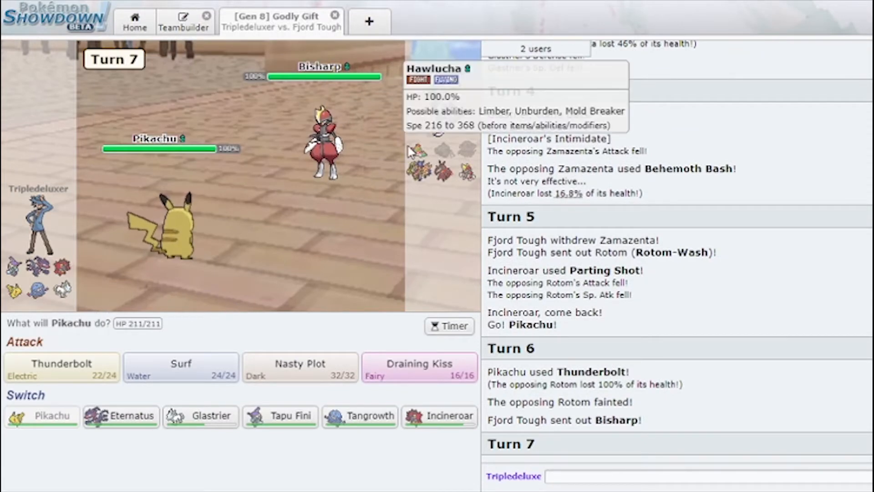
mouse_move(412, 172)
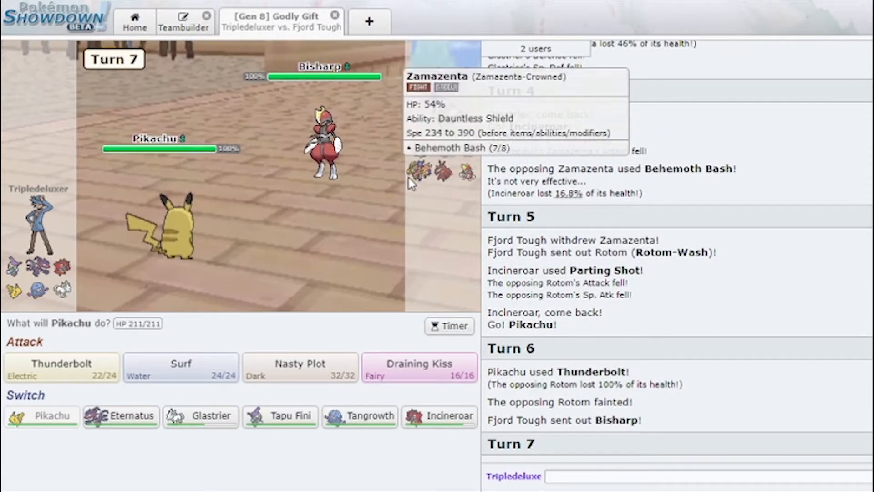
- Bring in Tapu Fini and wear Bisharp down to 2% with two Draining Kisses
click(419, 367)
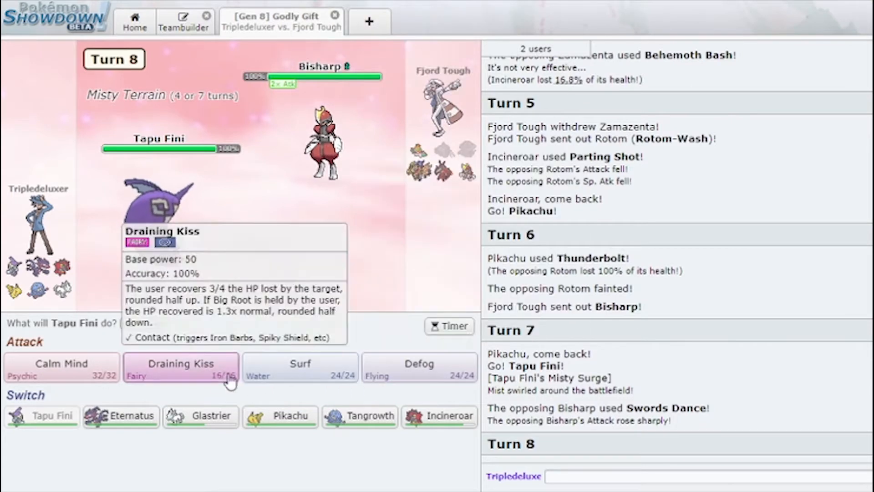
click(180, 368)
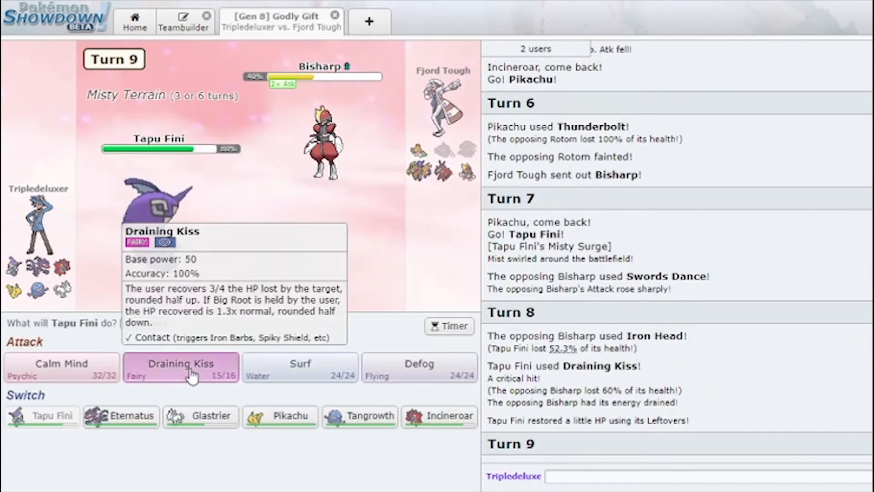
click(179, 368)
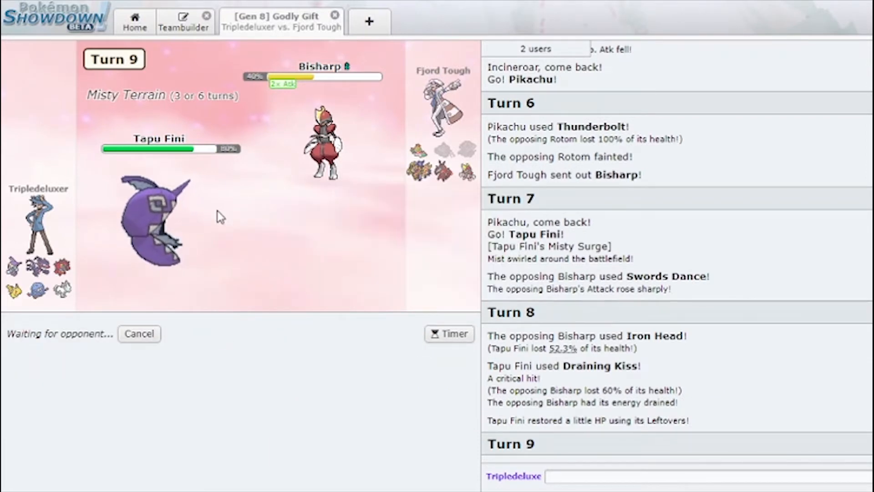
mouse_move(396, 120)
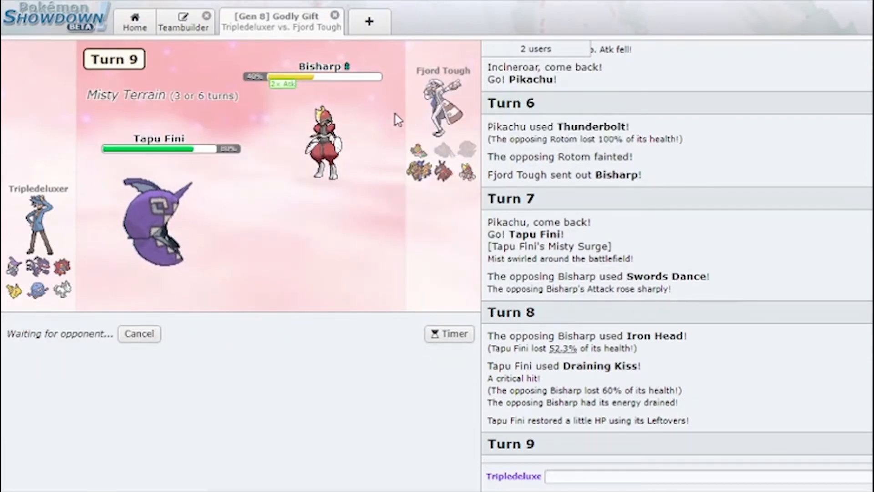
mouse_move(386, 157)
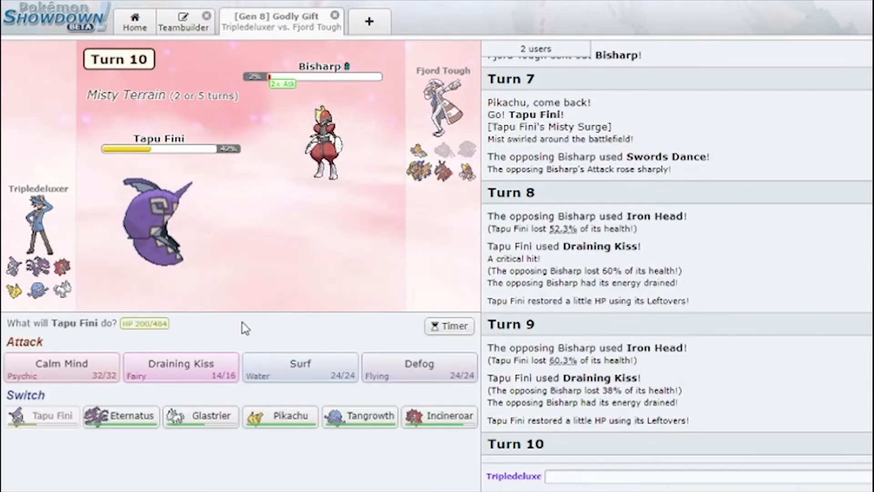
mouse_move(180, 367)
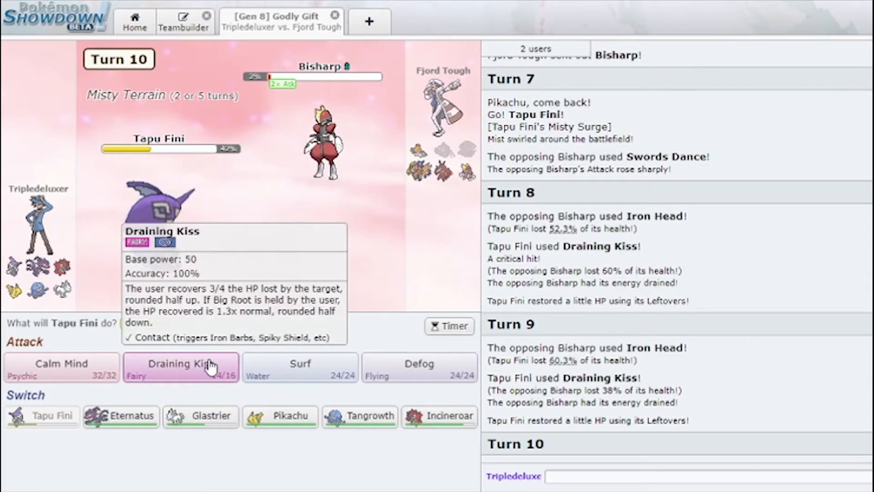
mouse_move(156, 260)
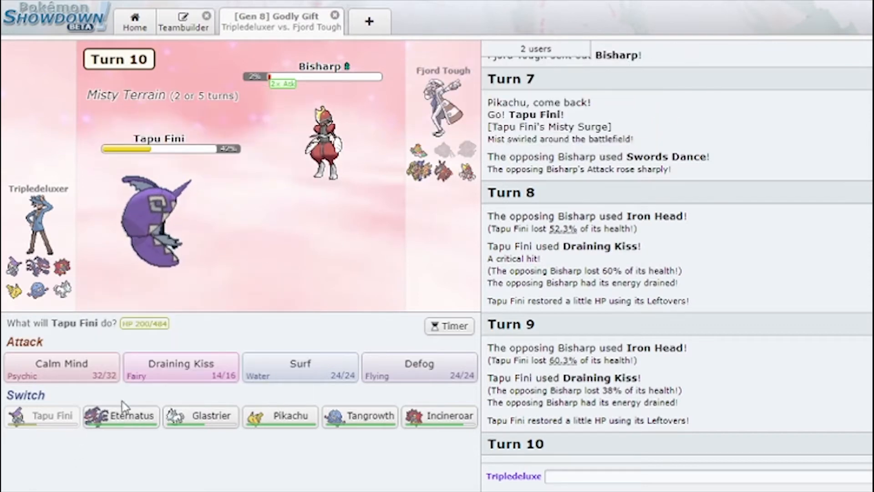
mouse_move(201, 416)
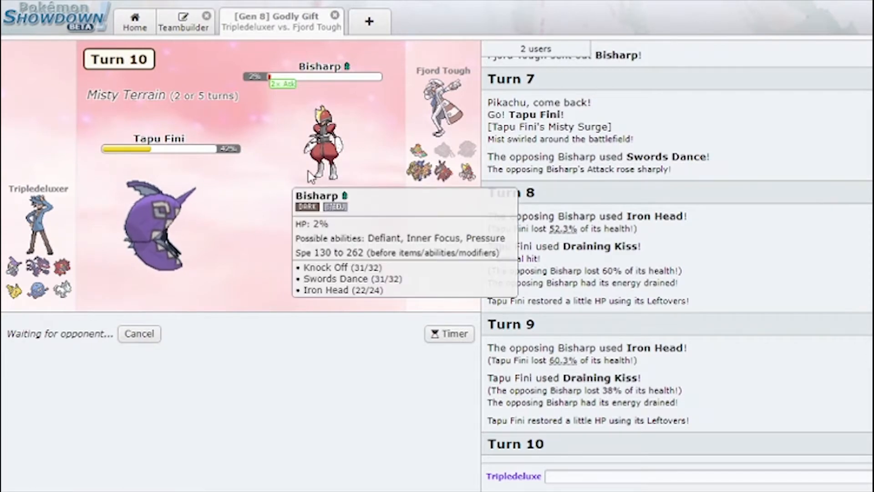
mouse_move(441, 156)
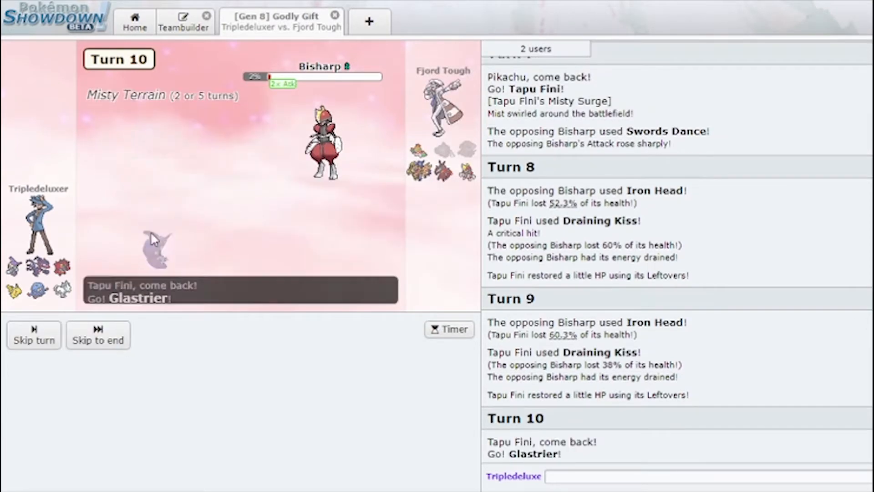
click(98, 334)
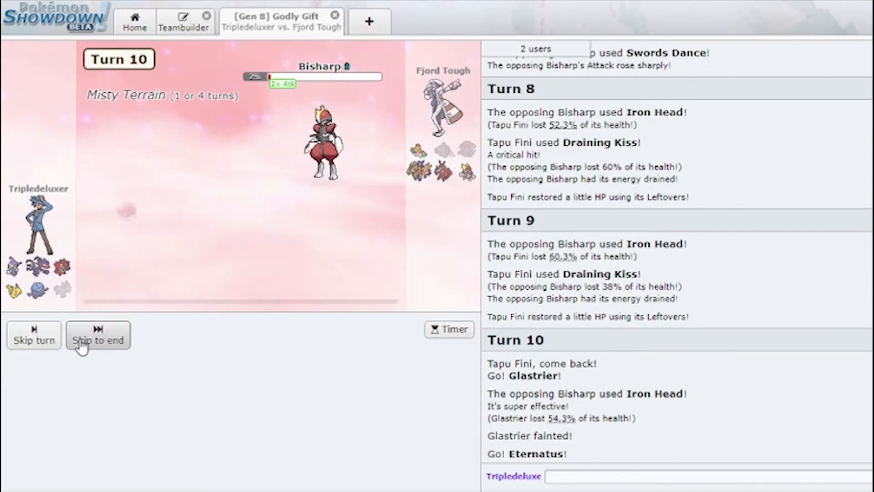
- Skip through the replays as Eternatus's Flamethrower KOs Bisharp and the opponent forfeits
click(98, 340)
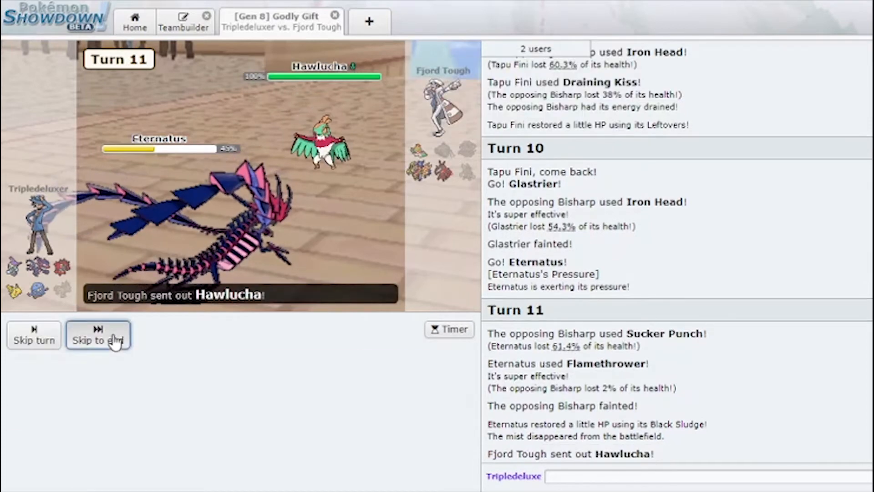
click(99, 334)
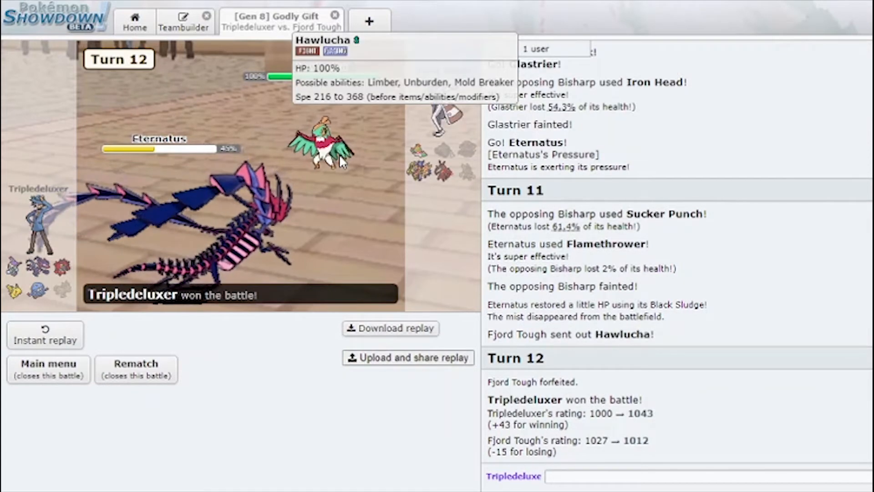
mouse_move(12, 290)
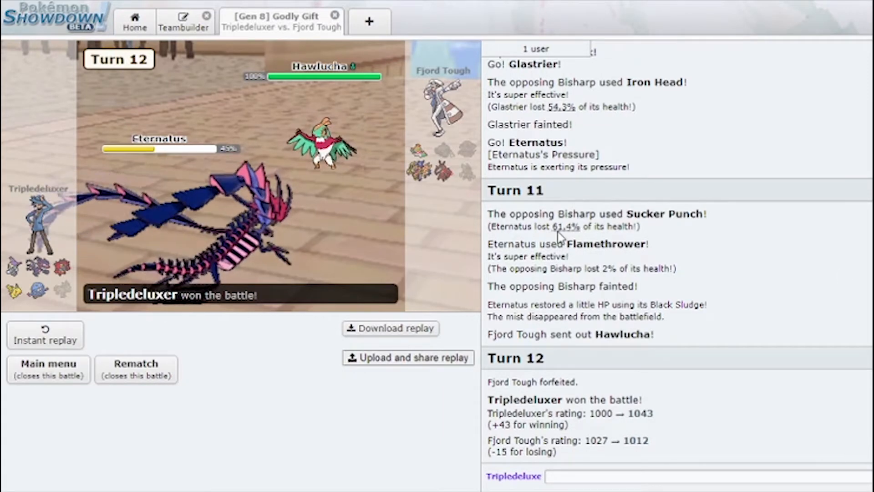
- Start a new ladder battle led by Pikachu and attack with Thunderbolt, then Draining Kiss to KO Zygarde
click(136, 369)
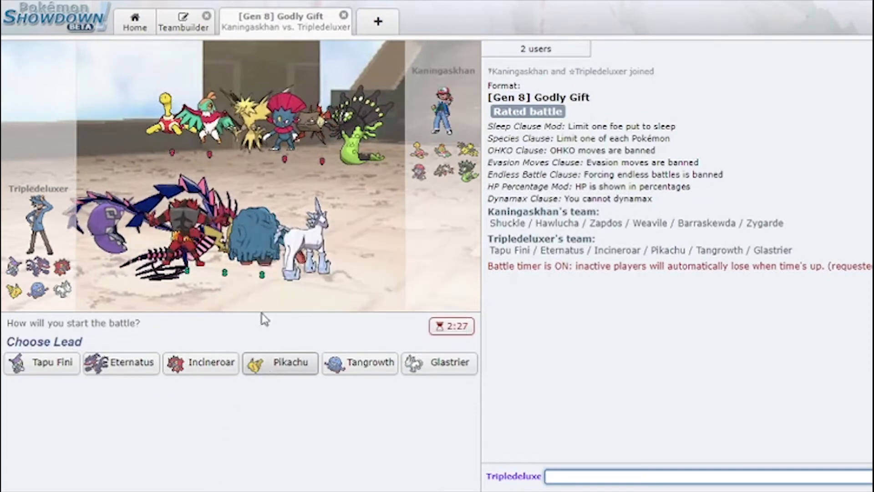
click(280, 362)
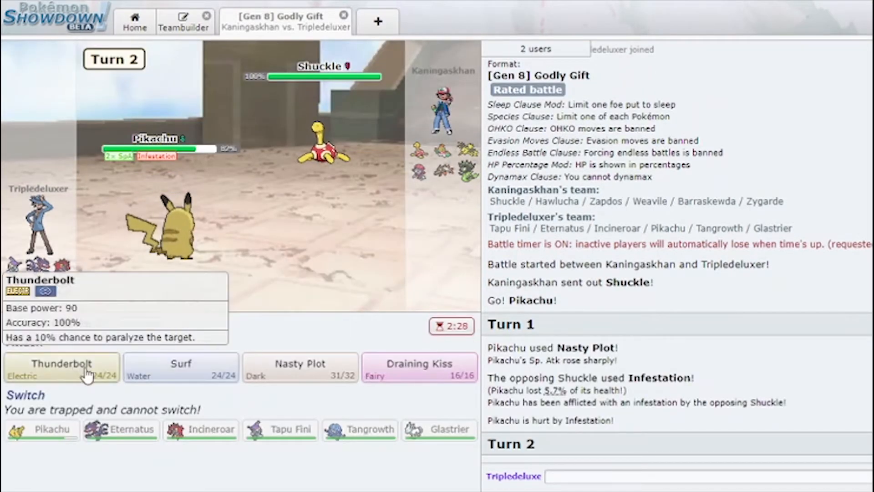
click(60, 368)
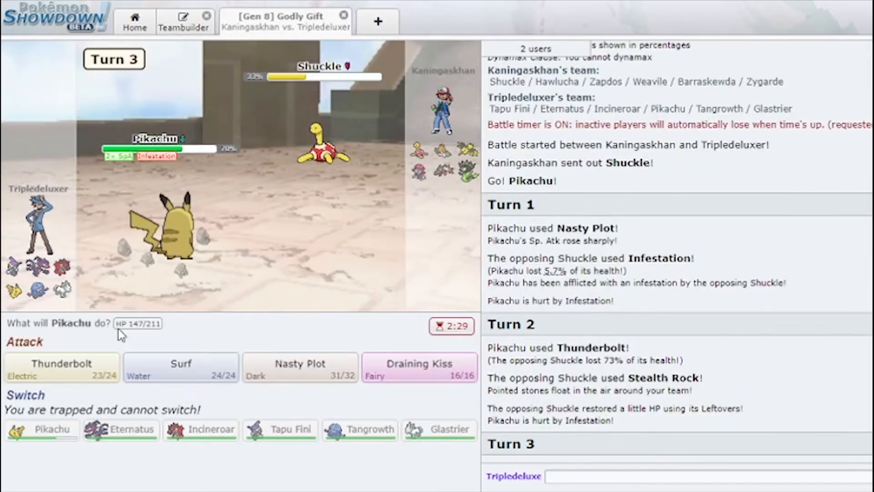
mouse_move(404, 389)
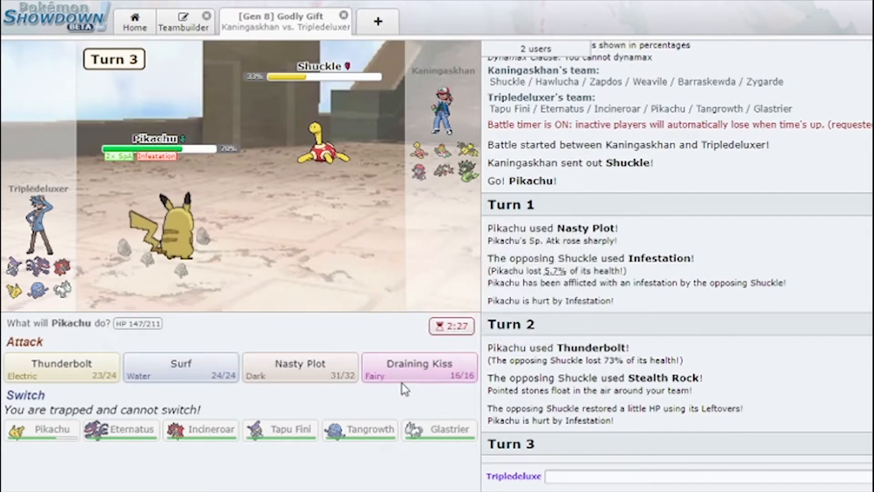
click(419, 368)
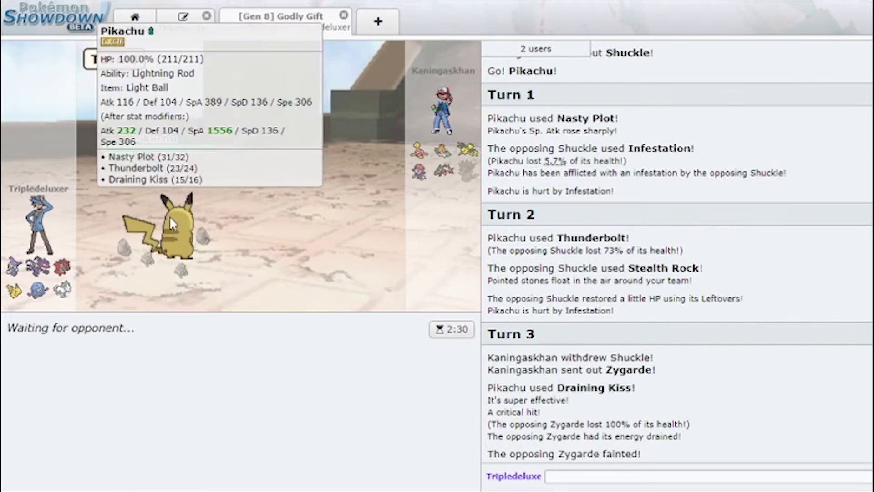
mouse_move(175, 247)
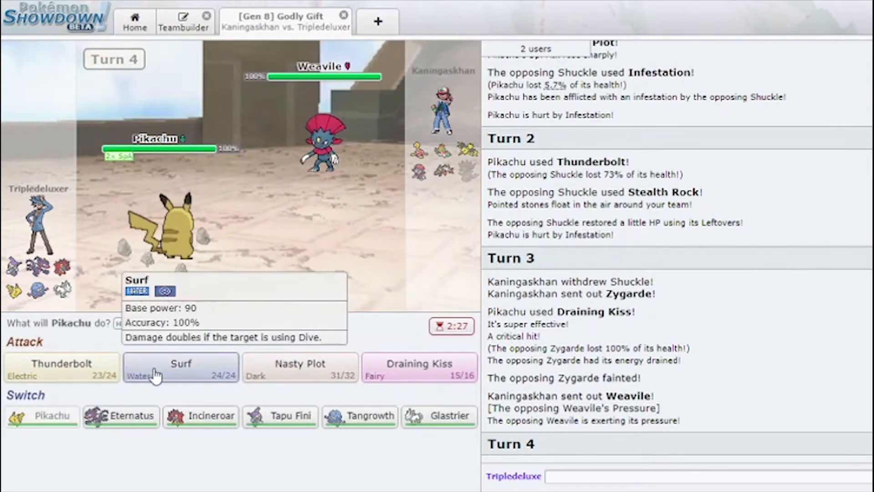
mouse_move(321, 139)
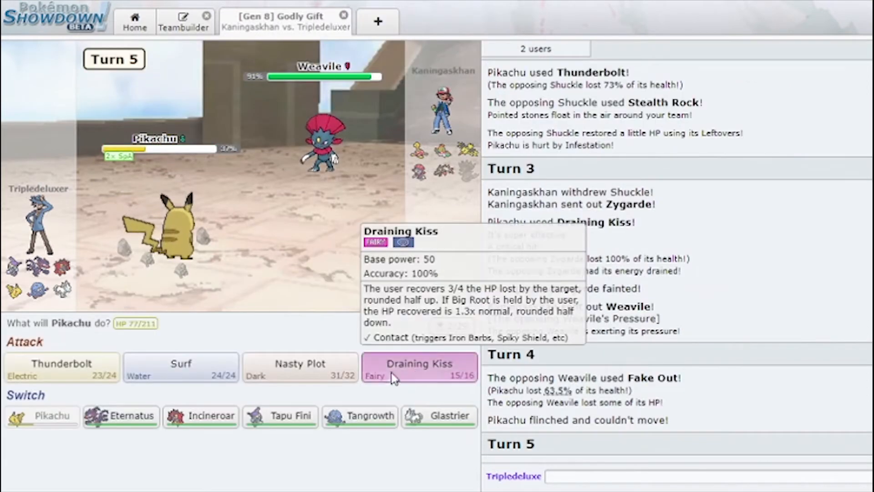
- Finish Zapdos with Draining Kiss, then bring in Glastrier to KO Weavile with Close Combat and win
click(419, 368)
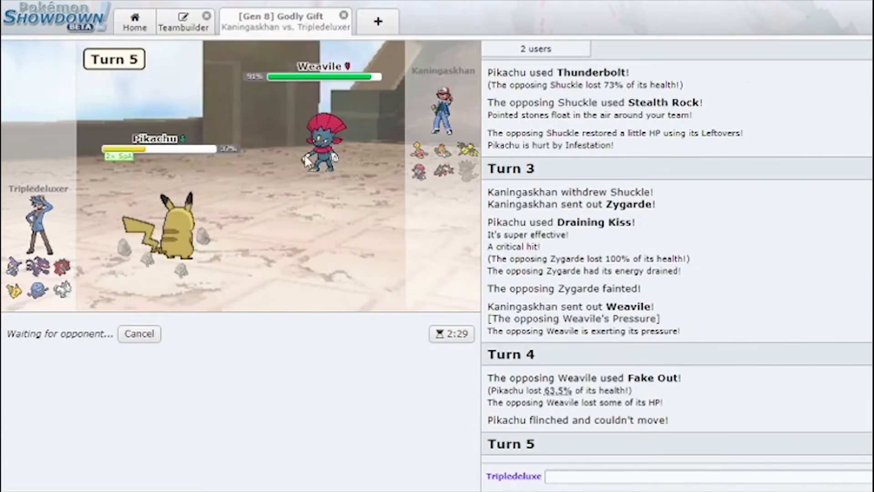
mouse_move(323, 140)
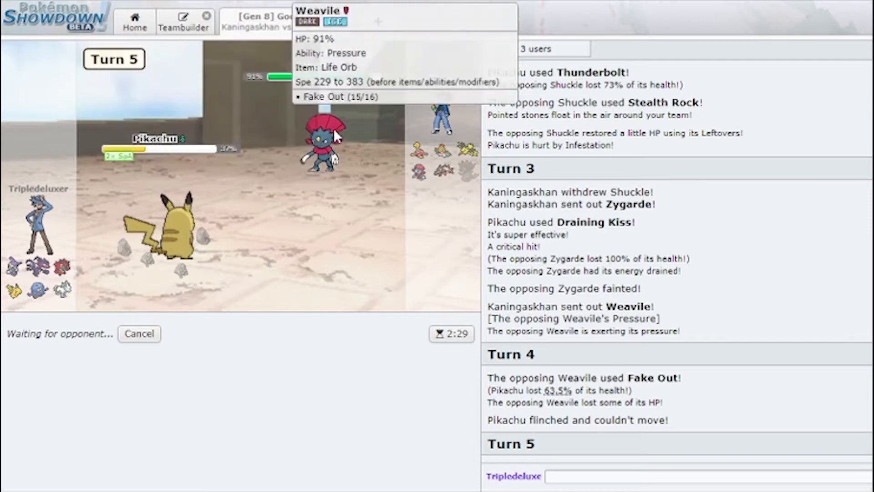
mouse_move(84, 316)
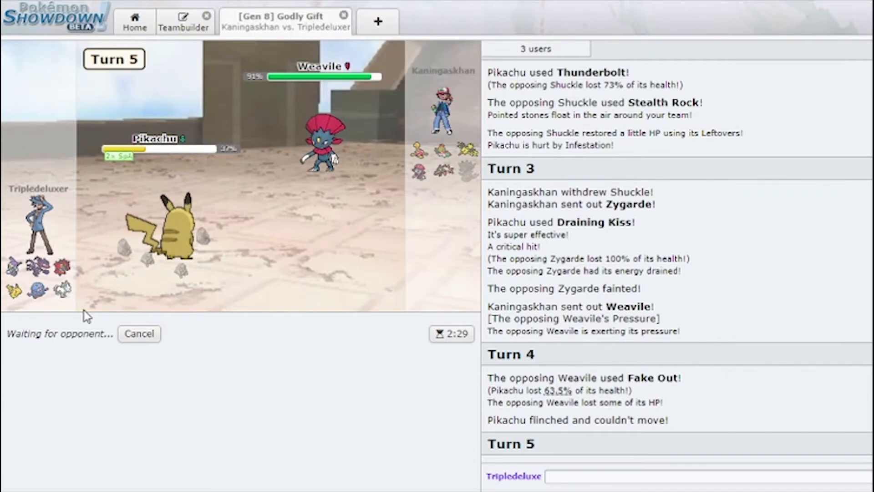
mouse_move(266, 162)
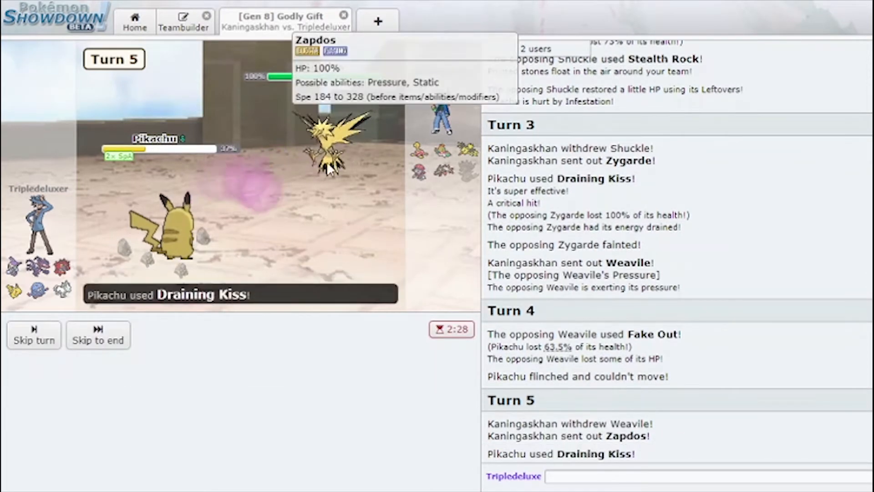
click(99, 334)
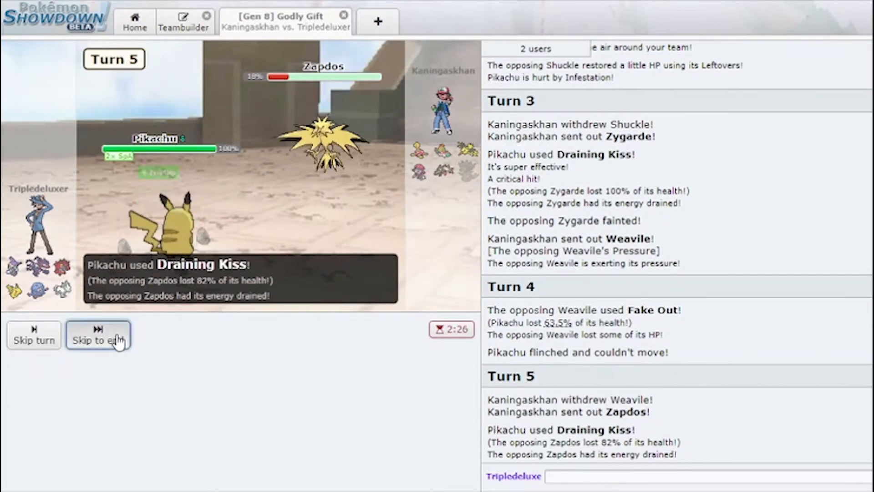
click(99, 335)
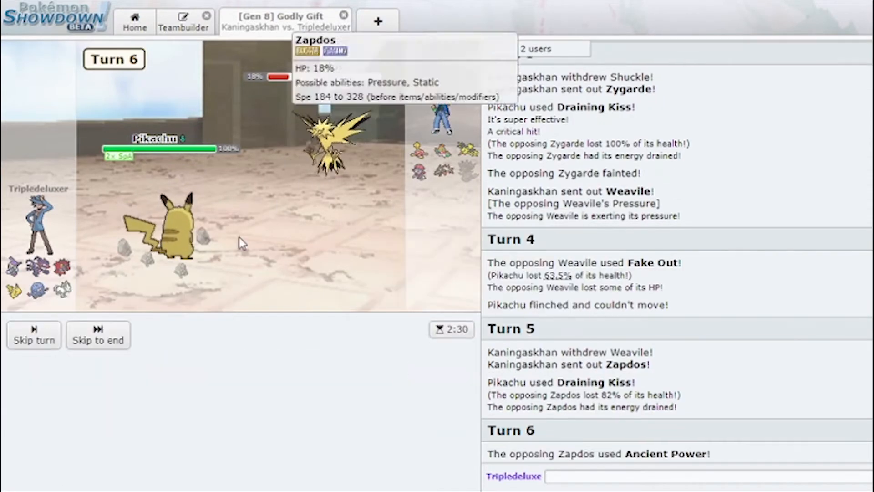
click(98, 334)
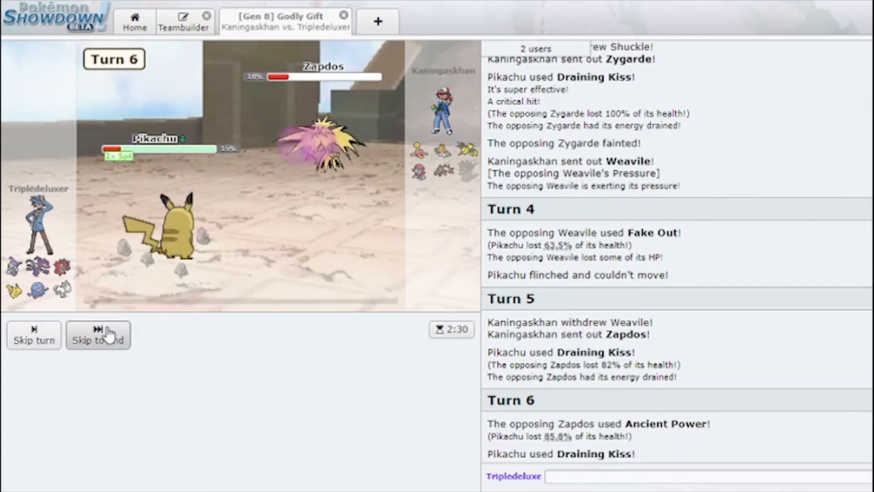
click(98, 335)
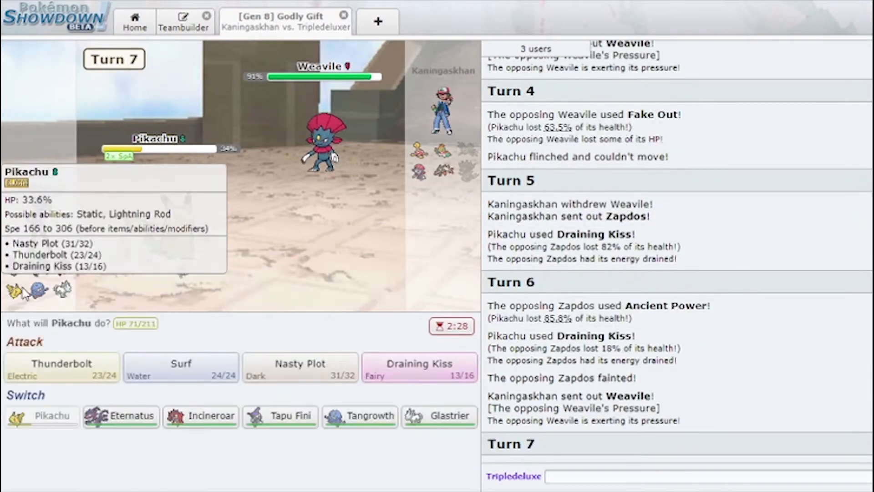
mouse_move(280, 416)
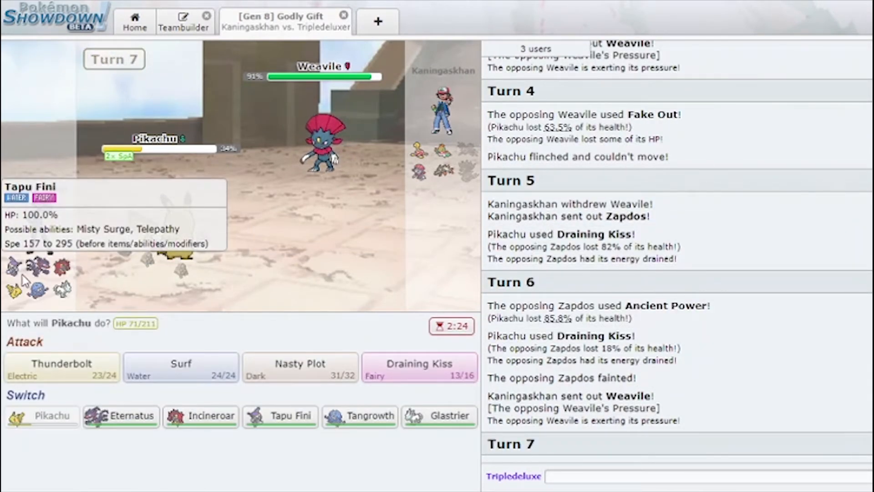
click(439, 416)
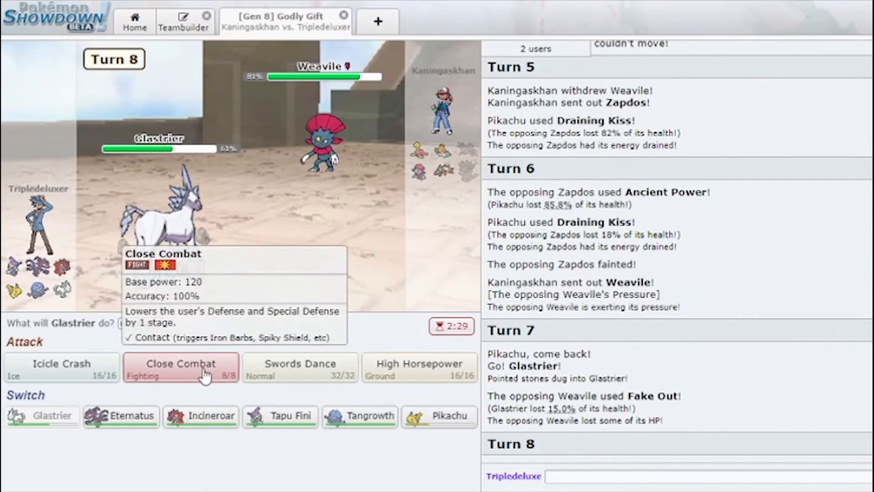
click(180, 367)
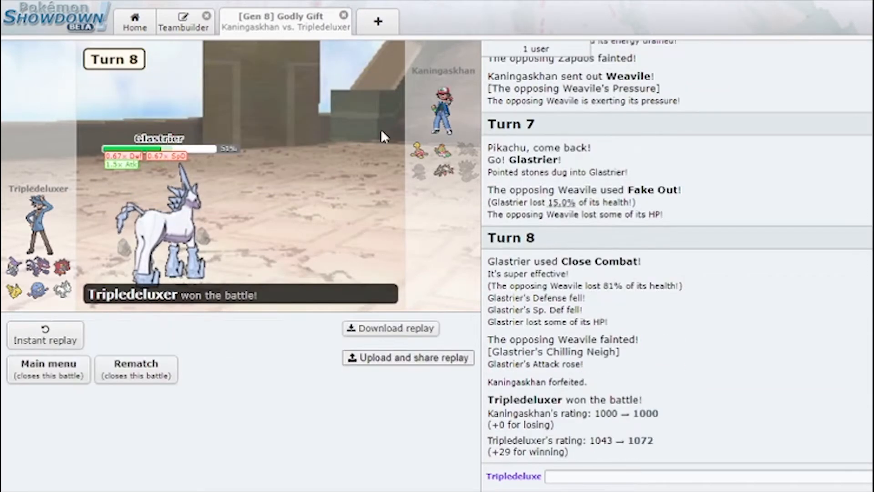
mouse_move(233, 199)
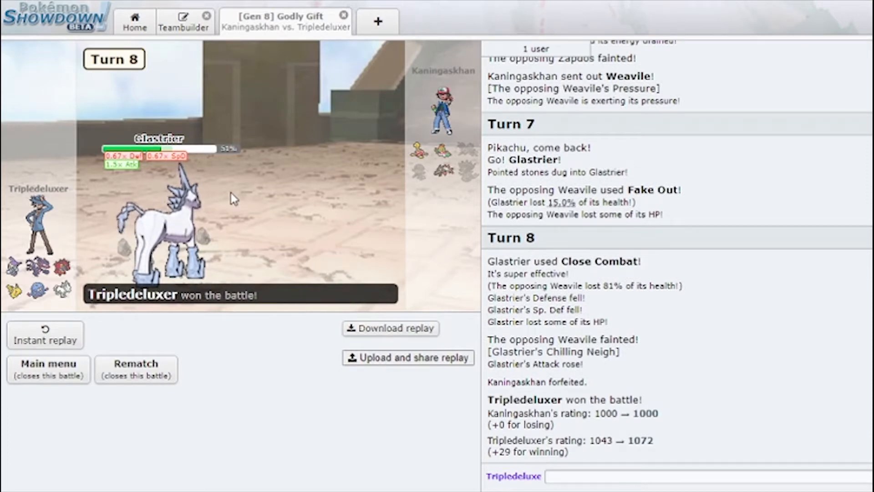
mouse_move(417, 152)
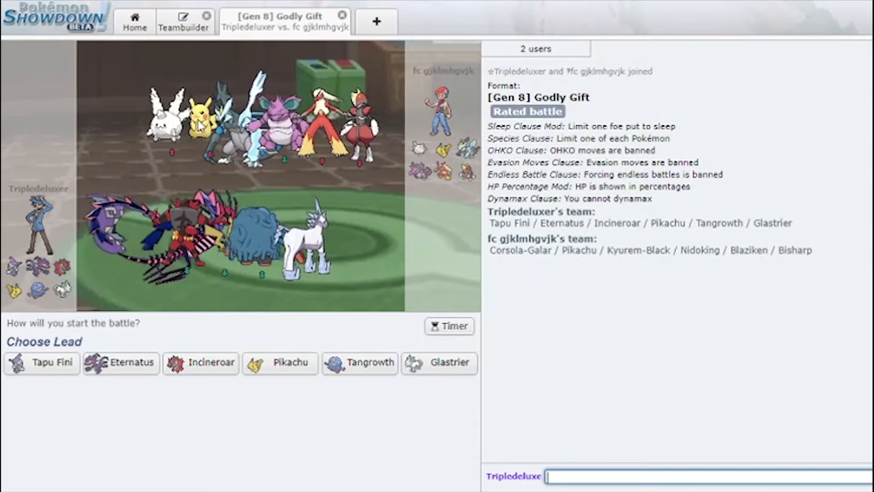
mouse_move(470, 148)
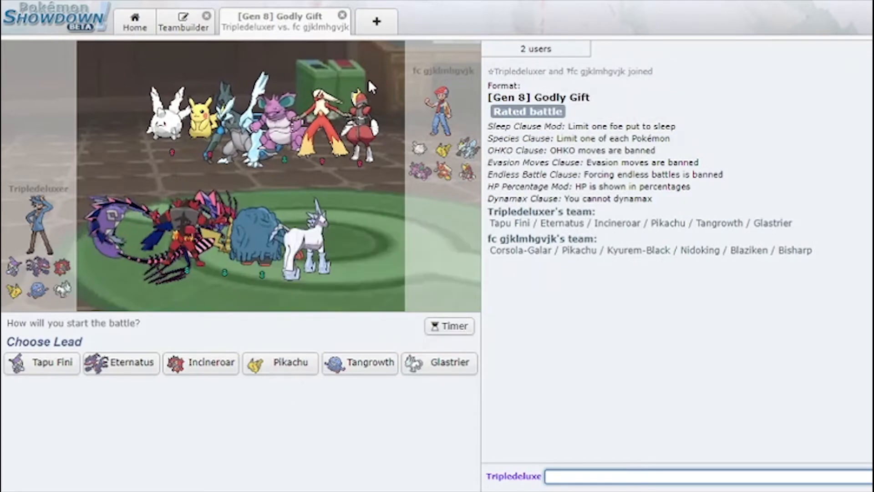
mouse_move(200, 364)
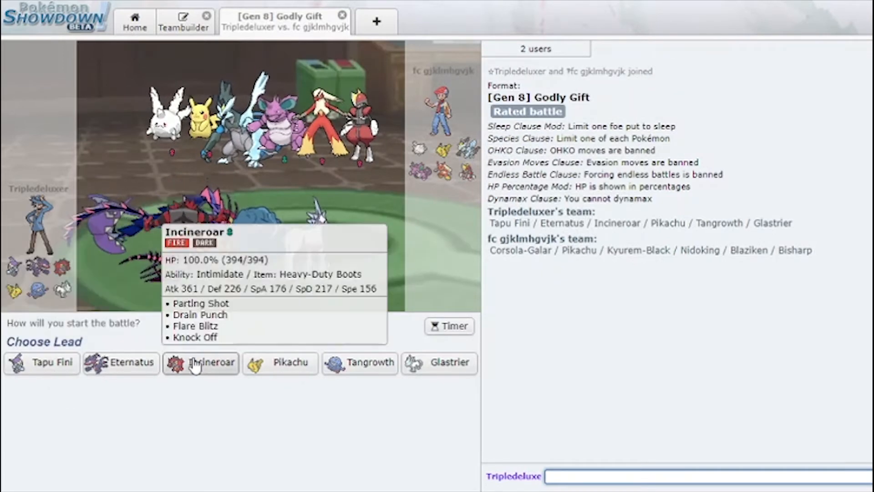
- Lead the new battle with Incineroar and hit Blaziken with Knock Off then Drain Punch
click(200, 362)
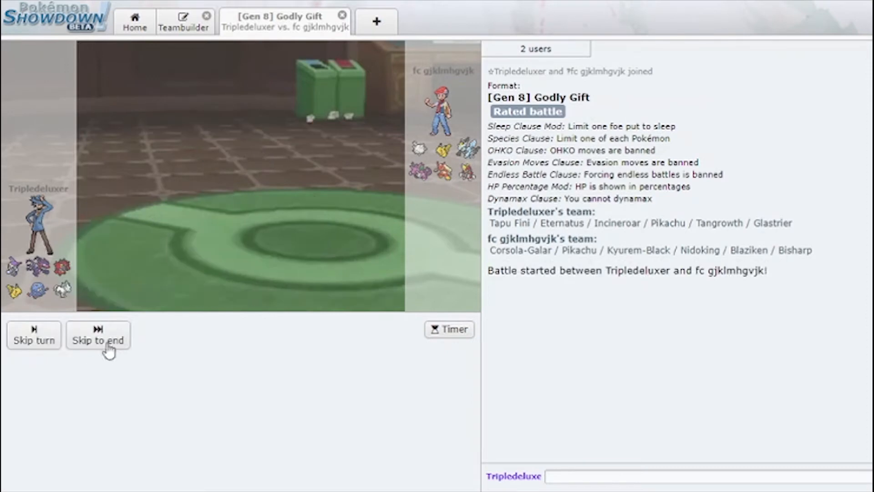
click(99, 337)
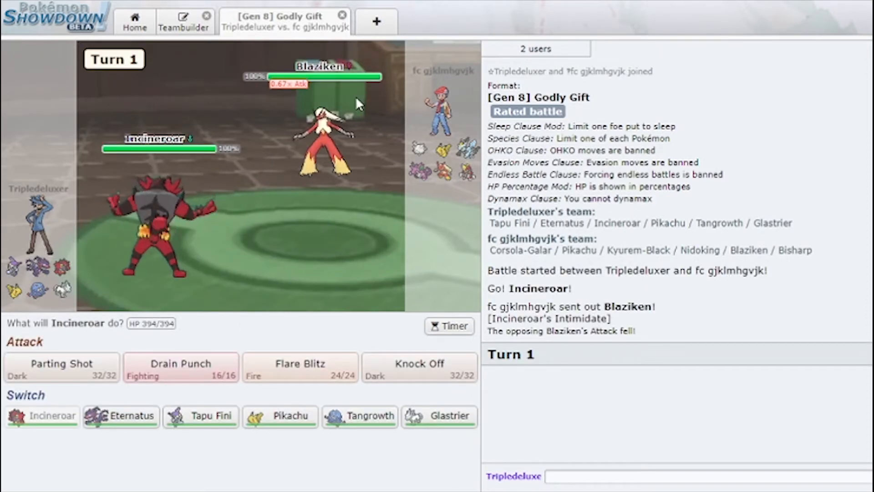
click(300, 368)
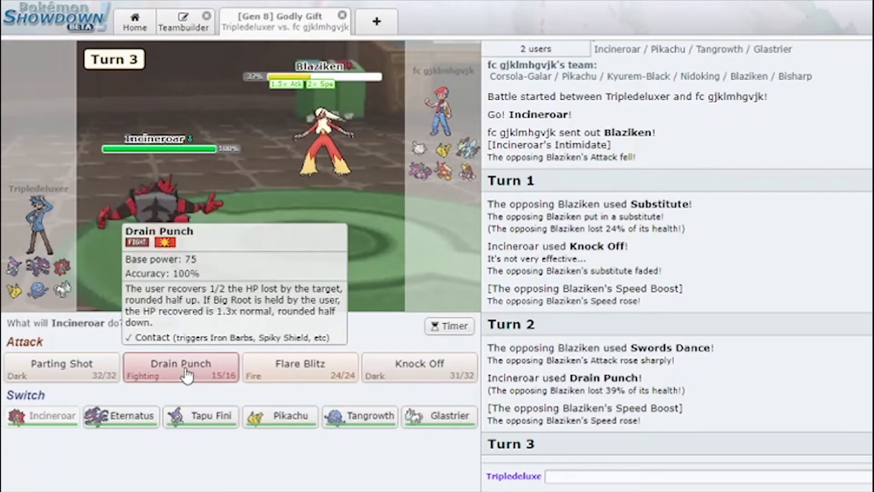
click(180, 367)
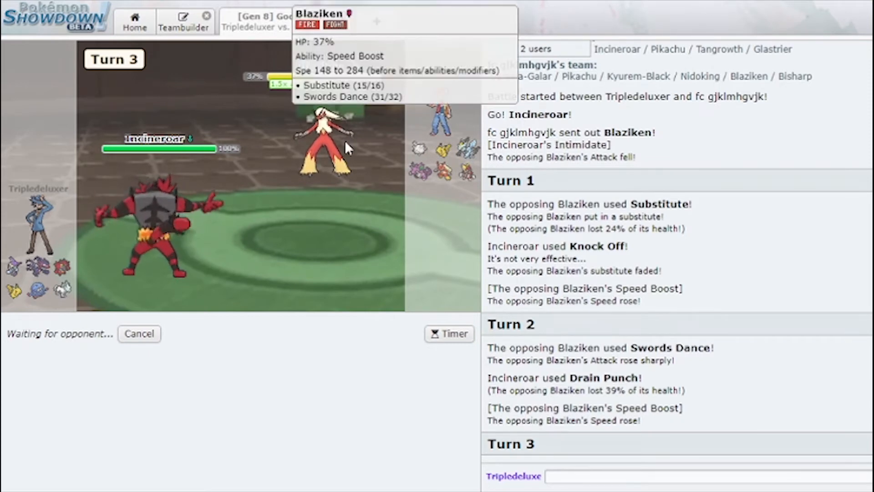
mouse_move(441, 148)
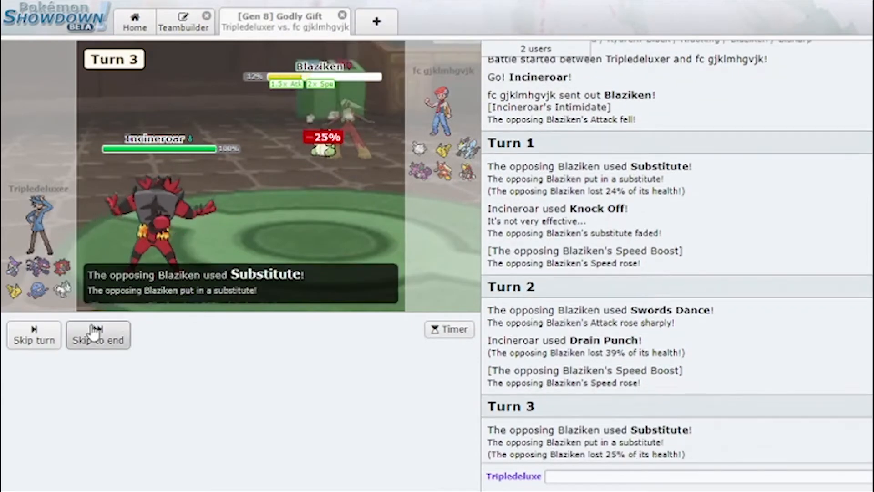
click(99, 334)
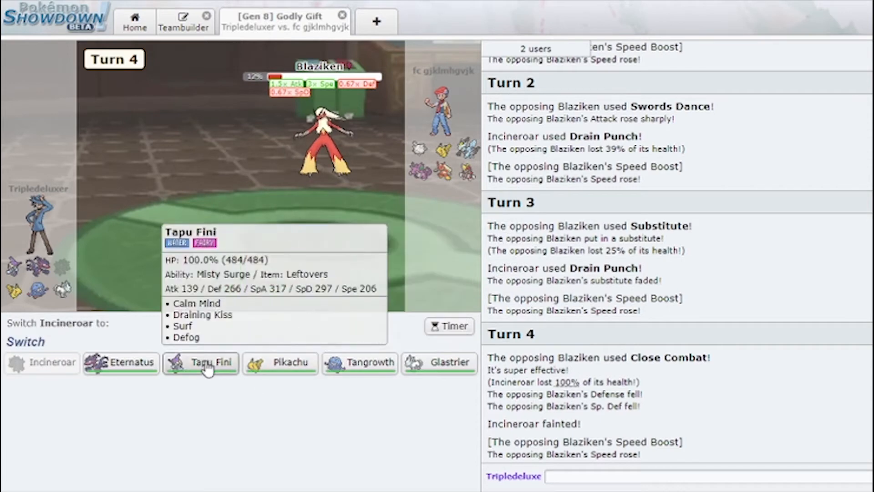
- Send in Tapu Fini after Incineroar faints, boost with Calm Mind and hit Bisharp with Draining Kiss
click(201, 362)
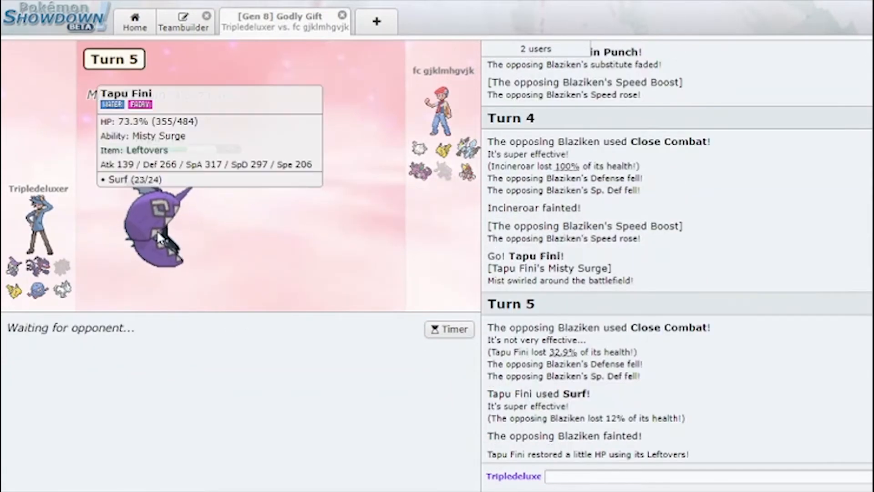
mouse_move(425, 156)
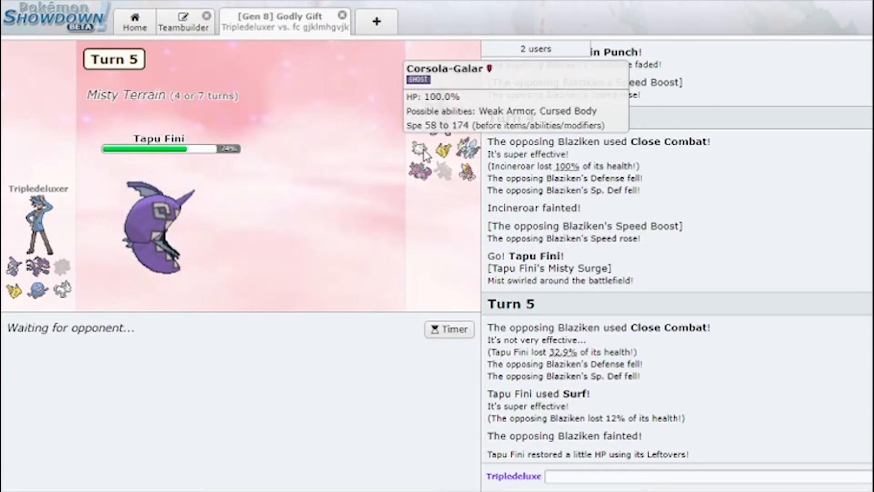
mouse_move(444, 153)
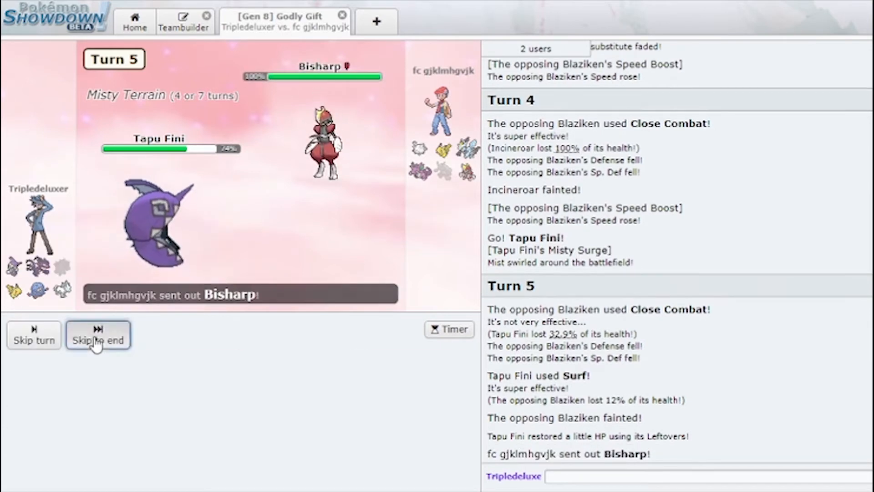
click(98, 335)
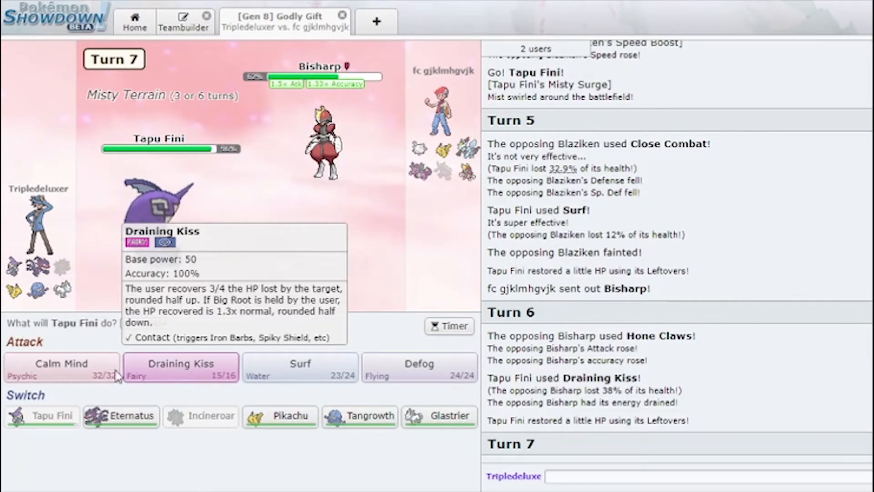
click(61, 364)
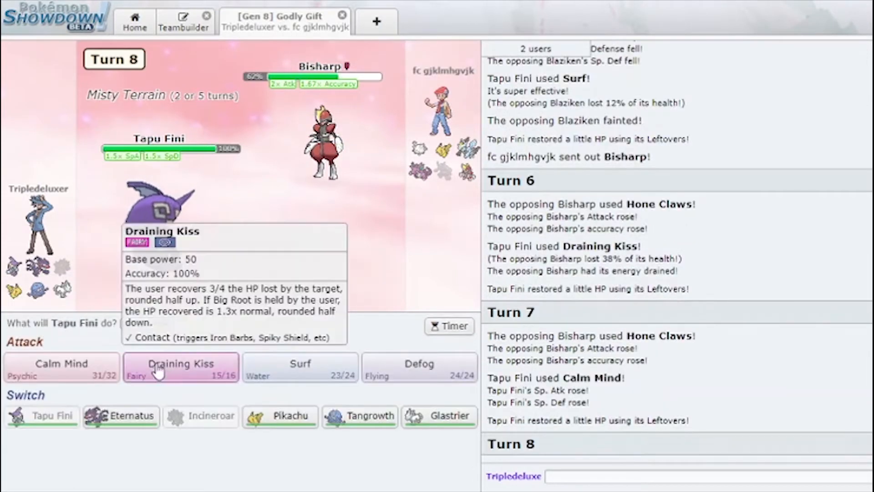
click(180, 368)
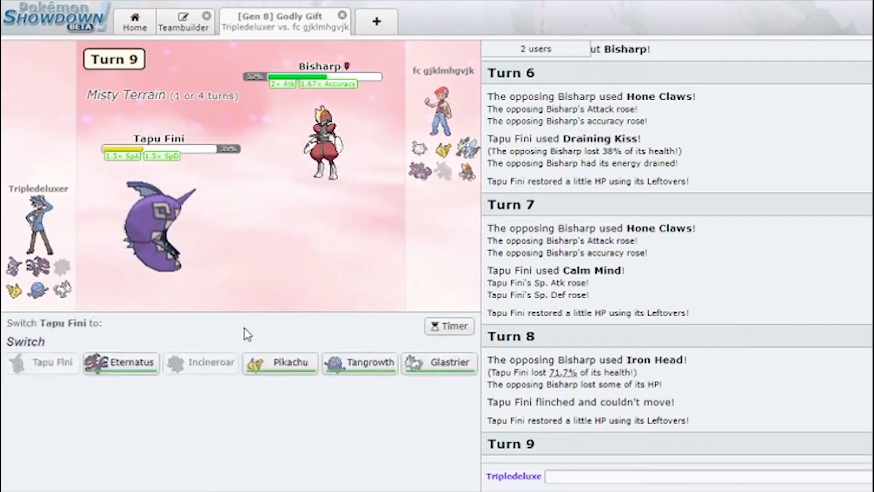
mouse_move(280, 363)
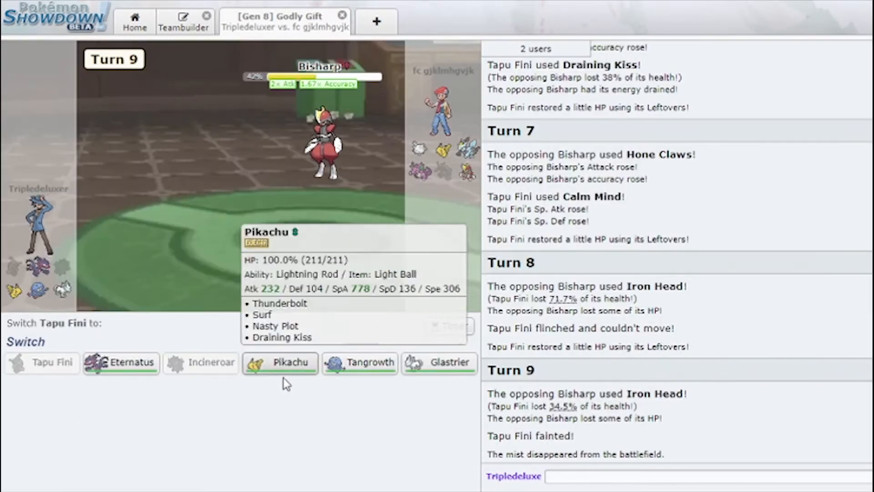
- Send in Glastrier to KO Bisharp and Pikachu with High Horsepower, then hit Corsola with Surf
click(439, 361)
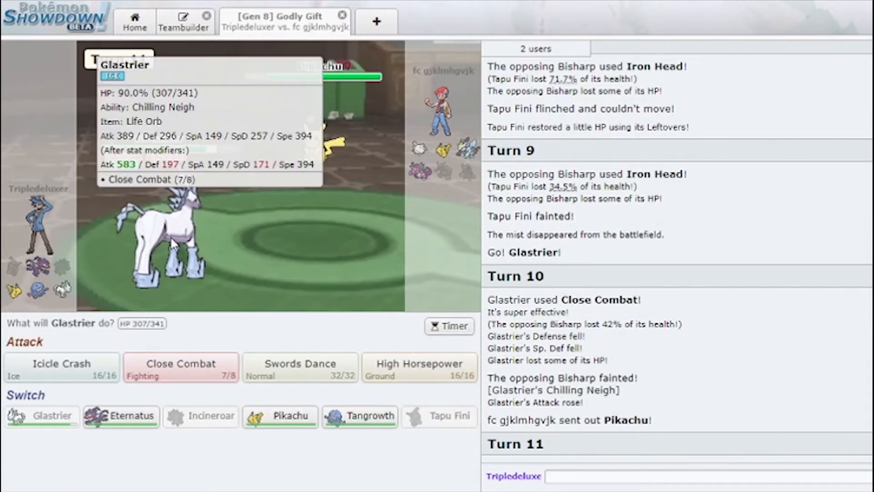
click(181, 367)
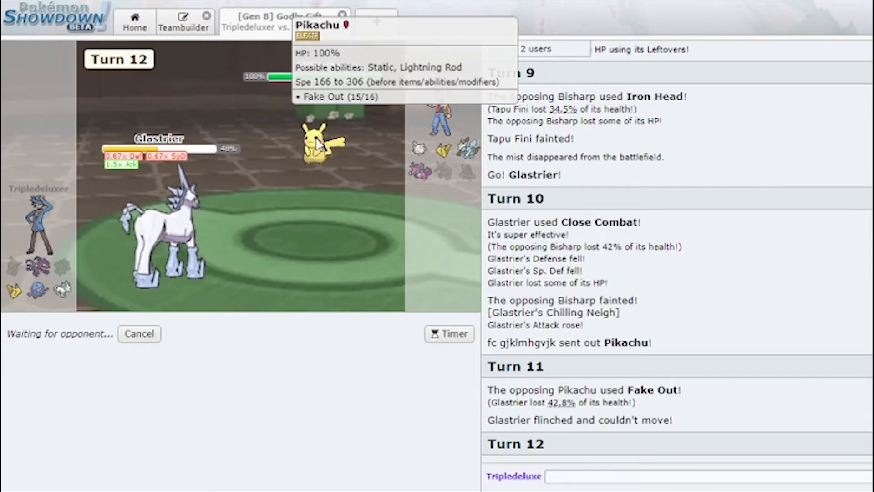
mouse_move(280, 167)
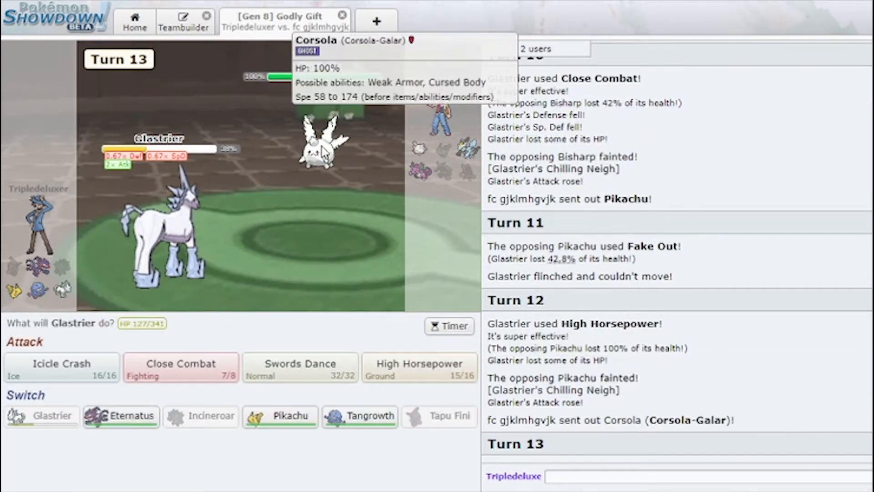
mouse_move(320, 153)
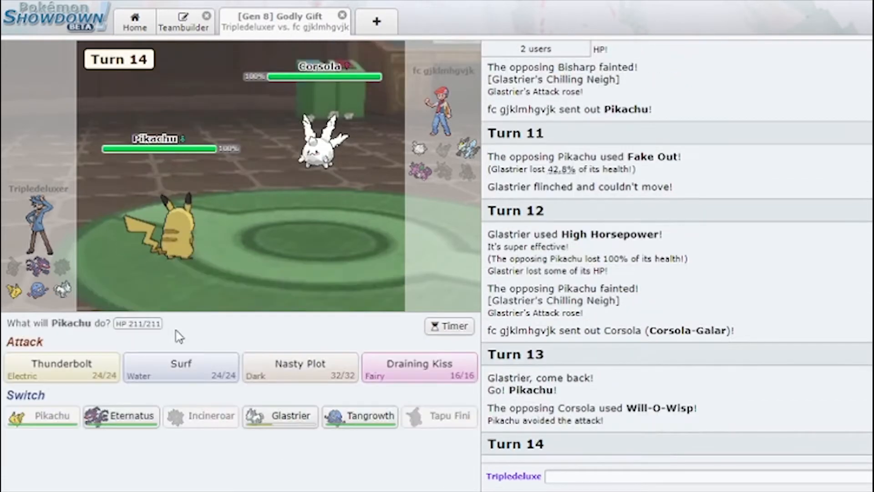
mouse_move(202, 371)
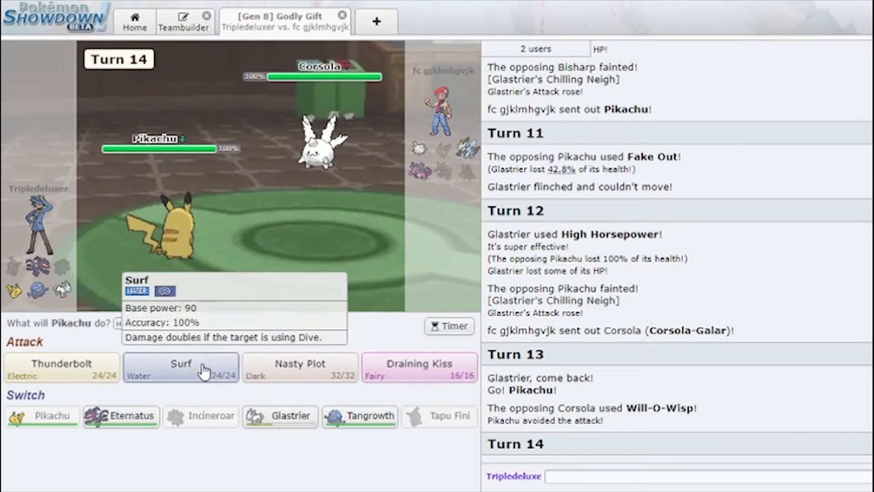
click(181, 367)
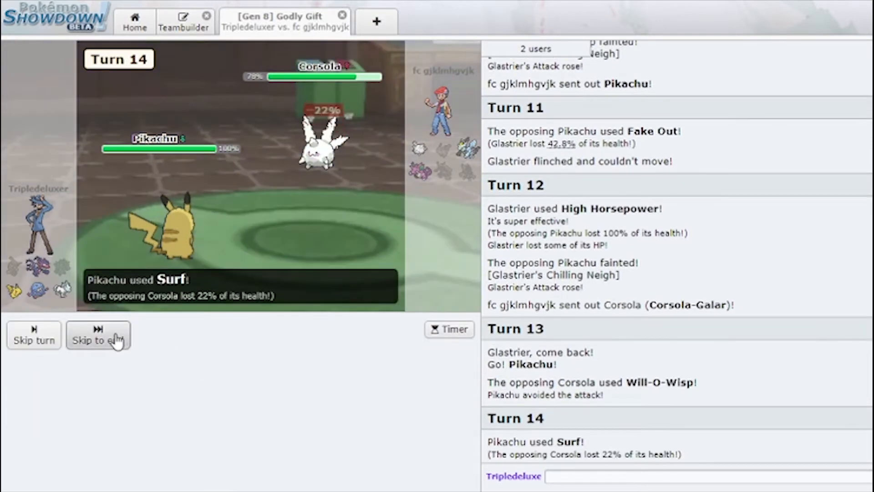
click(98, 335)
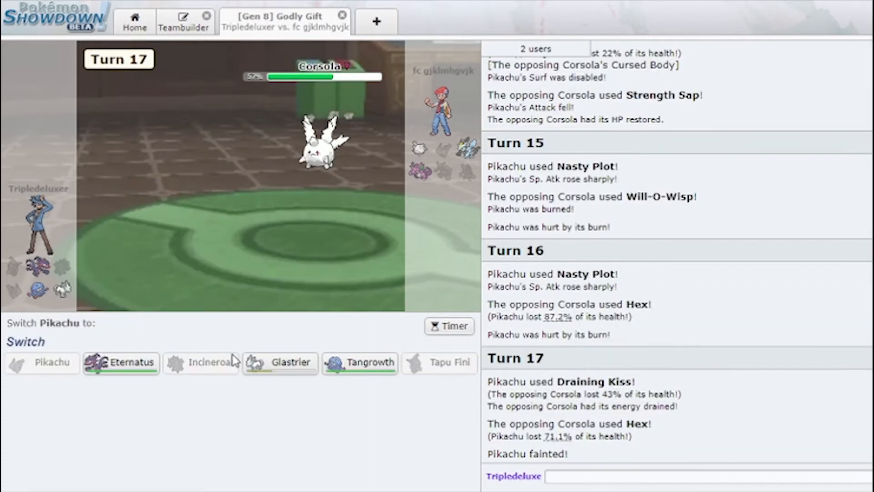
- Send in Eternatus after Pikachu faints and fire Dynamax Cannon at Corsola
click(121, 361)
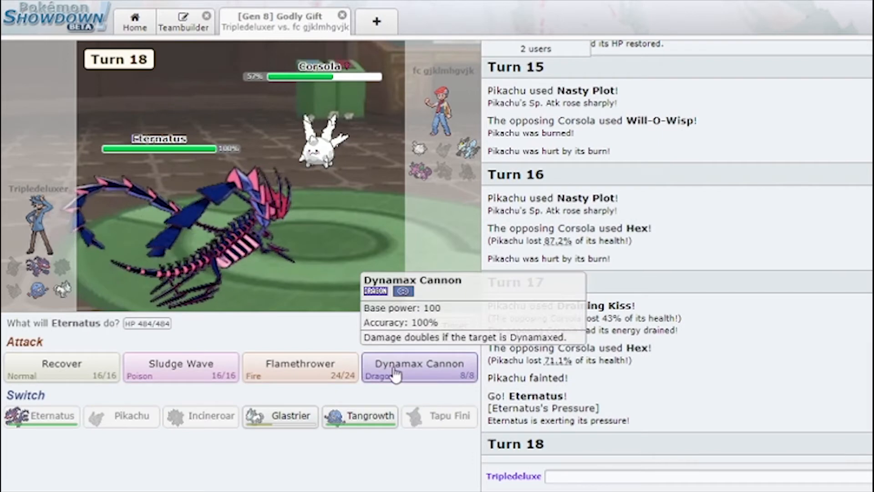
click(419, 367)
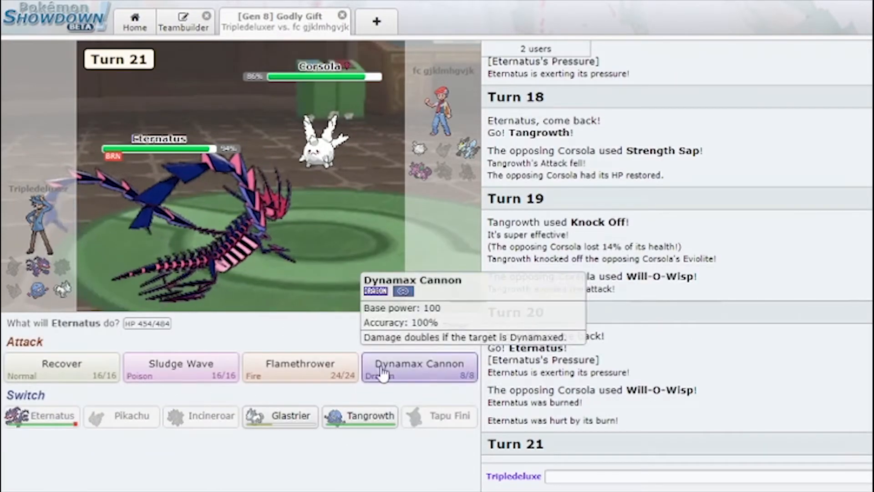
click(418, 363)
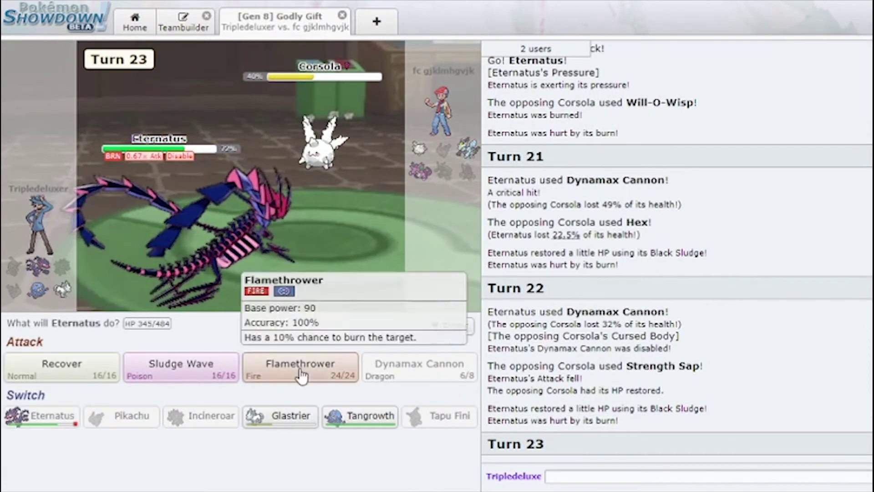
click(181, 368)
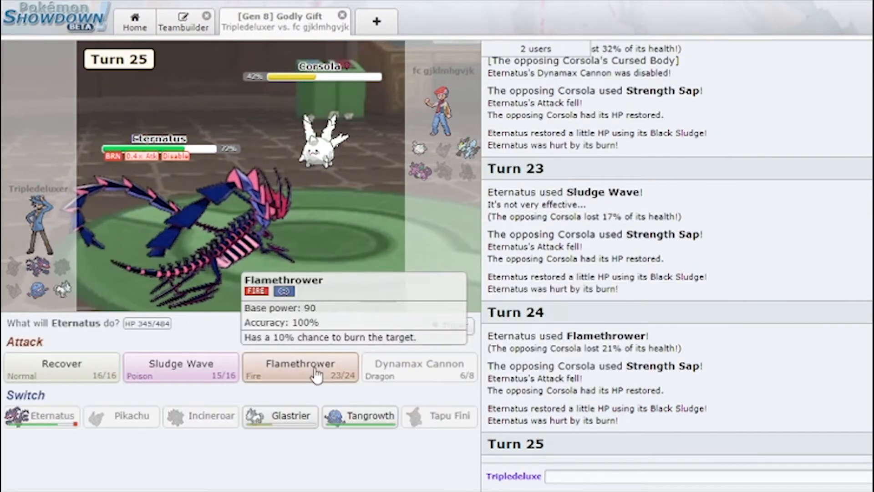
- Use Flamethrower on Corsola and Dynamax Cannon on Nidoking to win the battle
click(300, 363)
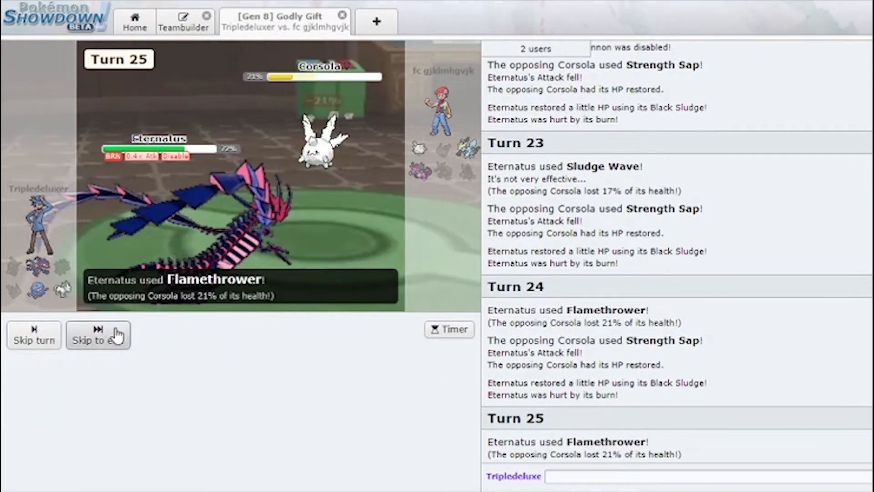
click(98, 334)
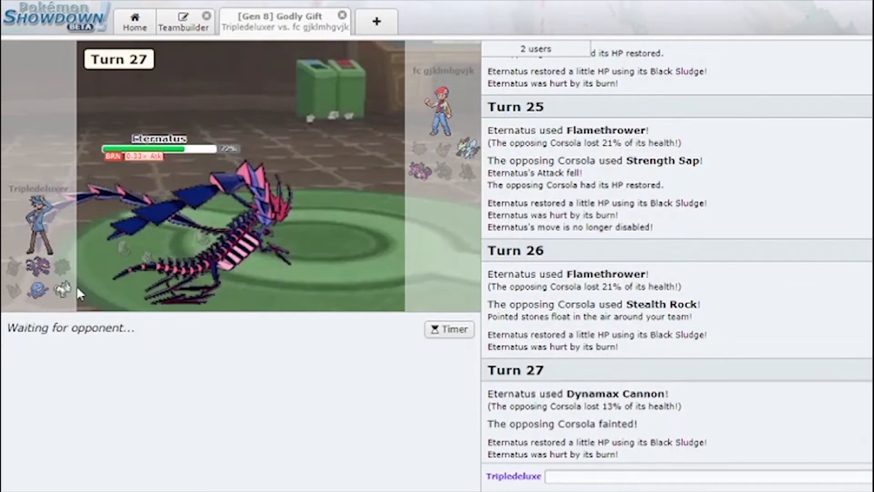
mouse_move(471, 150)
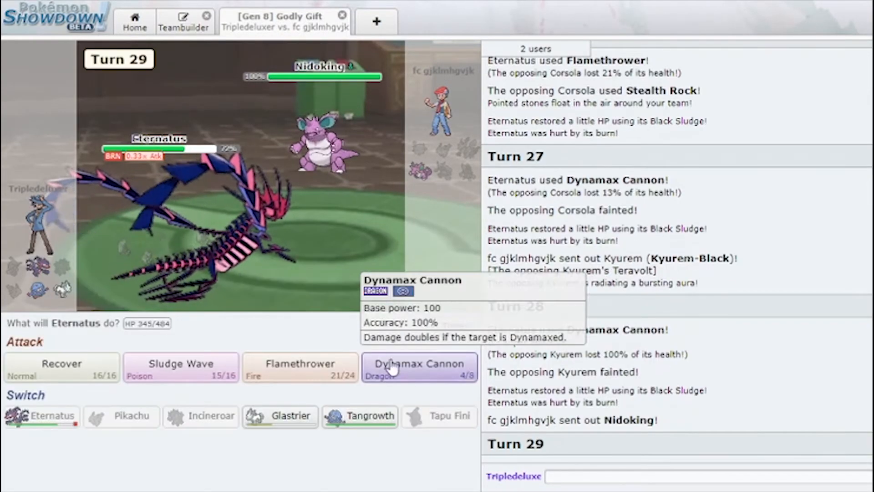
click(418, 368)
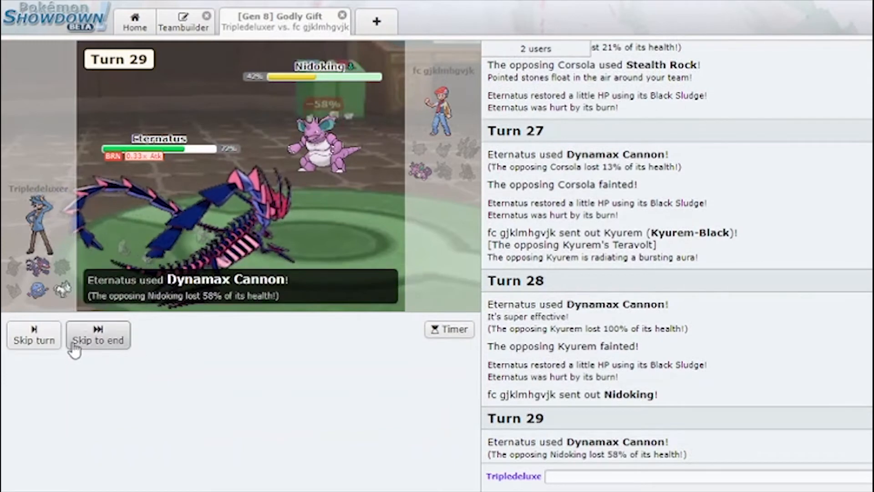
click(99, 340)
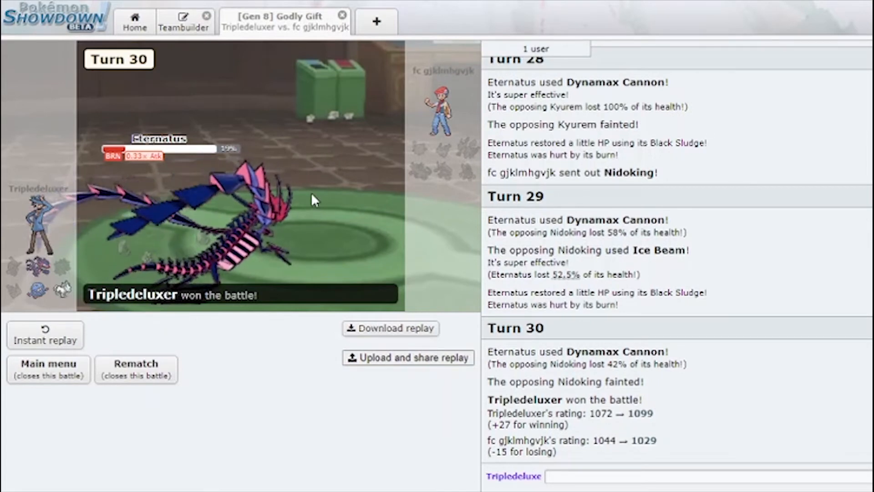
click(135, 368)
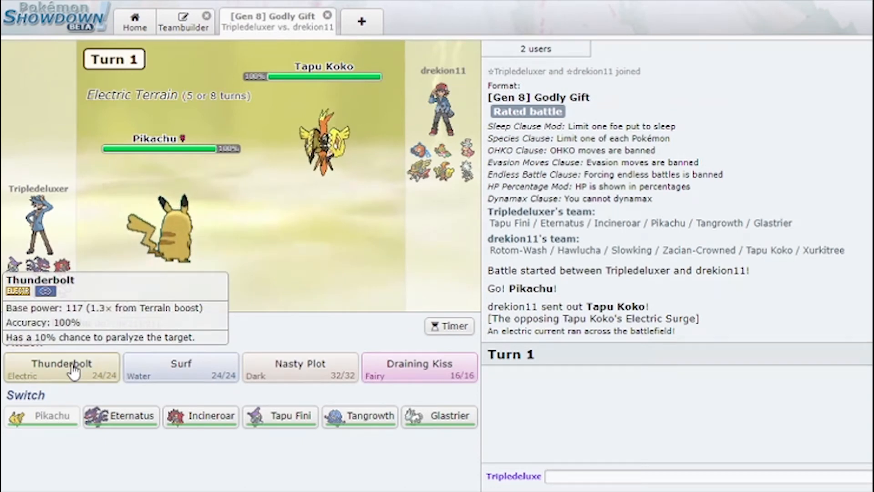
- KO Slowking with Thunderbolt, use Nasty Plot, then send in Incineroar after Pikachu faints
click(60, 367)
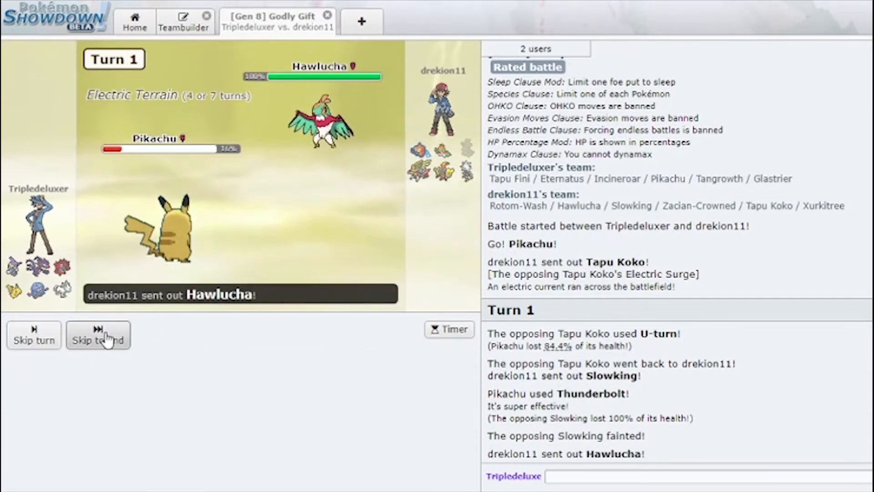
click(99, 334)
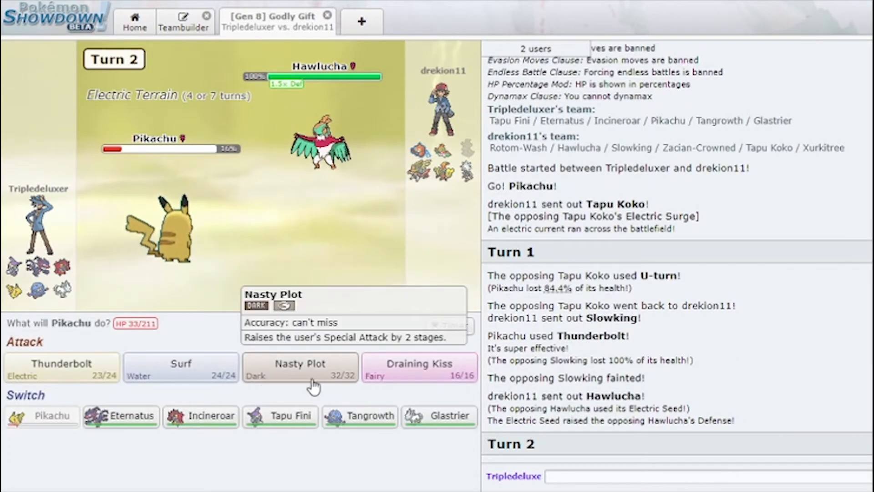
click(300, 368)
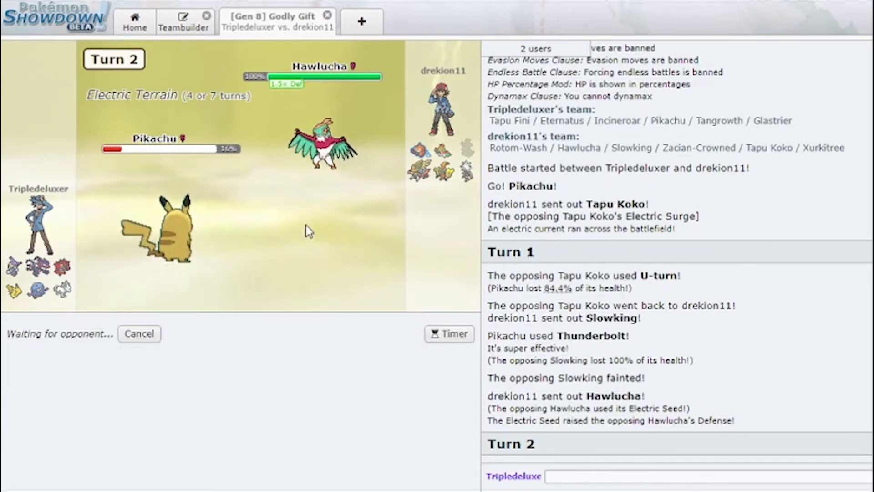
mouse_move(323, 148)
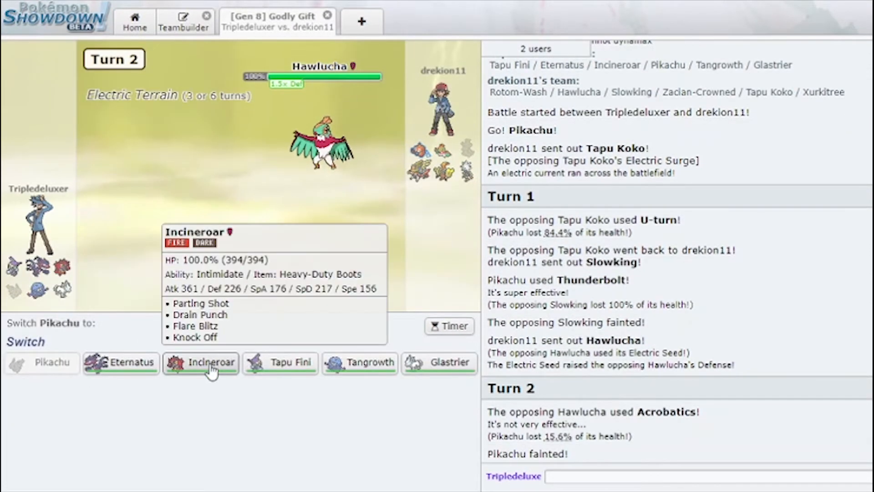
click(200, 363)
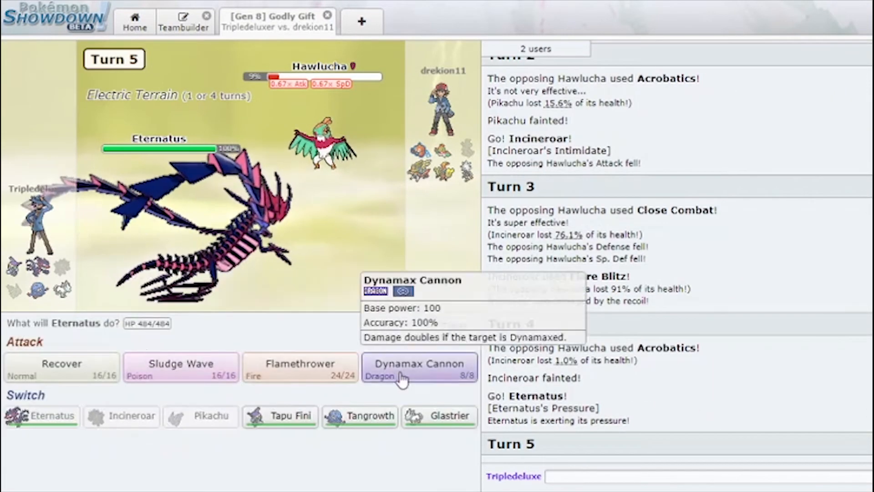
- Hit Zacian with Eternatus's Flamethrower over two turns, skipping the turn animations
click(418, 368)
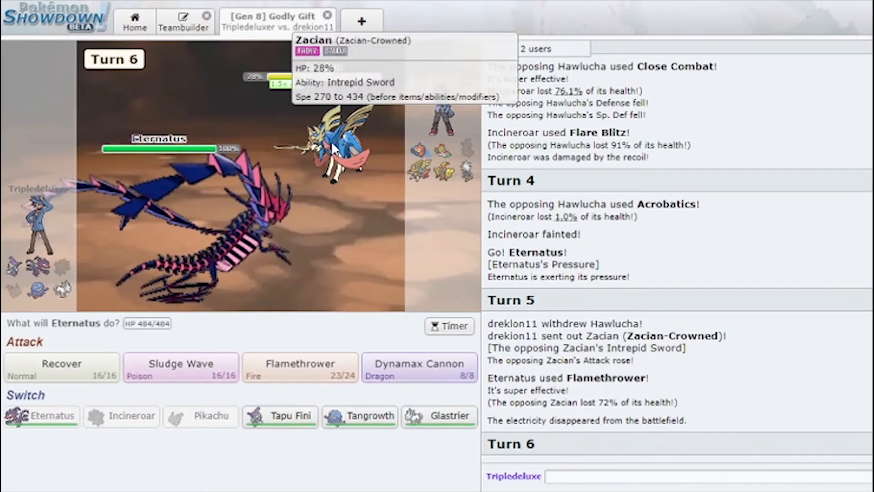
mouse_move(329, 391)
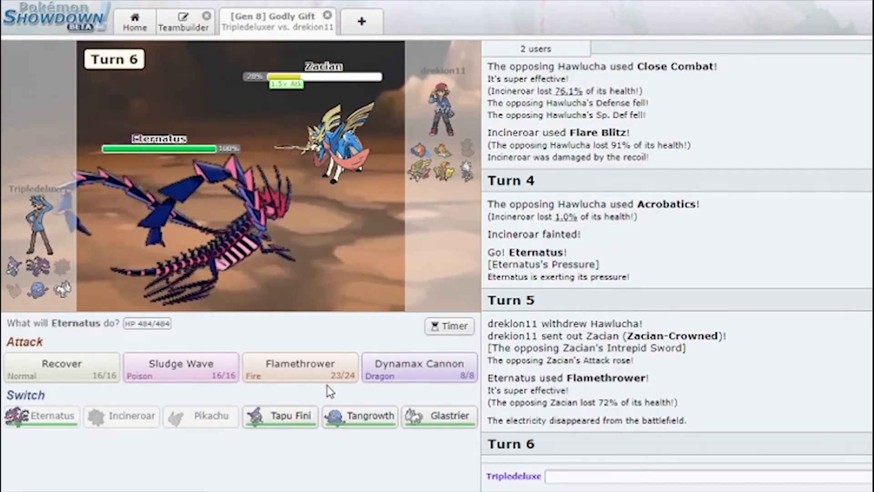
click(300, 367)
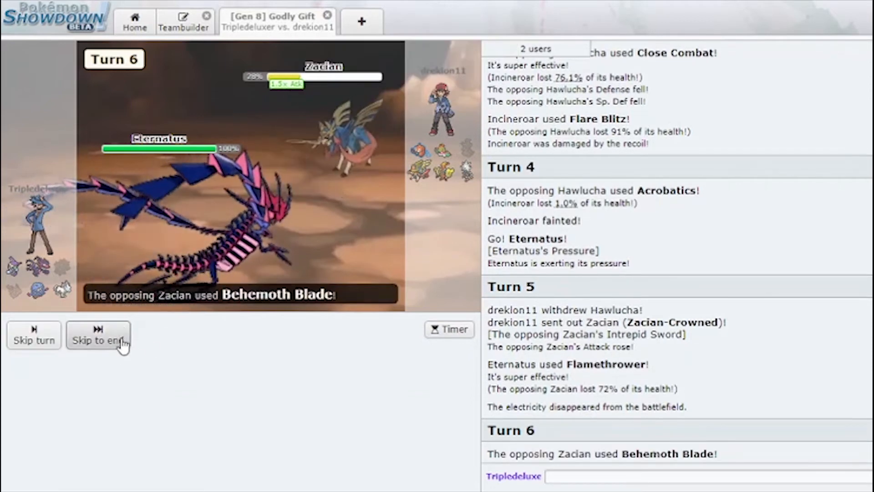
click(98, 334)
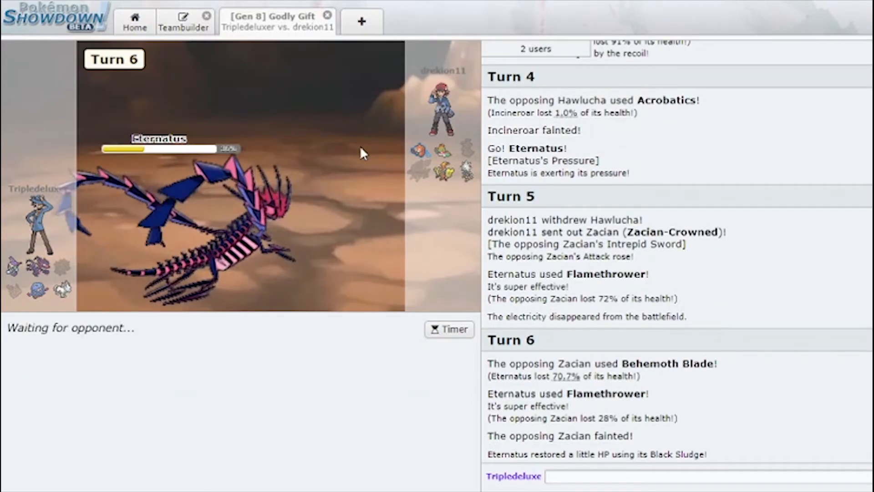
mouse_move(443, 147)
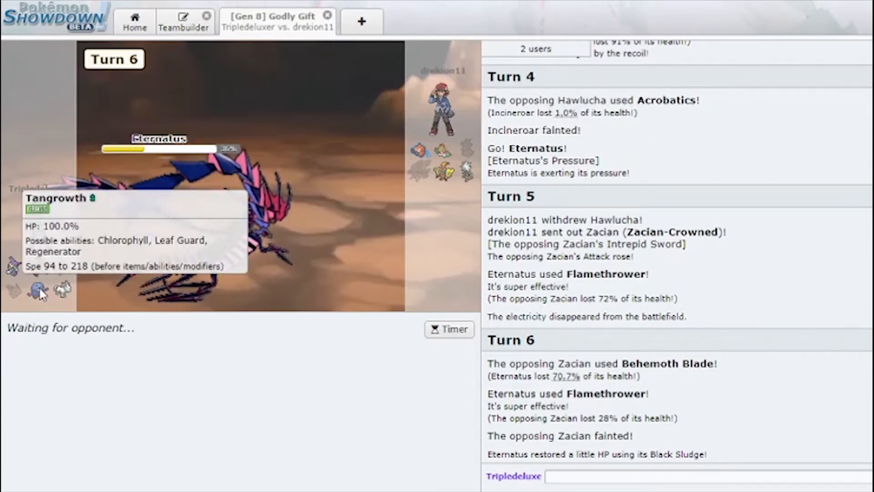
mouse_move(440, 160)
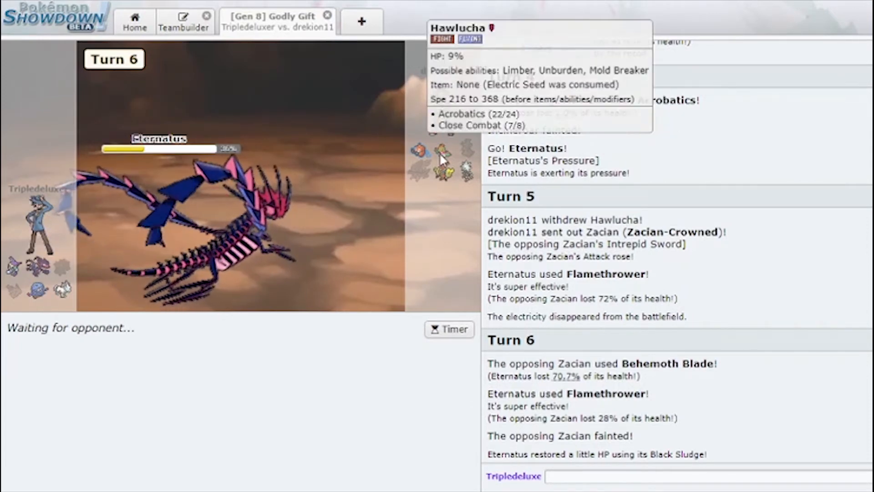
mouse_move(63, 289)
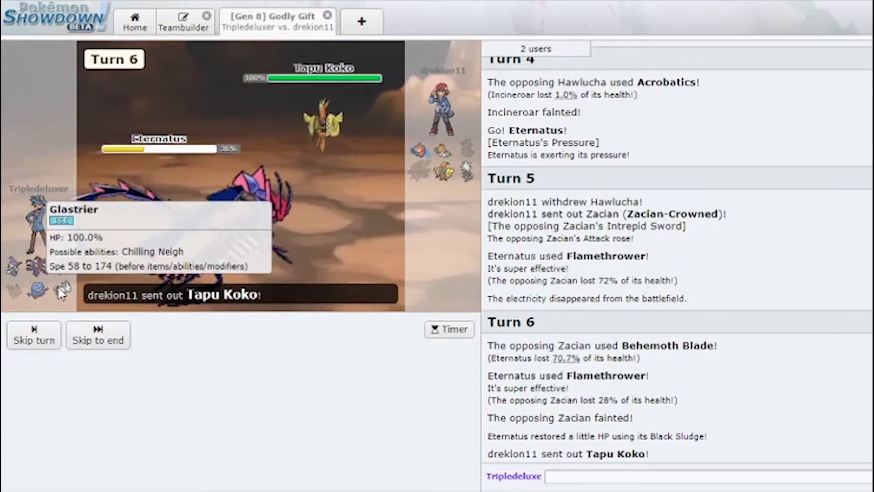
click(98, 335)
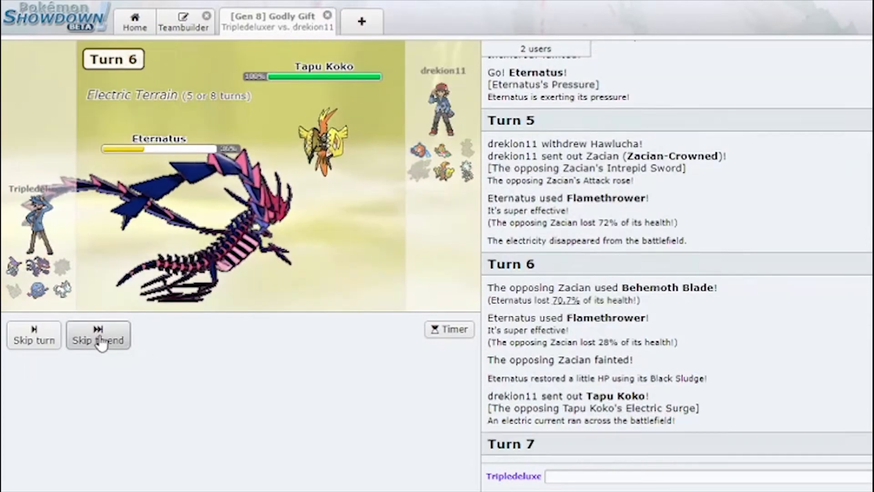
click(98, 335)
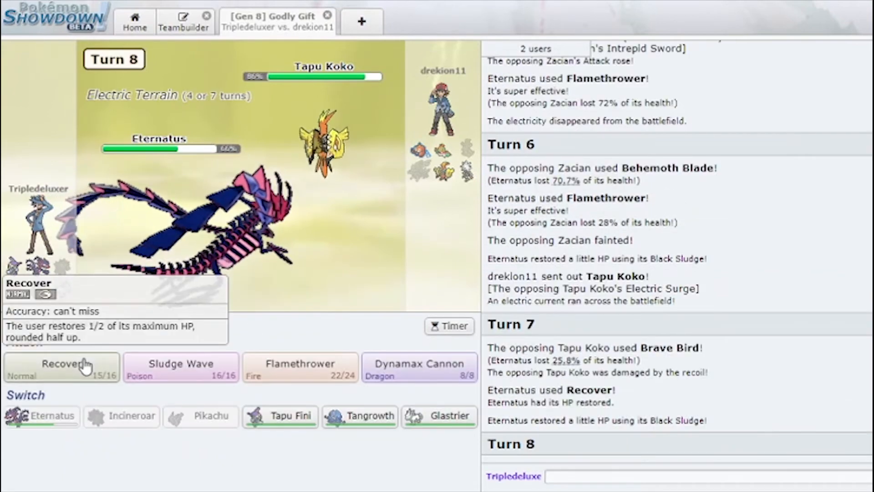
- Heal with Recover, then leave the won battle after the forfeit for a new ladder match
click(61, 367)
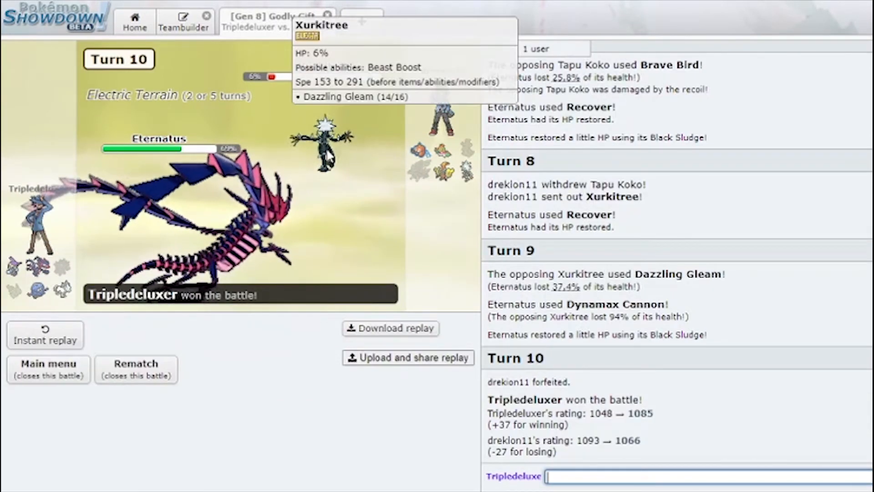
mouse_move(474, 155)
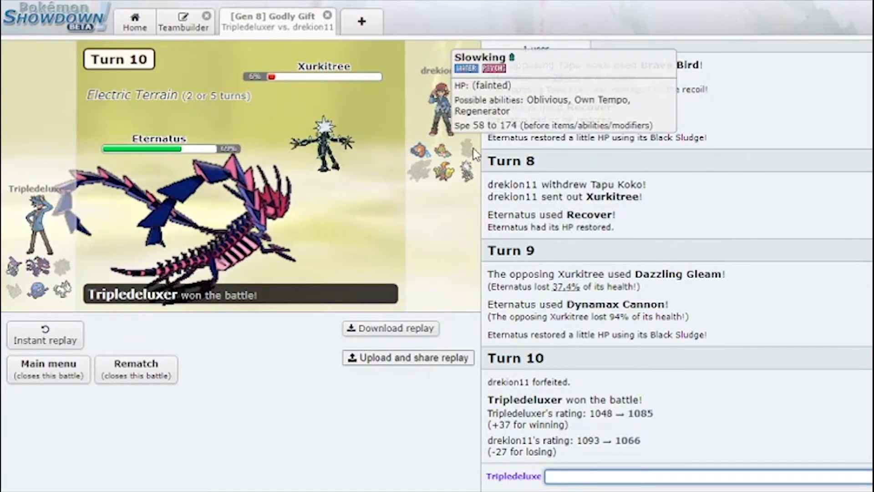
click(136, 368)
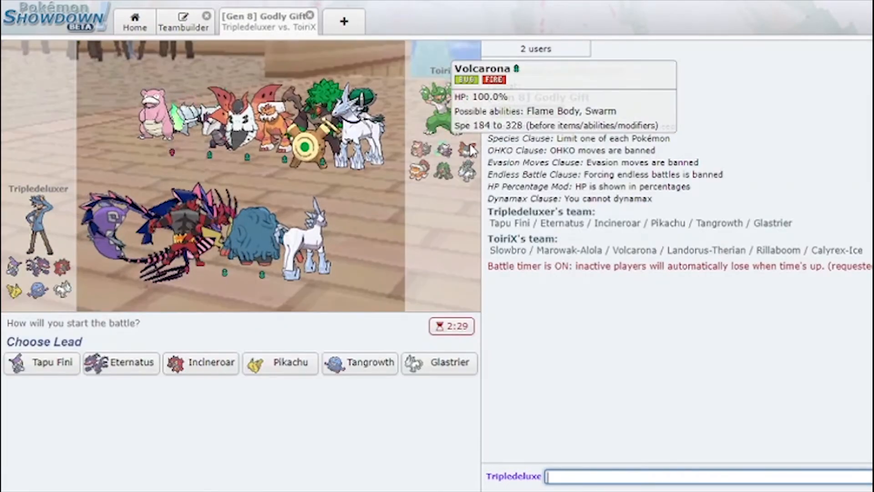
mouse_move(464, 168)
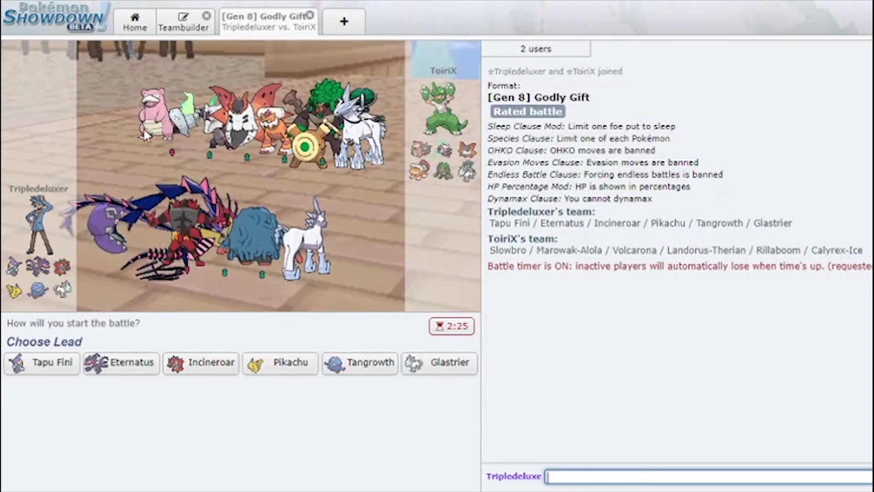
mouse_move(281, 363)
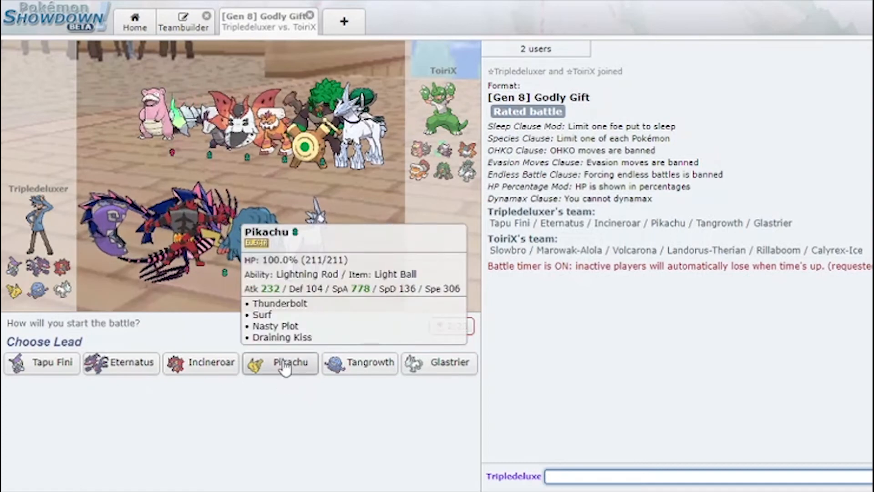
- Lead with Pikachu, down Alolan Marowak with Surf, then switch Pikachu out for Incineroar
click(279, 362)
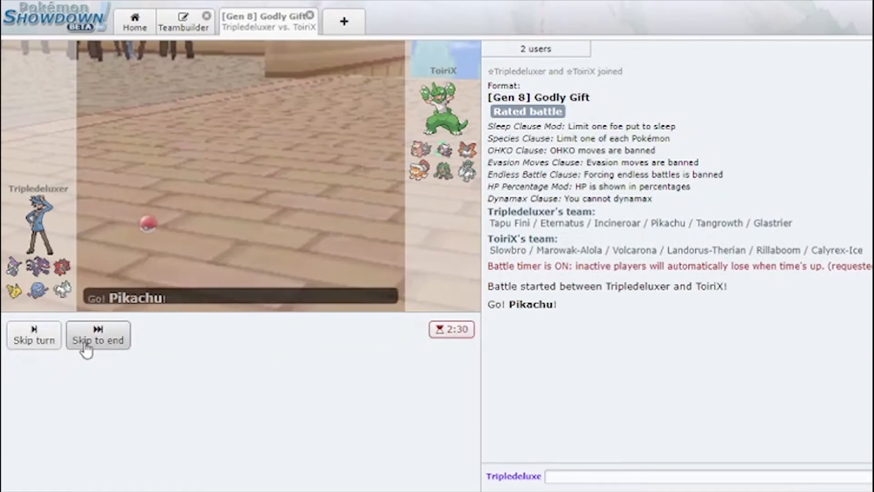
click(98, 335)
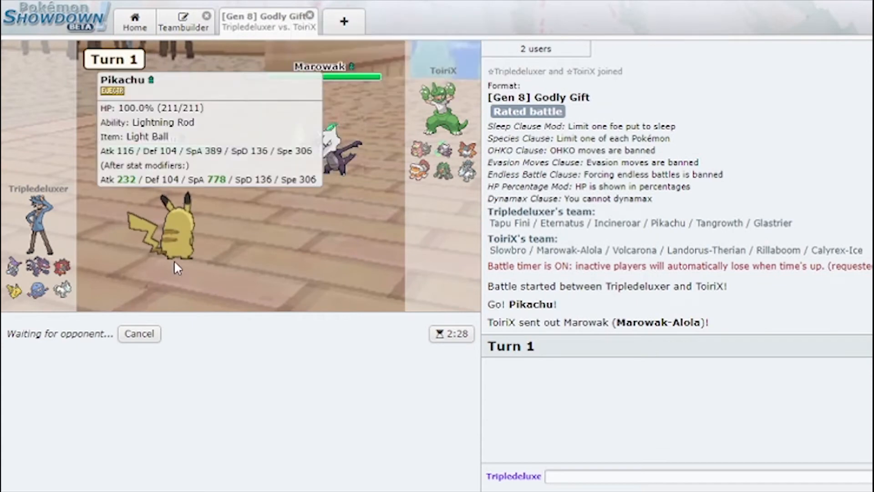
mouse_move(334, 150)
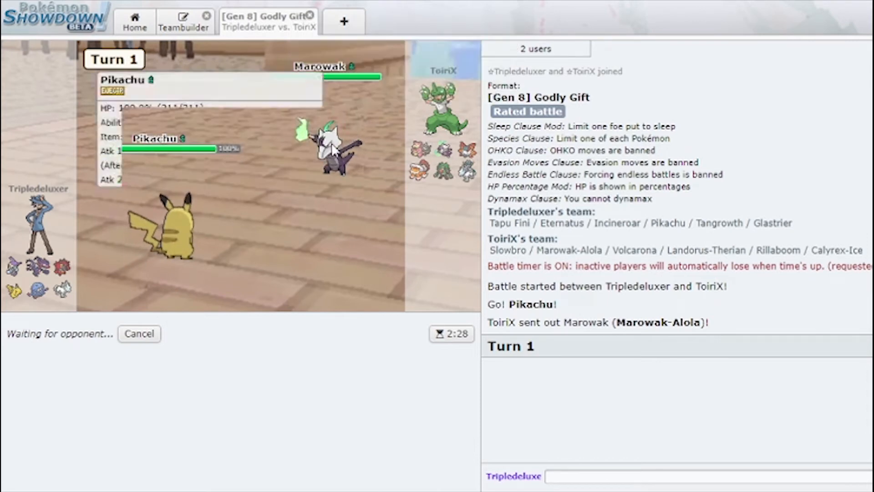
mouse_move(331, 147)
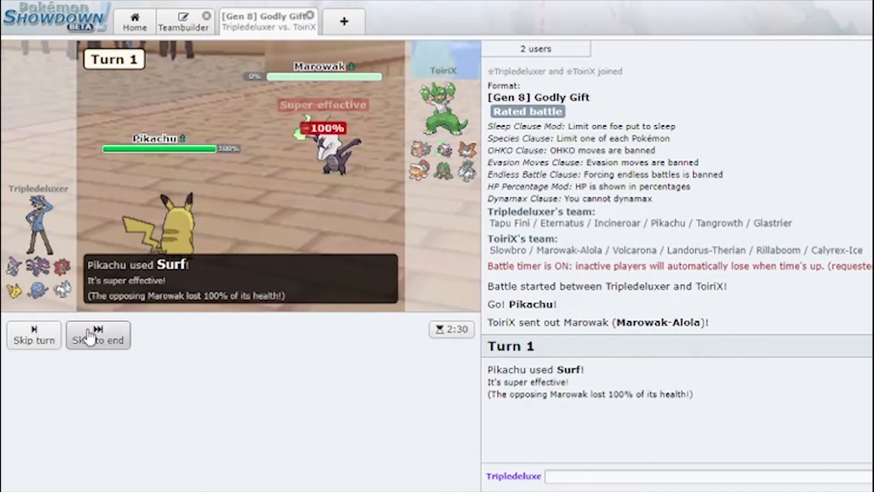
click(99, 336)
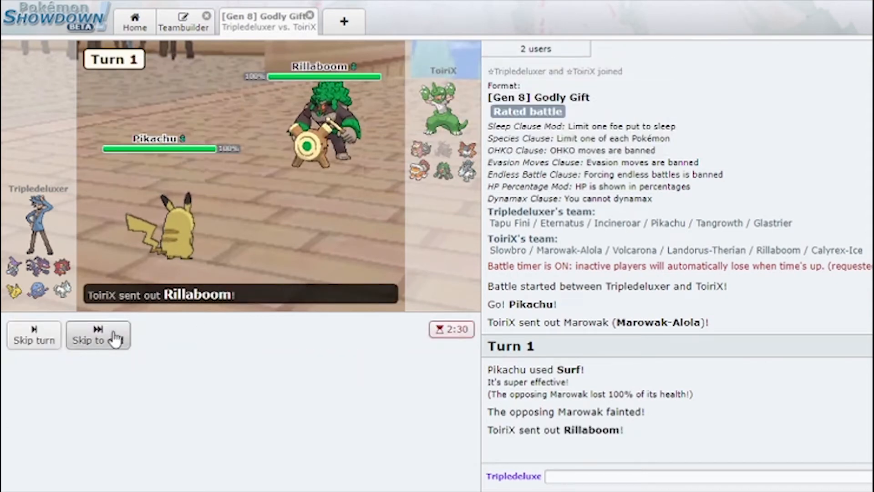
click(98, 334)
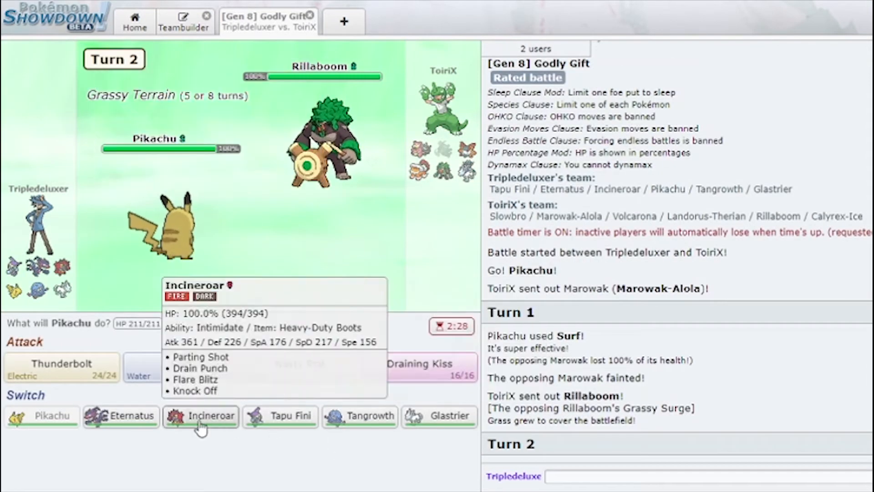
click(200, 416)
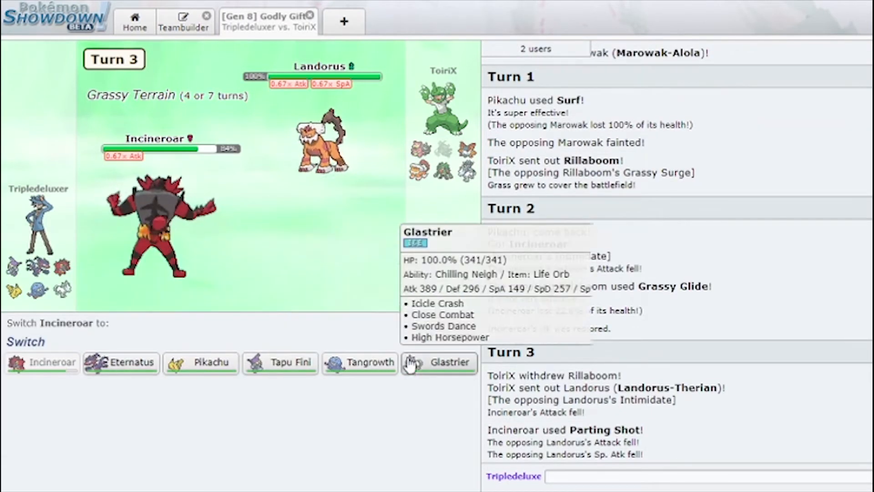
- Bring Glastrier in after Parting Shot and attack Landorus with Icicle Crash through turn 4
click(439, 363)
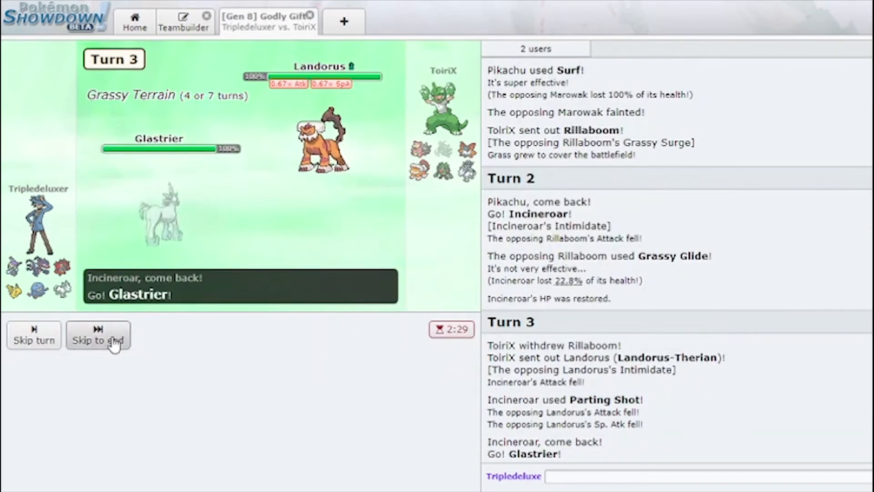
click(98, 334)
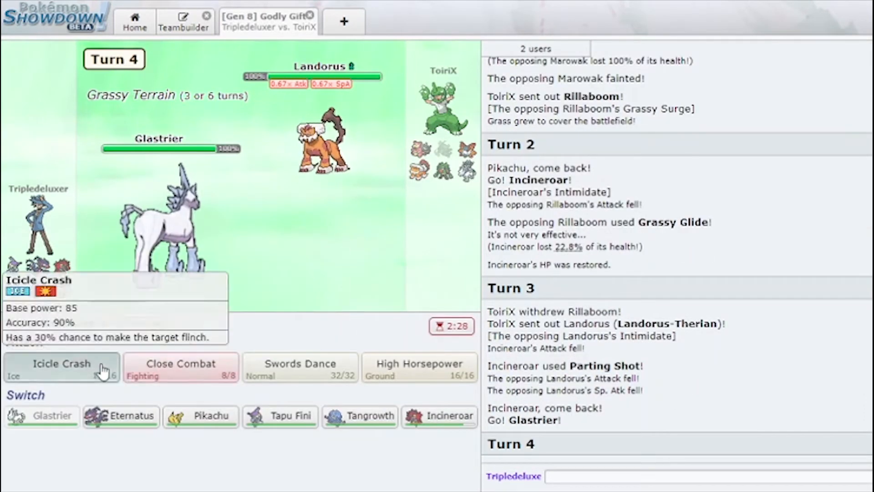
click(61, 367)
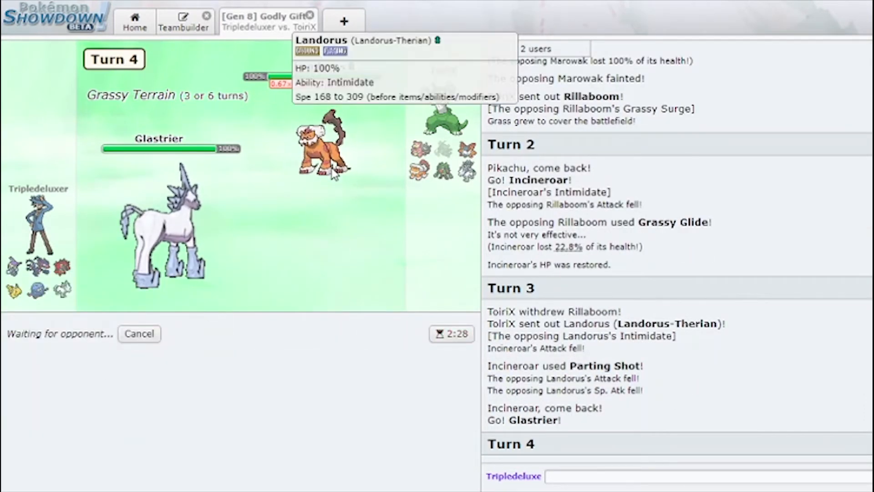
mouse_move(422, 149)
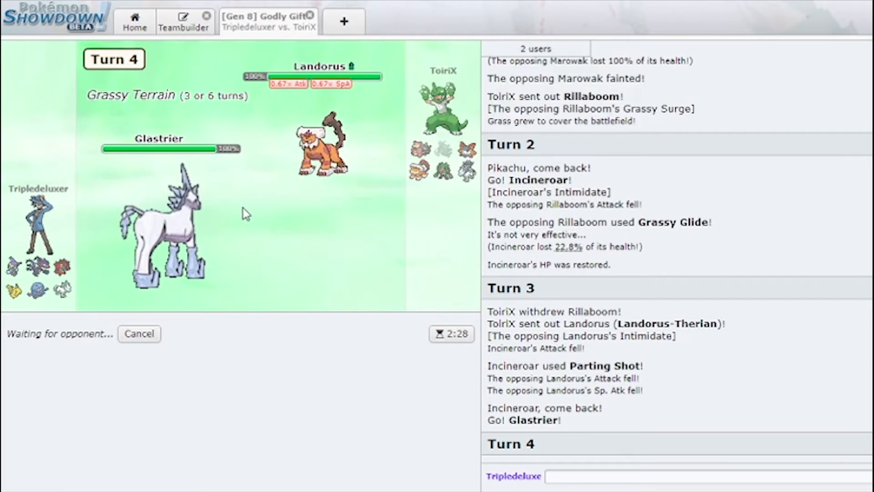
mouse_move(159, 270)
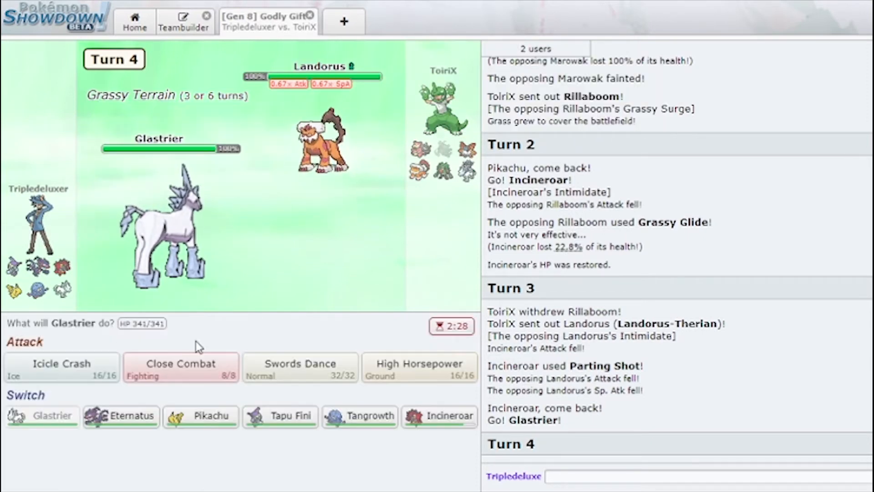
click(180, 367)
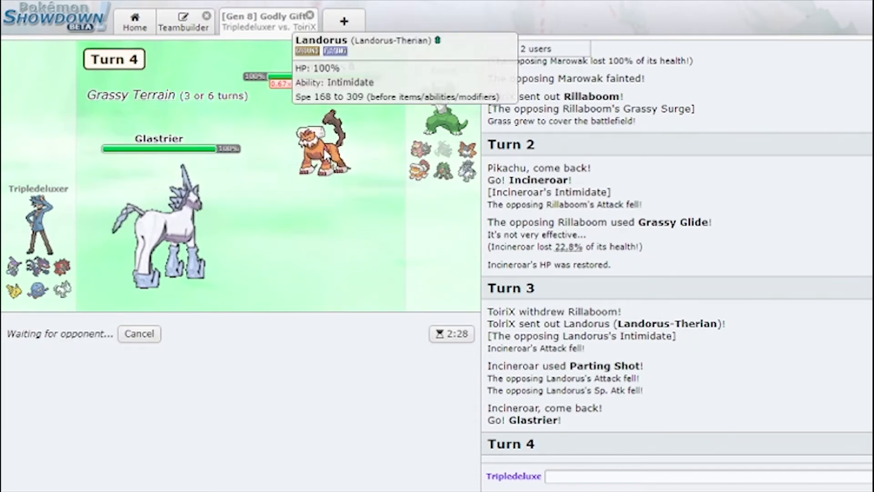
mouse_move(156, 223)
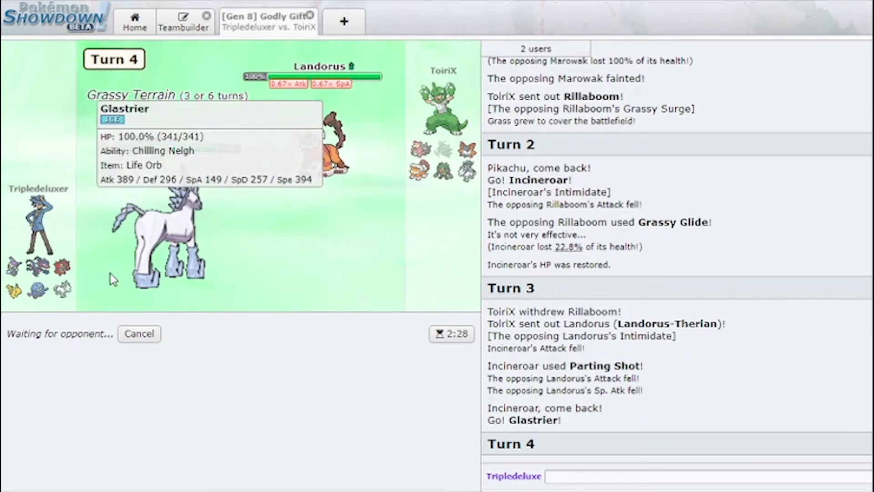
mouse_move(295, 186)
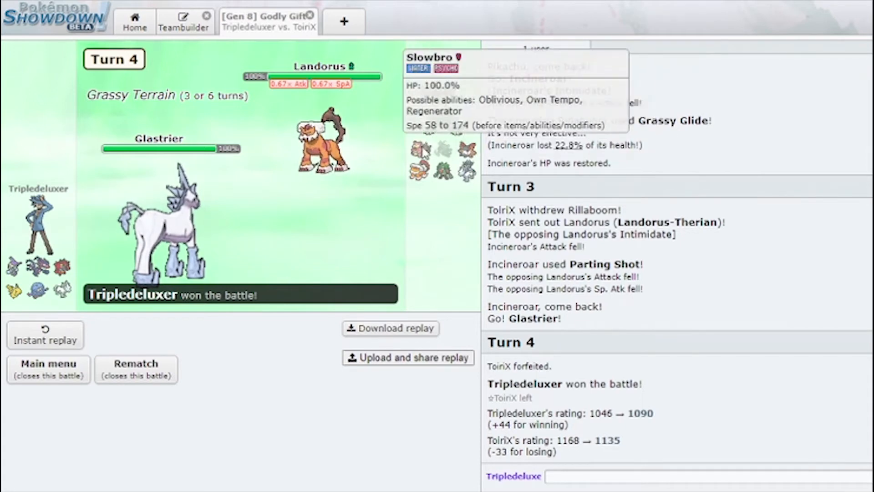
mouse_move(410, 201)
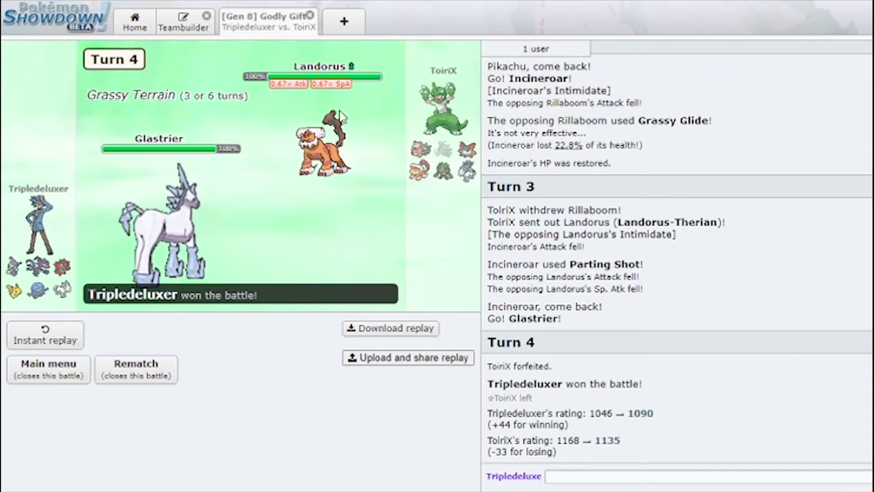
- Leave the finished battle for a new ladder match and lead it with Pikachu
click(135, 369)
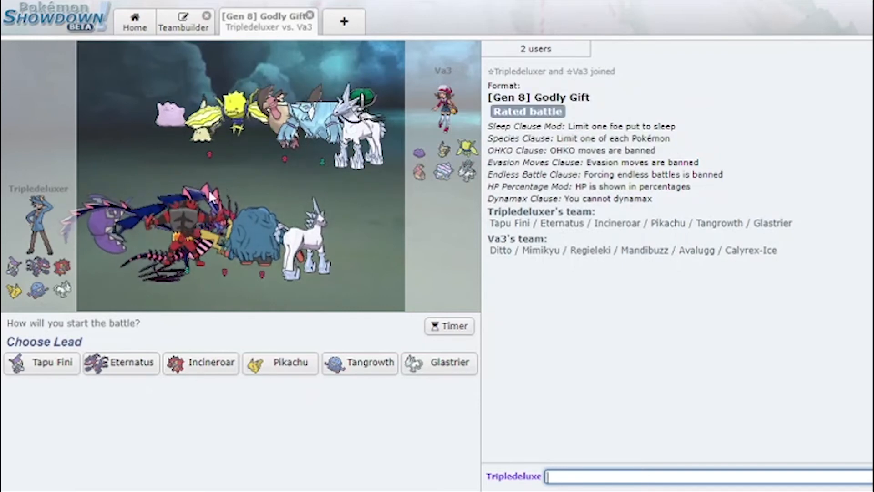
click(280, 362)
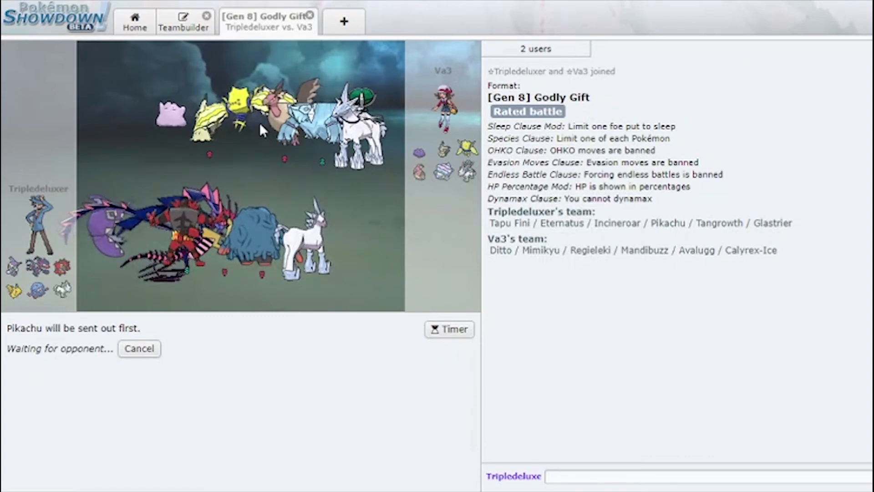
mouse_move(419, 171)
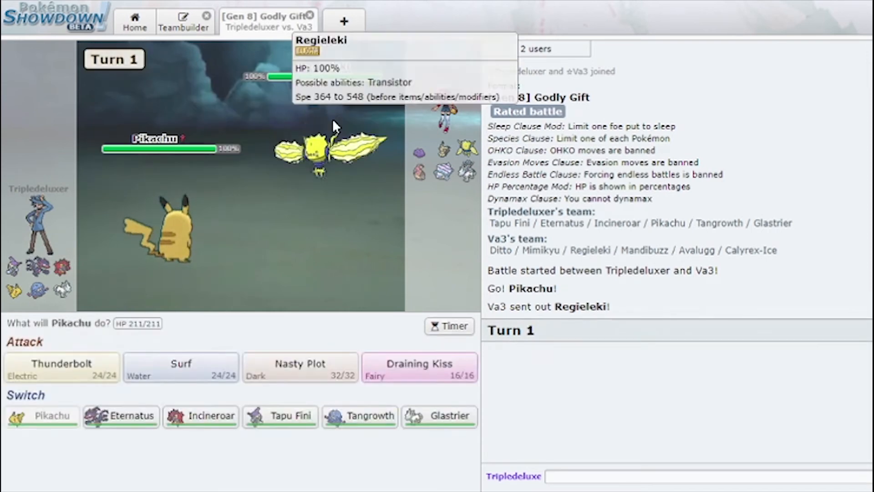
mouse_move(326, 247)
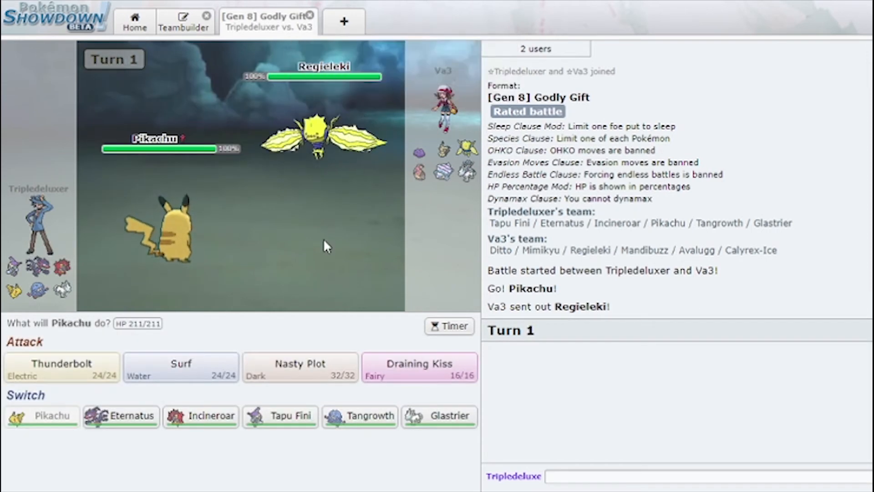
mouse_move(300, 367)
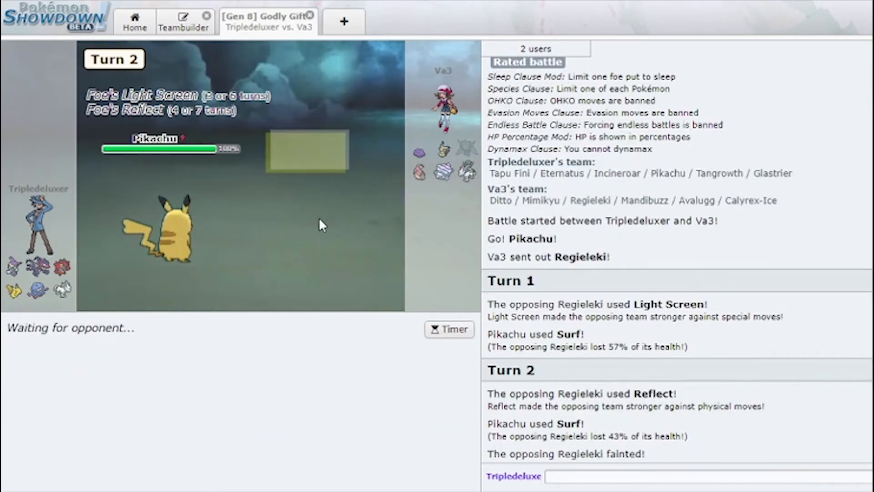
mouse_move(342, 153)
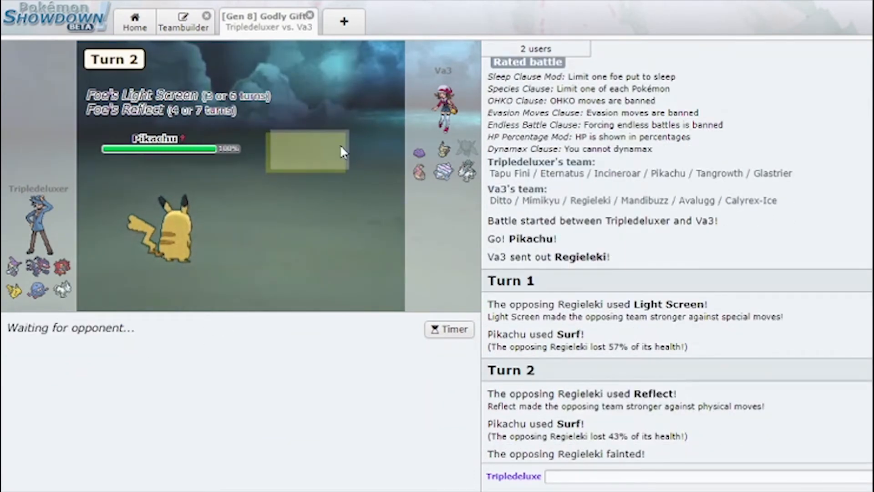
mouse_move(444, 151)
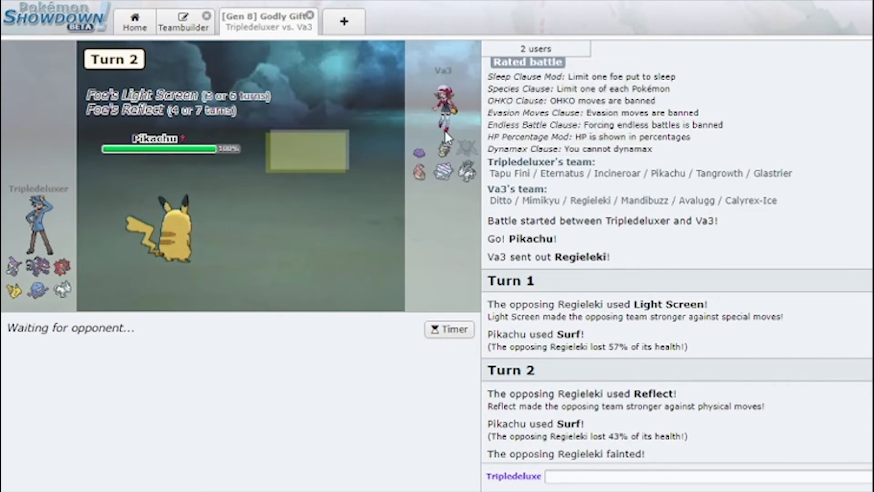
mouse_move(443, 149)
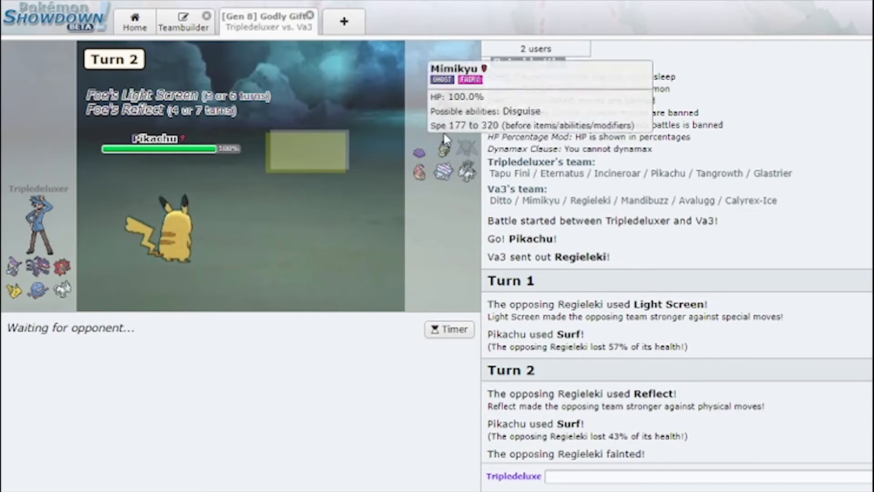
mouse_move(466, 171)
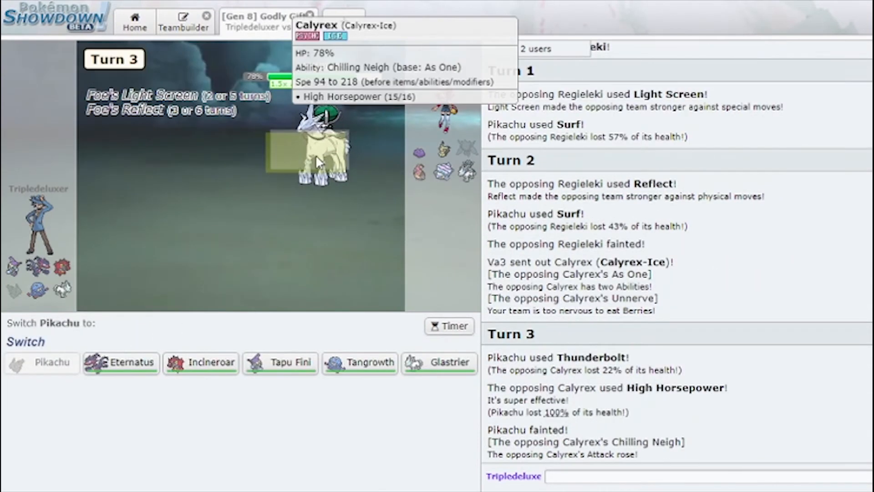
mouse_move(200, 363)
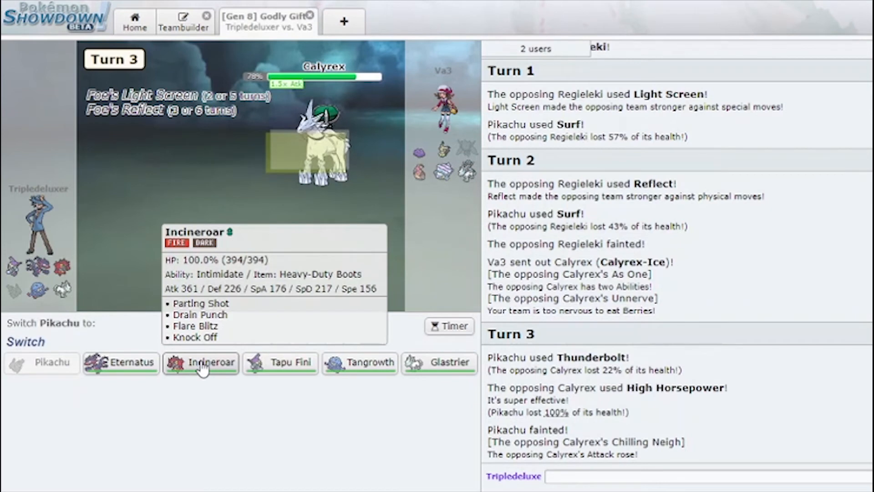
- Replace fainted Pikachu, hit the transformed Ditto with Sludge Bomb twice, then Eternatus's Flamethrower
click(200, 363)
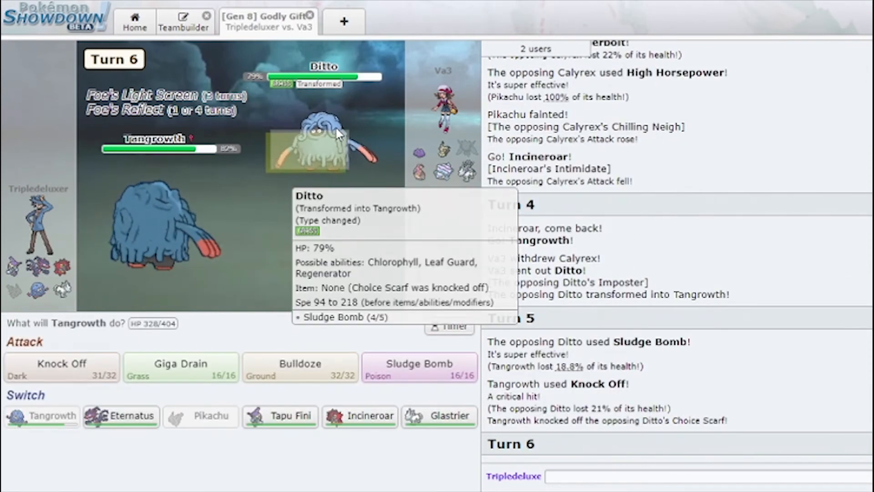
click(419, 367)
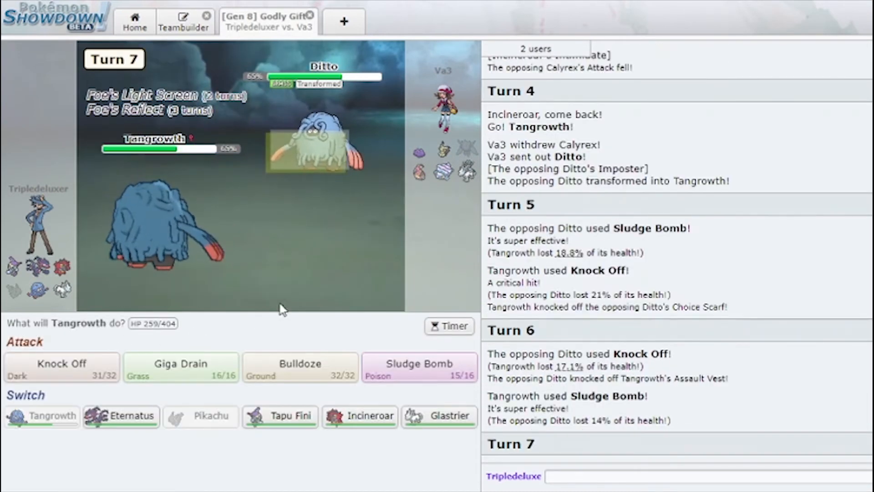
mouse_move(340, 158)
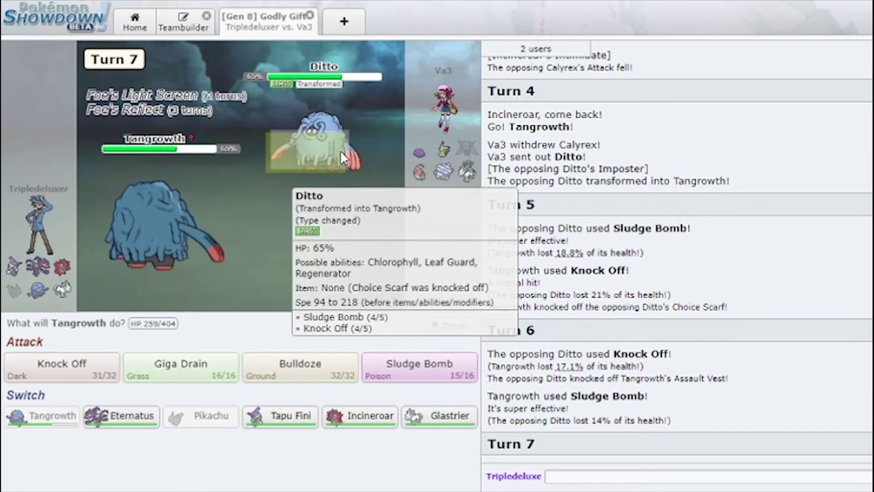
mouse_move(326, 165)
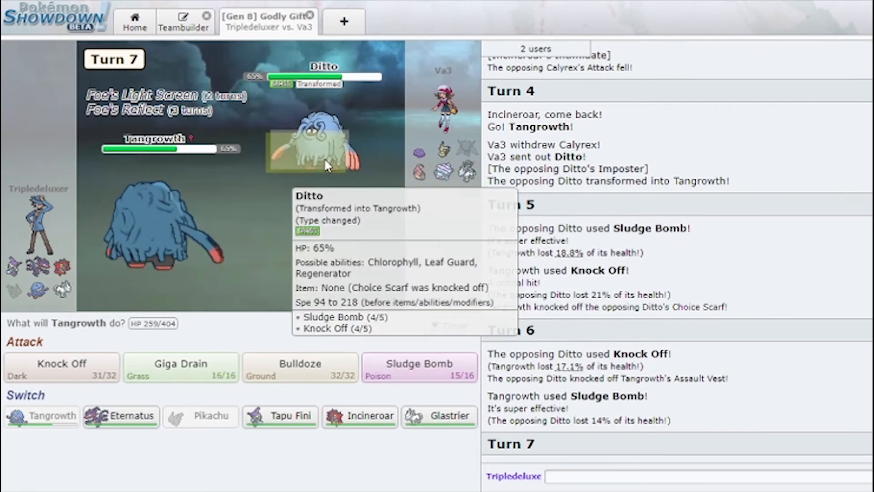
click(419, 368)
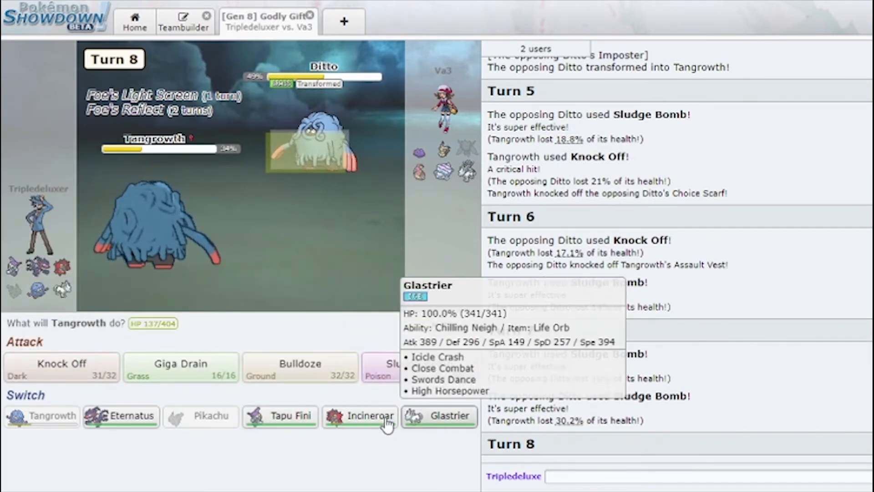
click(121, 416)
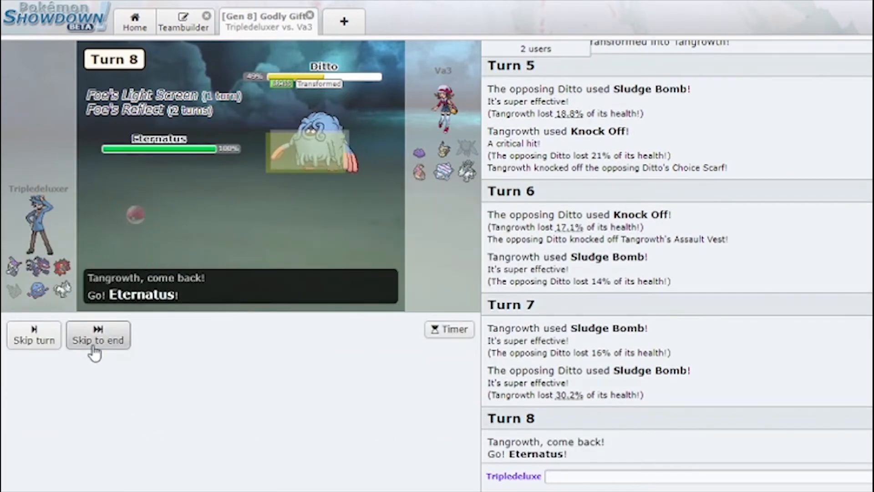
click(99, 334)
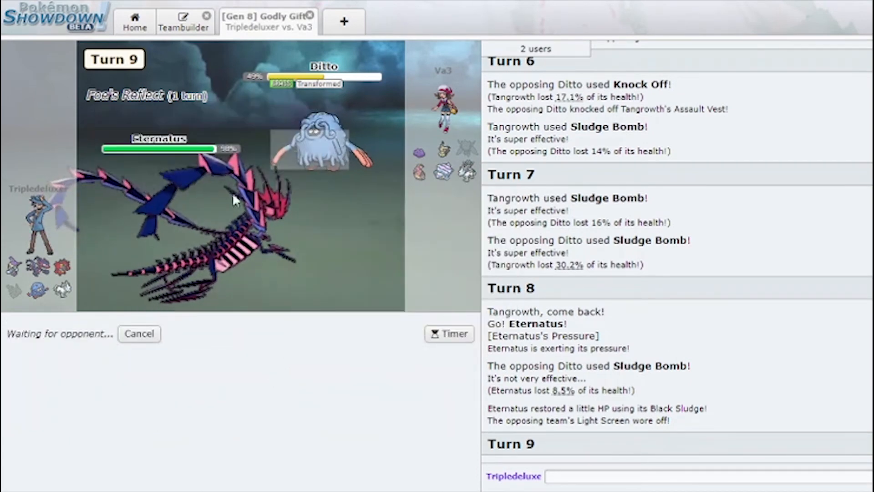
mouse_move(195, 223)
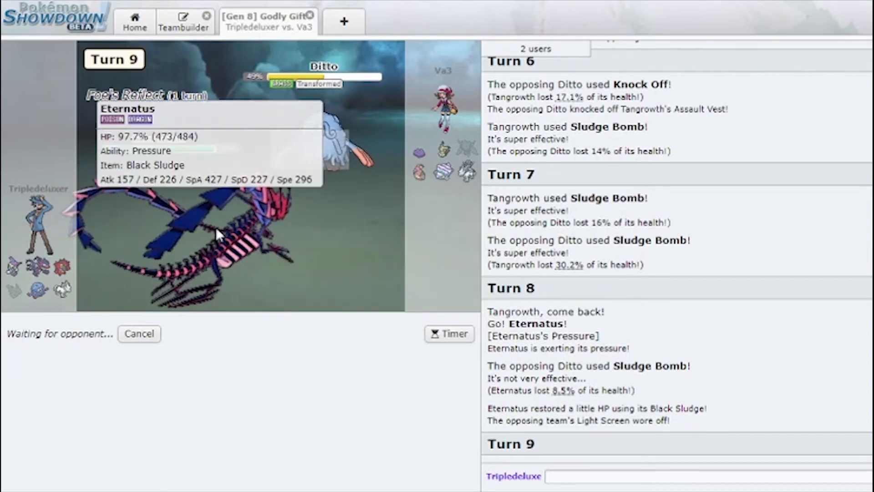
mouse_move(310, 153)
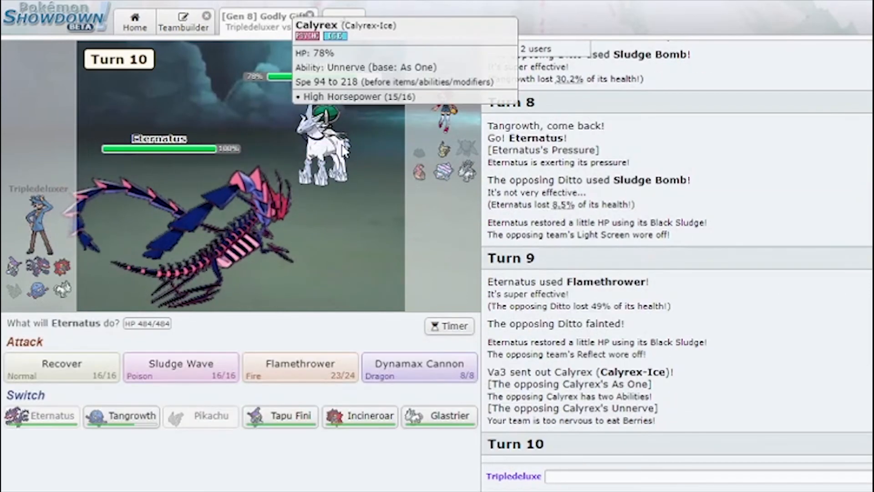
- Swap Eternatus out for Incineroar, then send Tapu Fini in for Incineroar
click(359, 416)
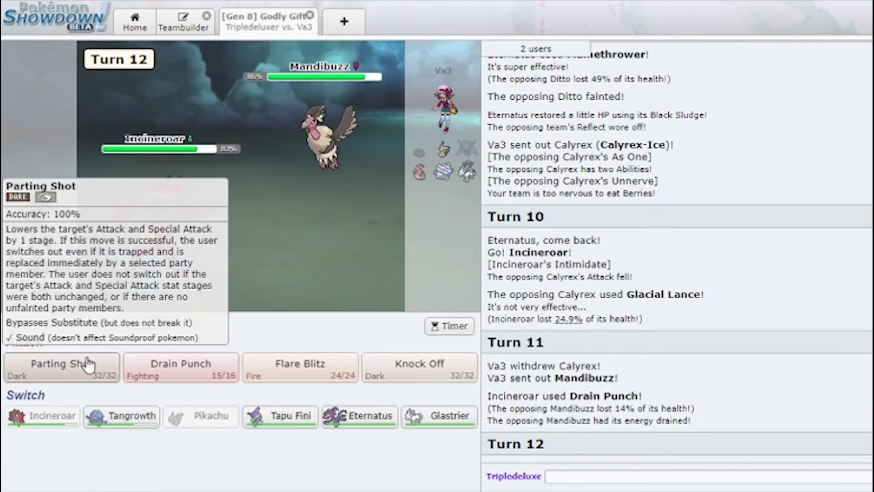
click(61, 367)
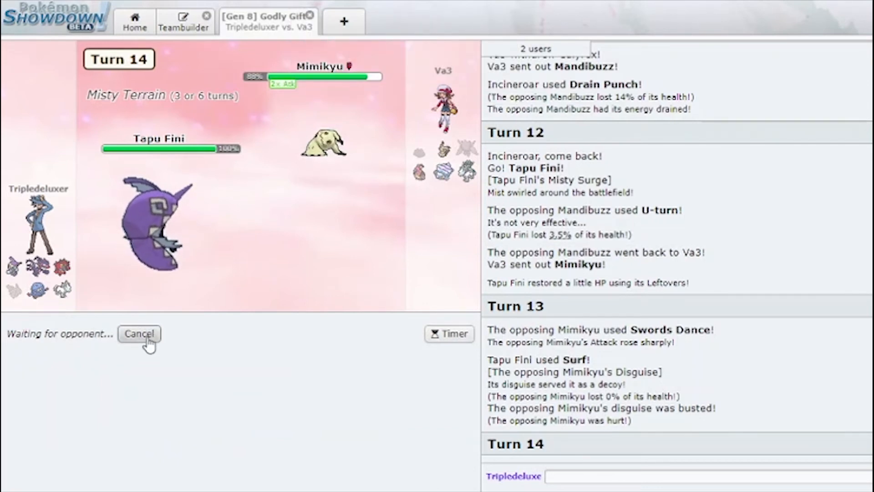
mouse_move(464, 173)
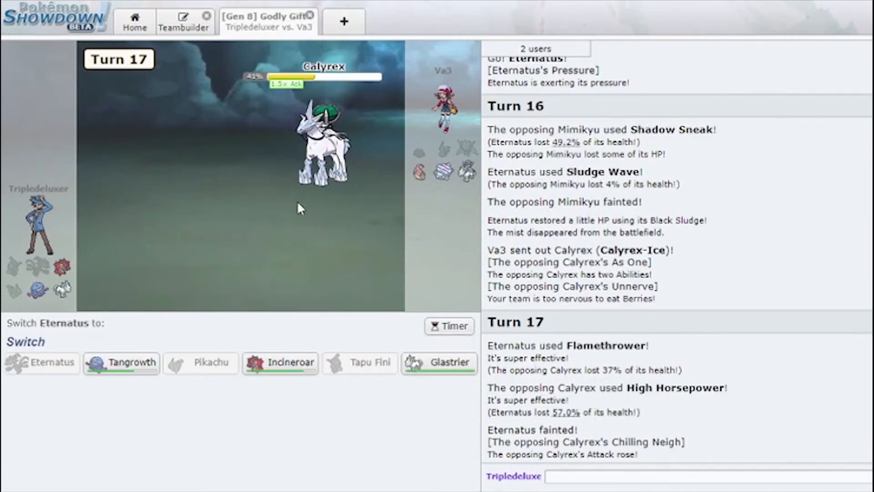
mouse_move(447, 362)
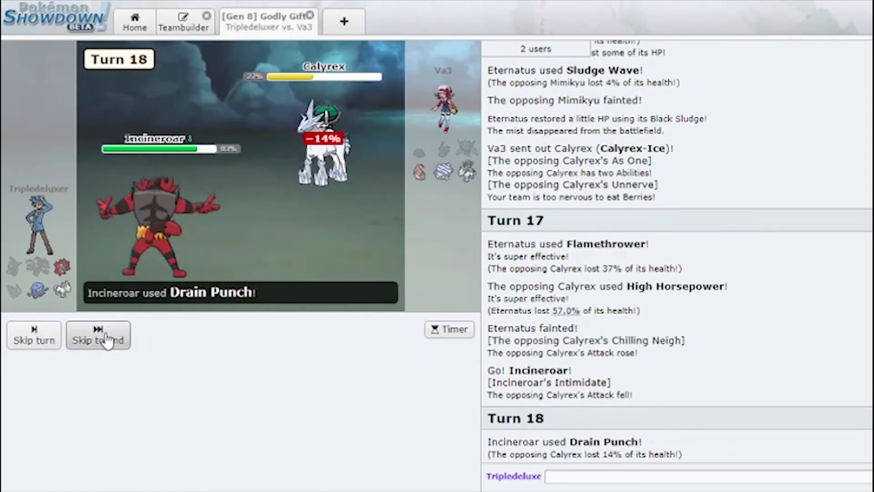
- Close Combat Calyrex with Glastrier, then switch to Tangrowth and Knock Off Avalugg
click(99, 335)
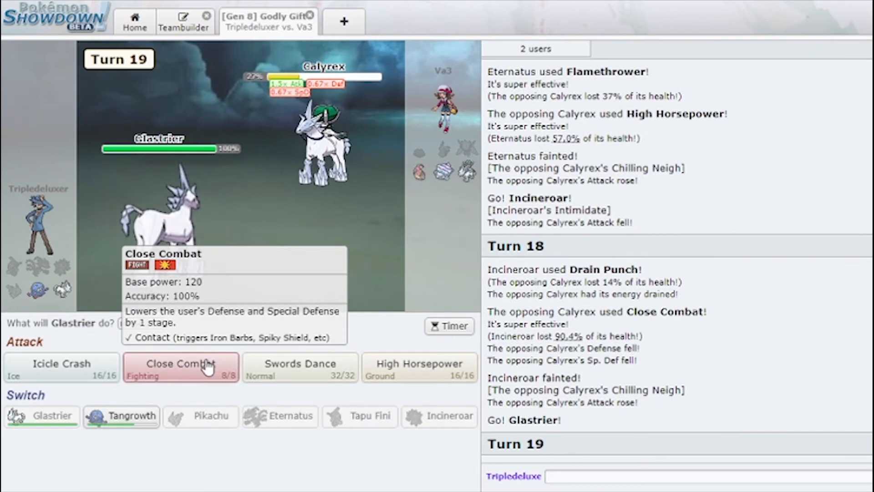
click(180, 367)
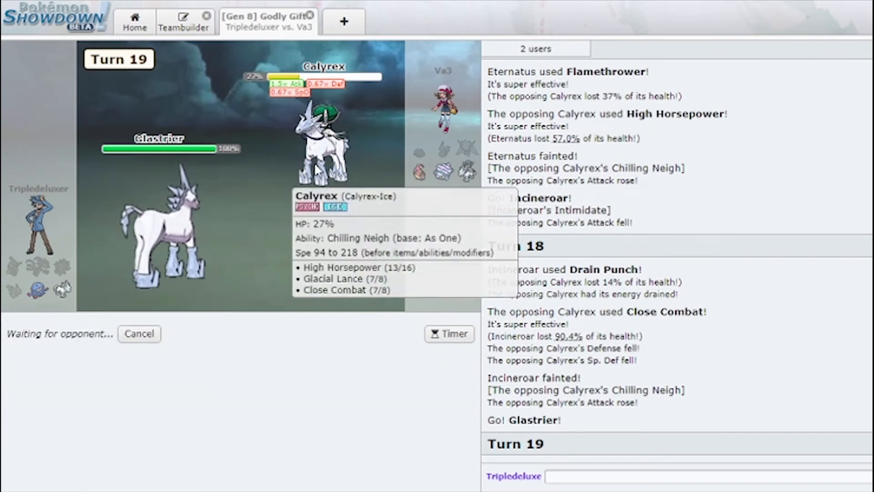
mouse_move(267, 223)
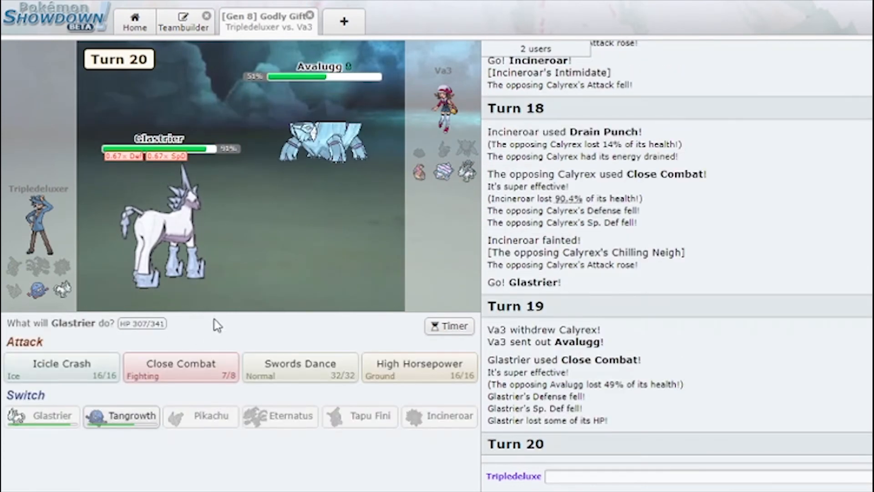
mouse_move(289, 197)
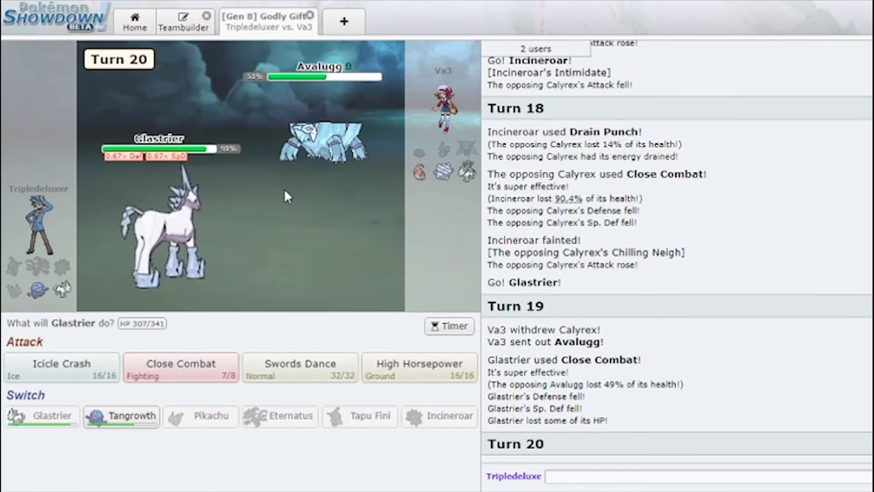
mouse_move(121, 416)
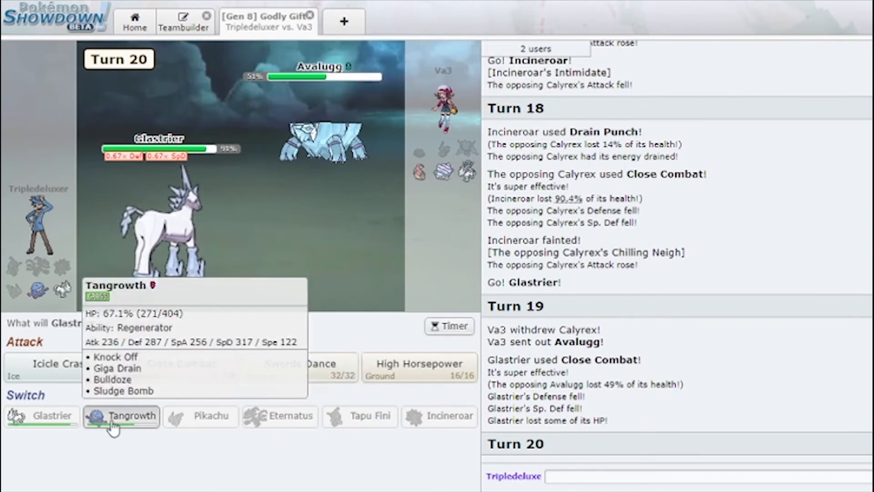
click(121, 416)
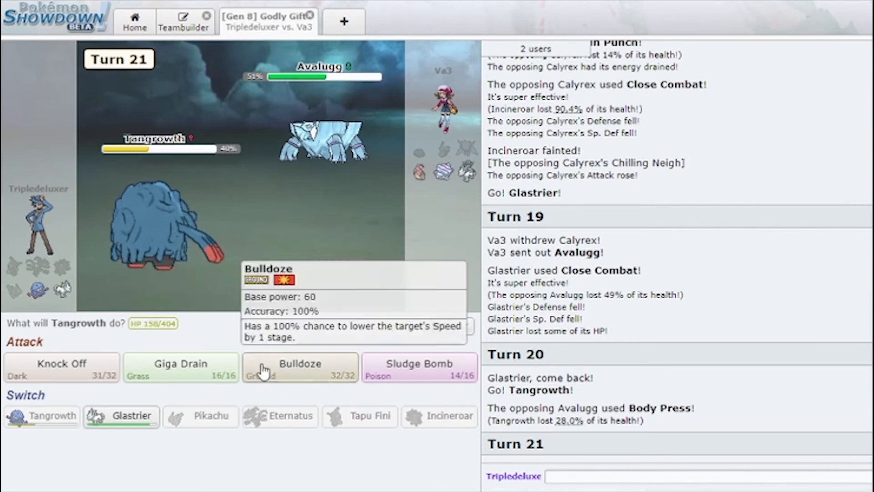
click(61, 364)
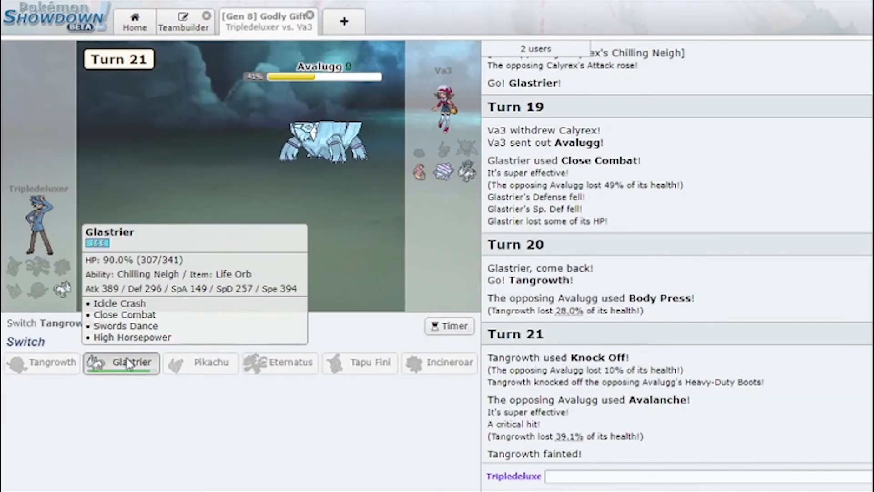
- Send Glastrier back in to fell Mandibuzz with Icicle Crash and finish Calyrex with Close Combat
click(121, 363)
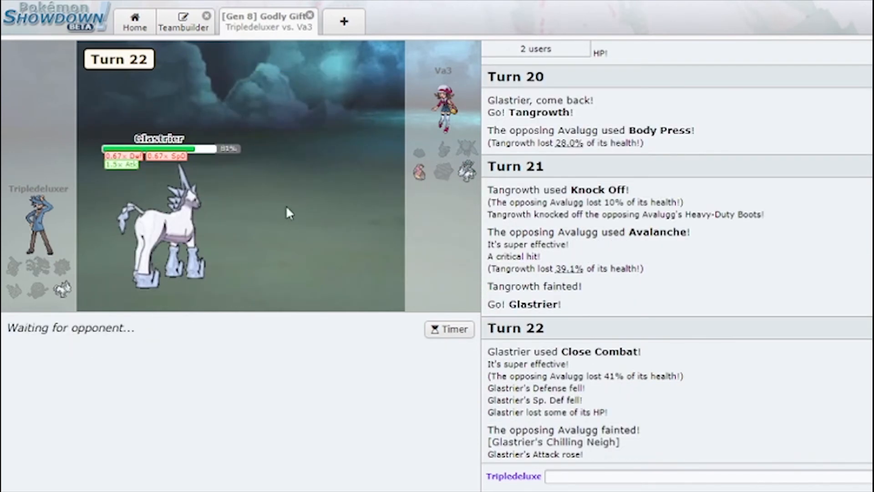
mouse_move(419, 172)
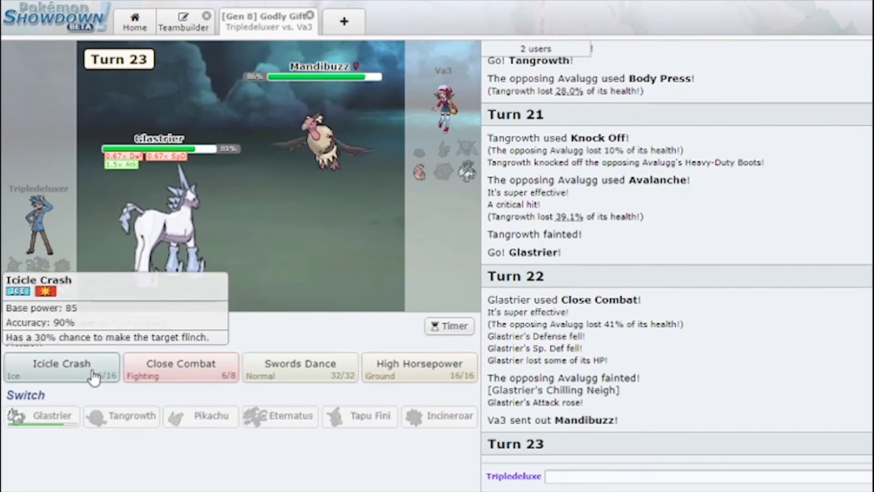
click(61, 367)
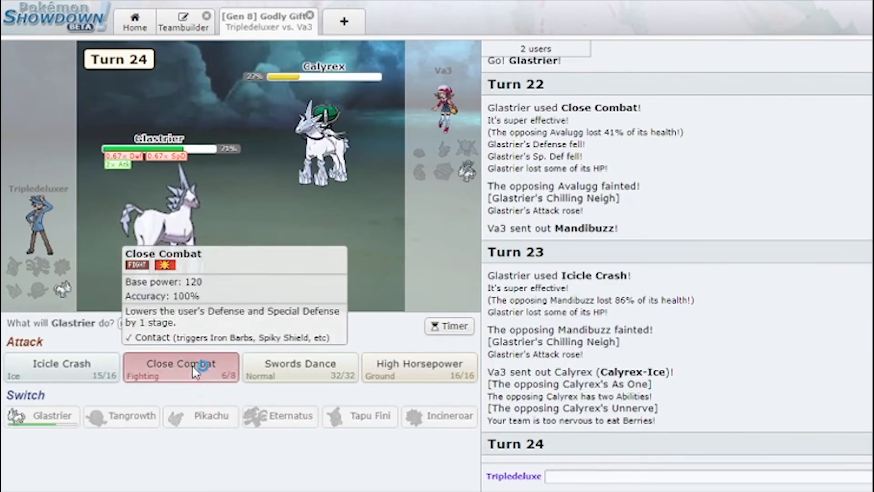
click(180, 367)
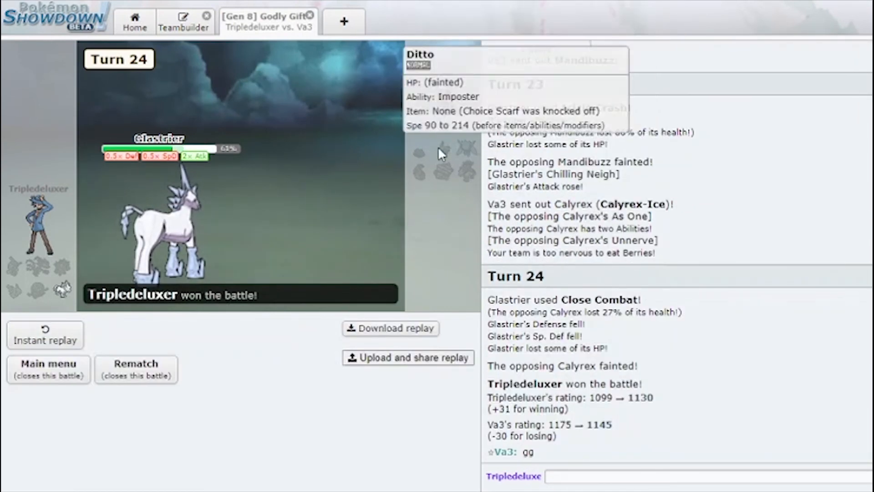
- Send 'gg' in the post-battle chat and start the next ladder battle
text(gg)
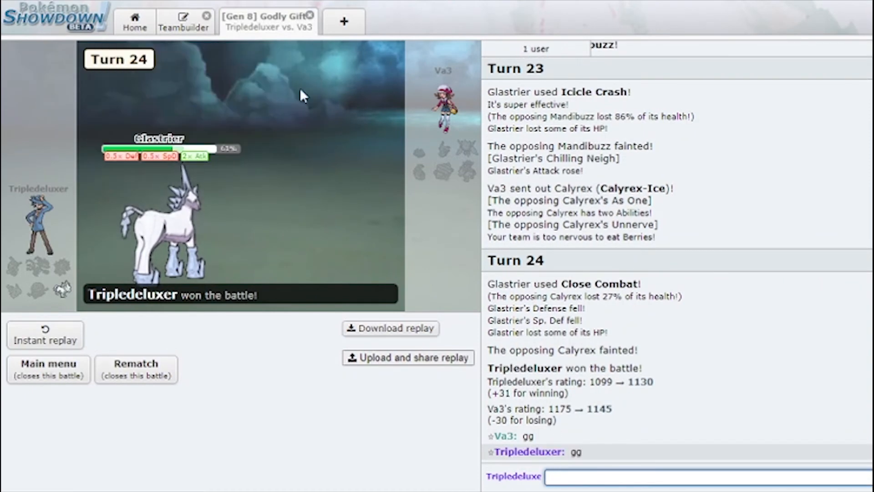
click(136, 368)
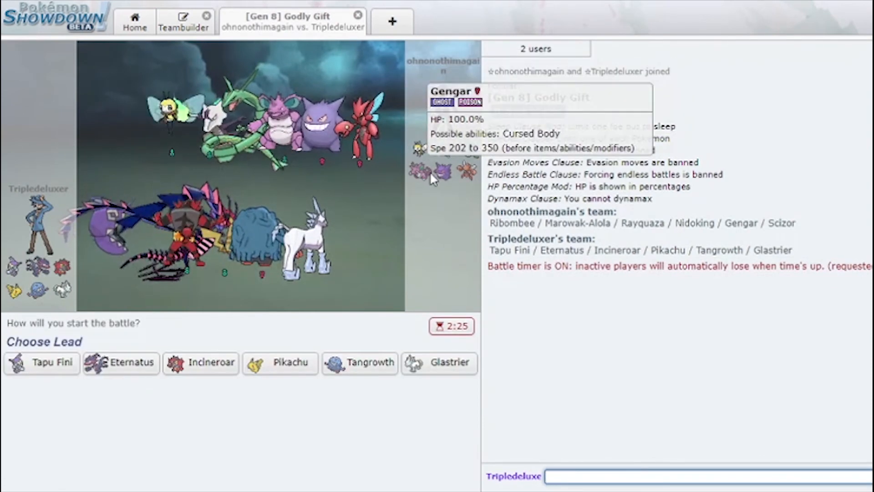
mouse_move(200, 363)
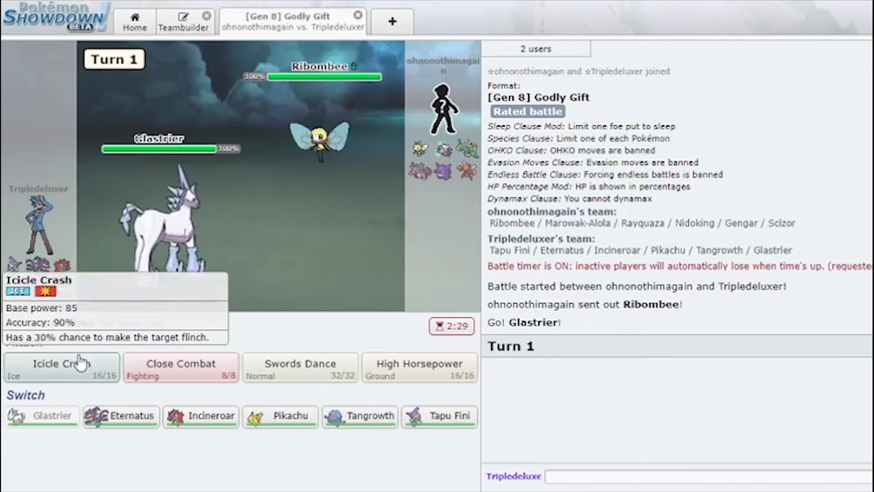
- Down Ribombee with Glastrier's Icicle Crash, then Alolan Marowak with High Horsepower
click(61, 367)
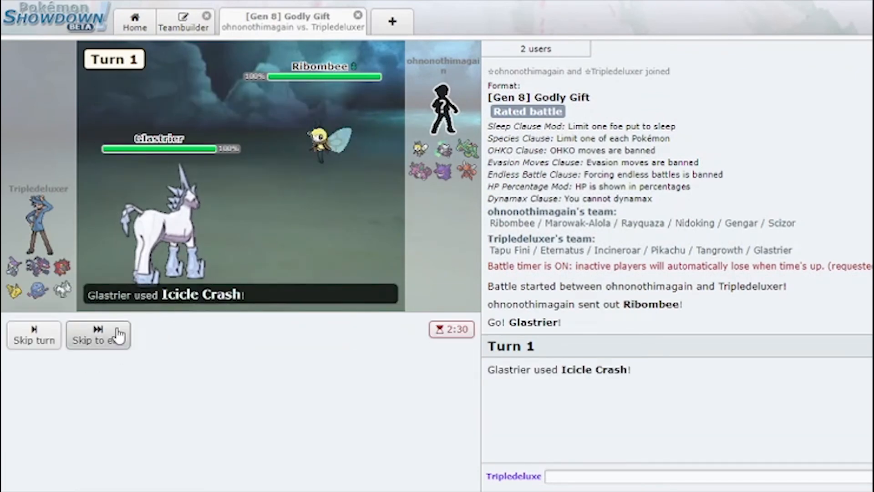
click(98, 334)
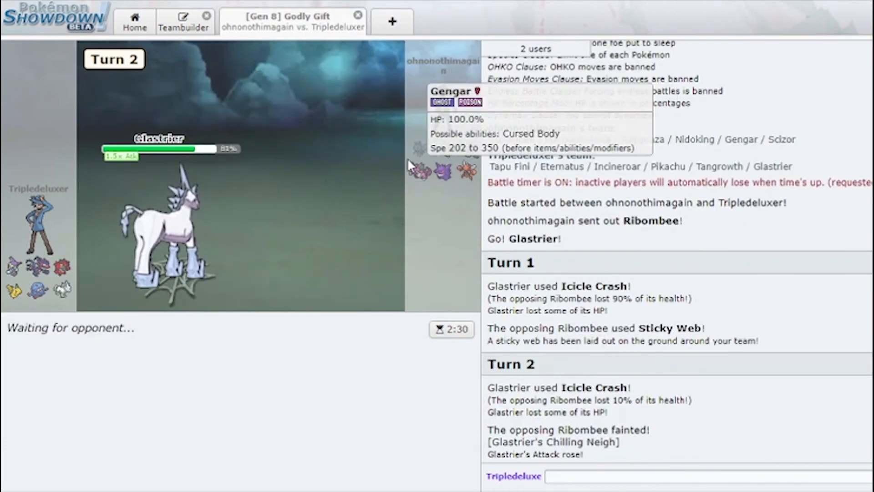
mouse_move(50, 282)
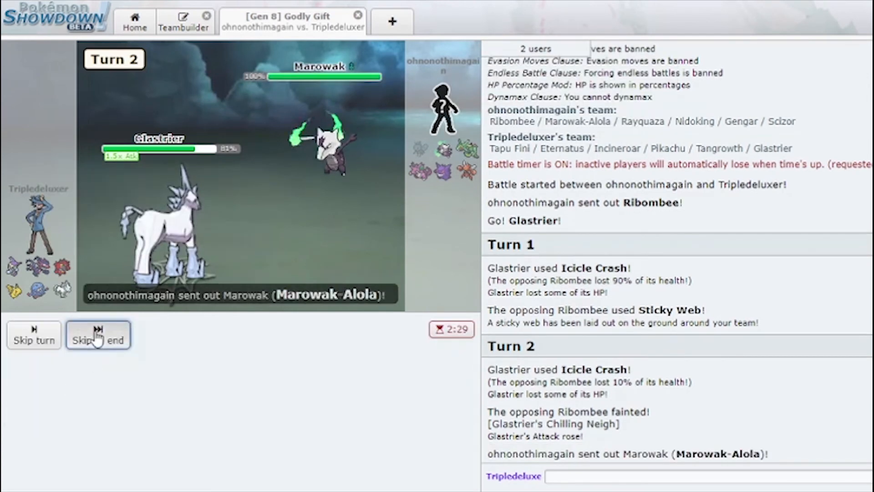
click(98, 334)
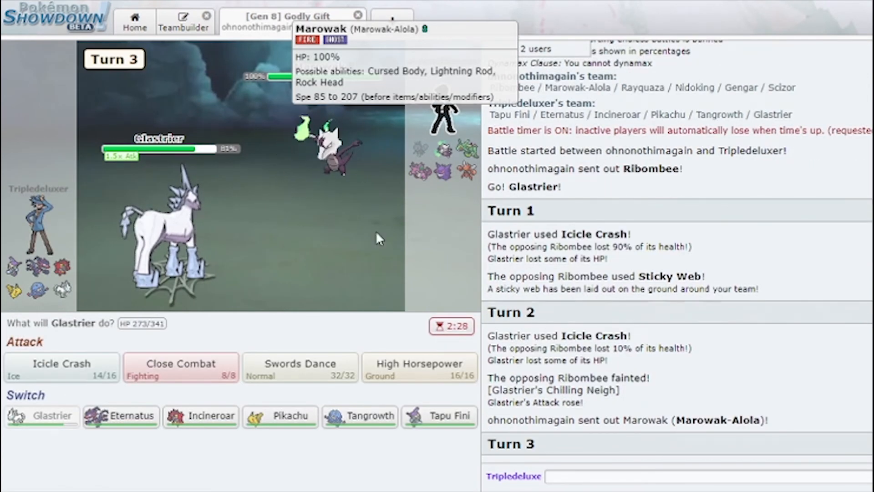
click(61, 364)
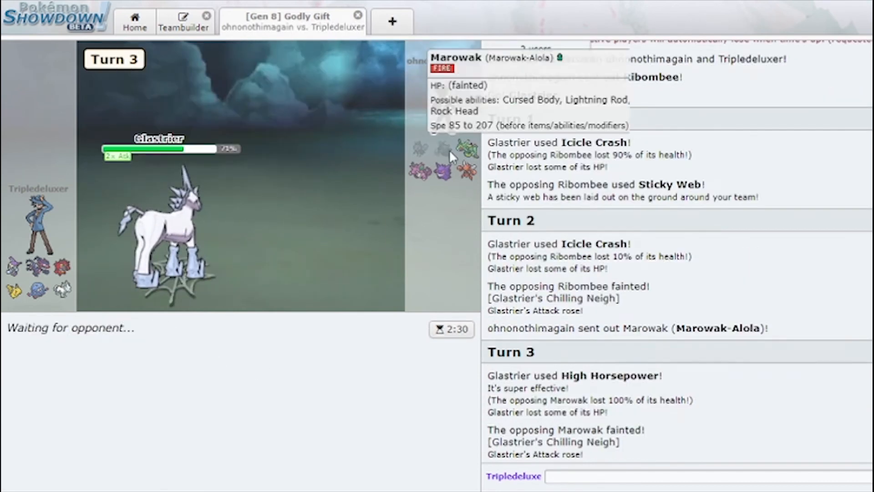
mouse_move(346, 185)
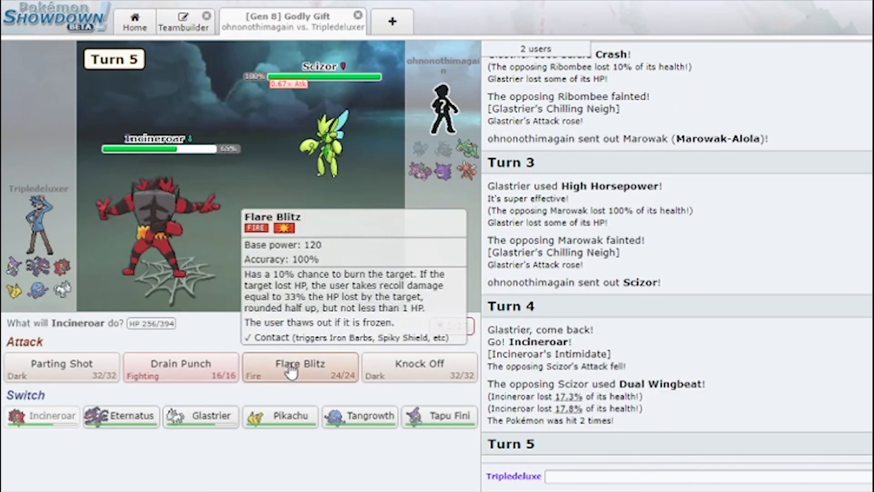
- Knock Off with Incineroar, then have Tangrowth Sludge Bomb Rayquaza on turns 7 and 8
click(299, 367)
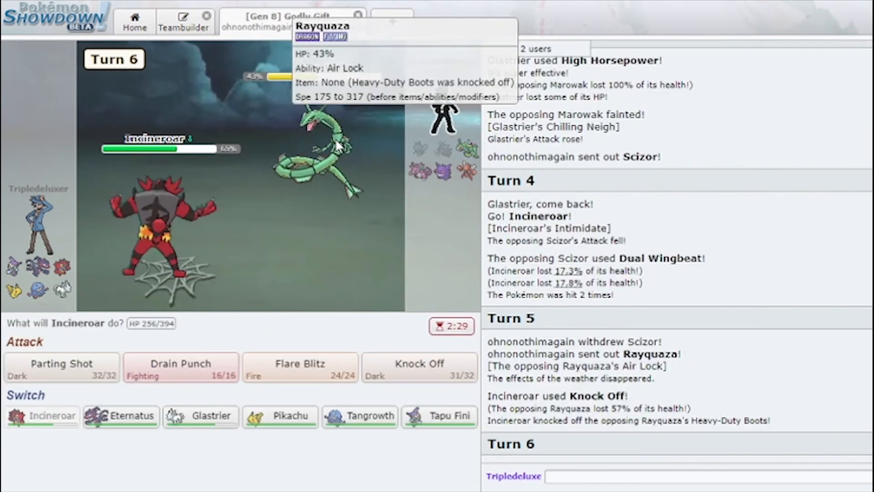
mouse_move(359, 416)
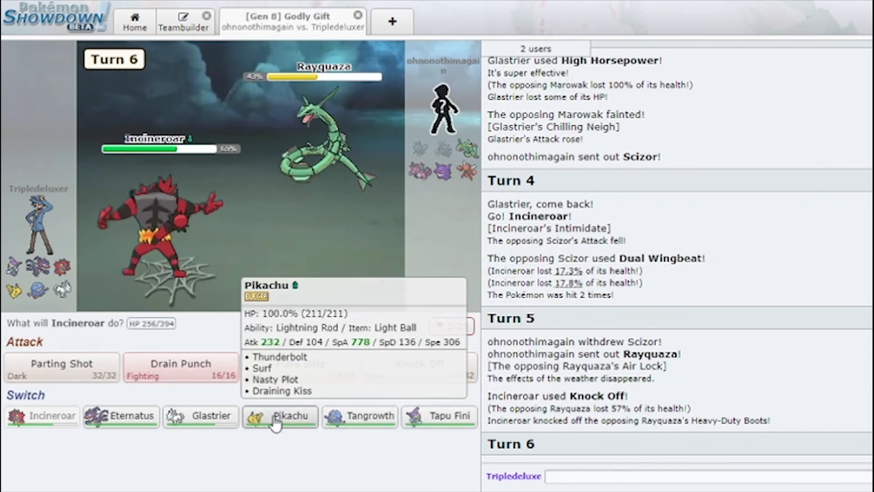
click(359, 416)
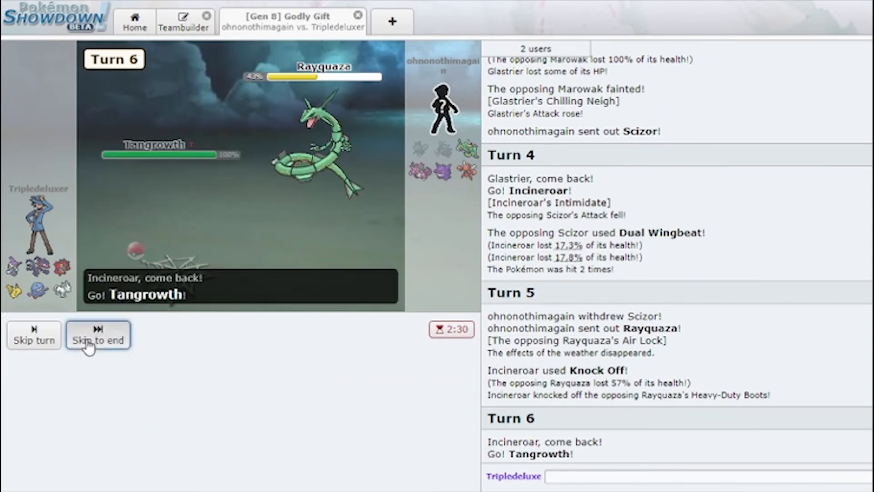
click(98, 334)
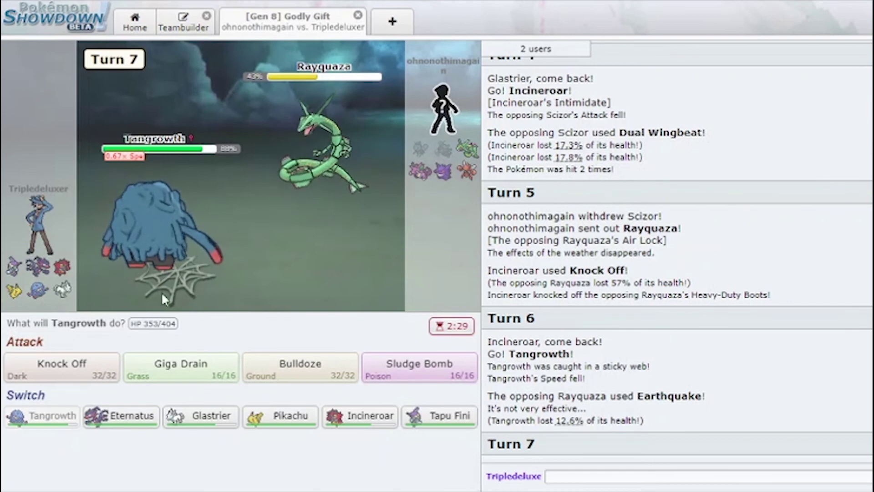
mouse_move(419, 368)
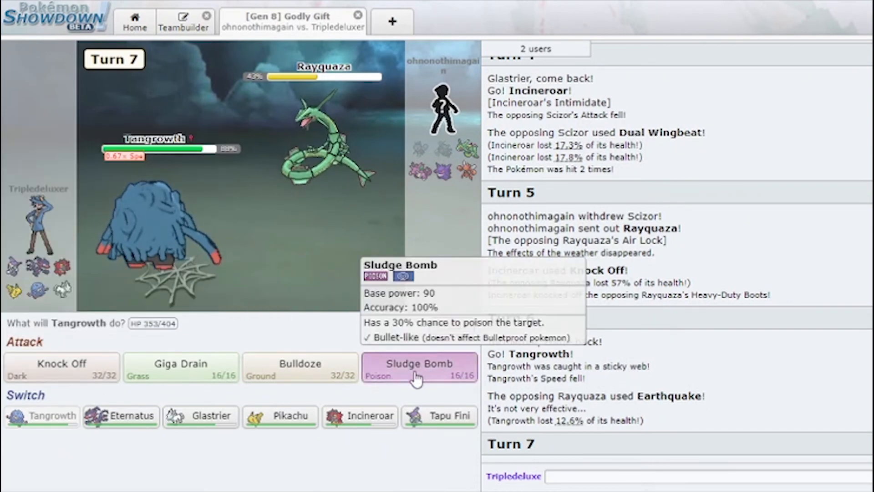
click(419, 367)
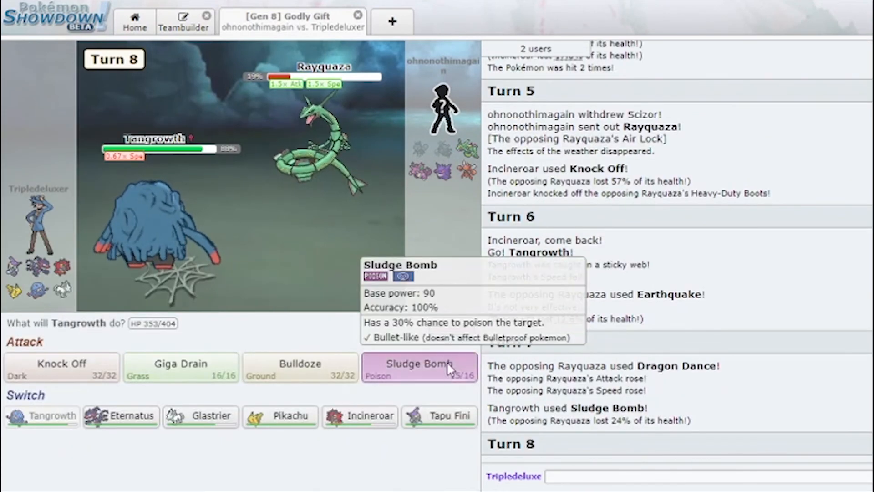
click(419, 368)
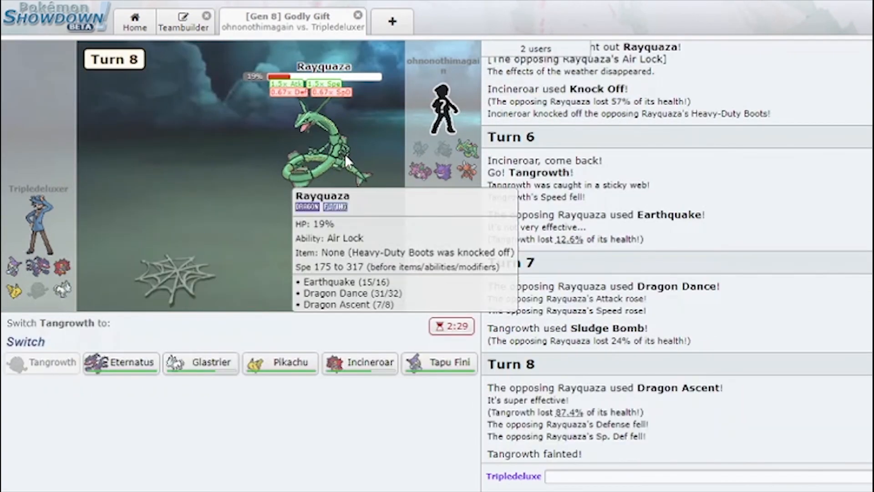
- Send in Tapu Fini, Incineroar, then Pikachu as each faints, returning Incineroar for turn 12
click(439, 364)
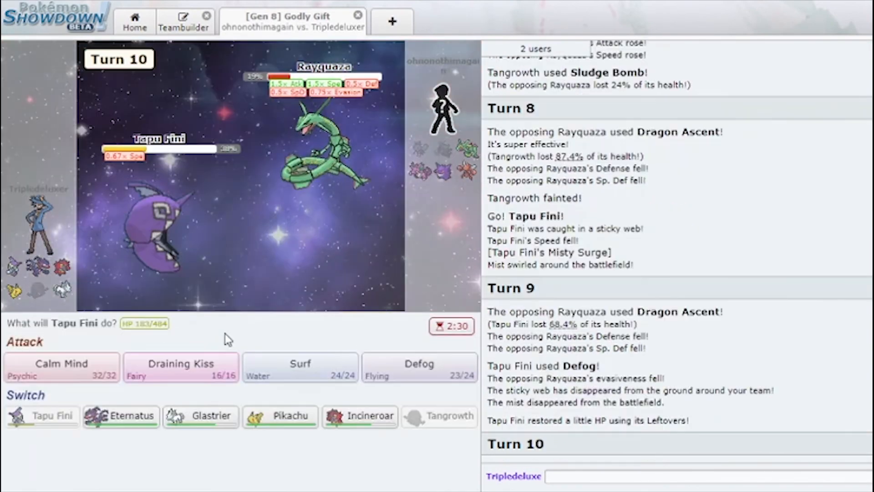
mouse_move(180, 367)
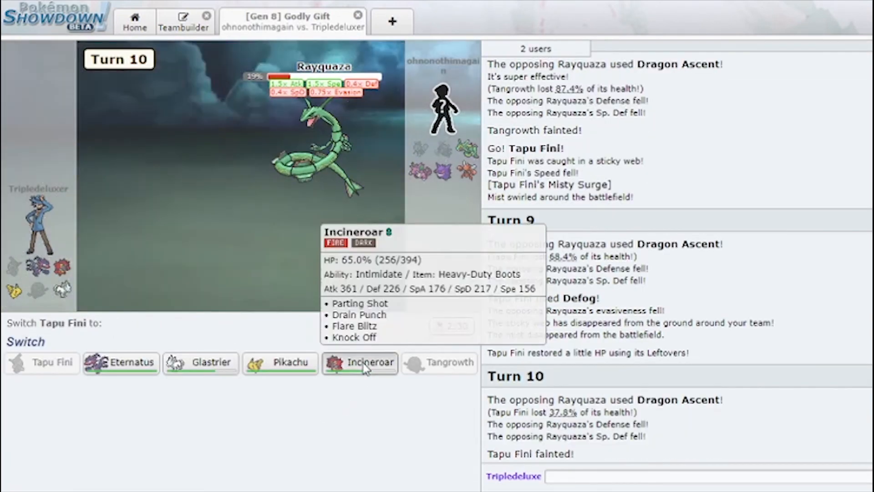
click(360, 362)
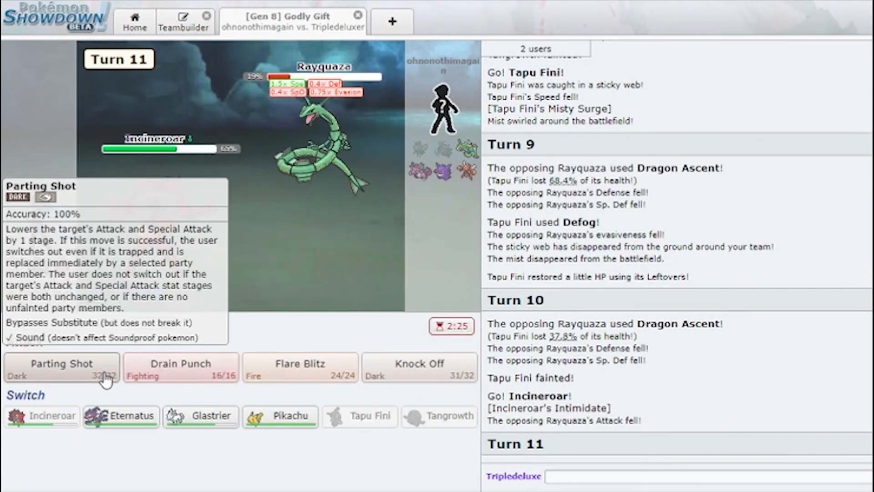
mouse_move(280, 417)
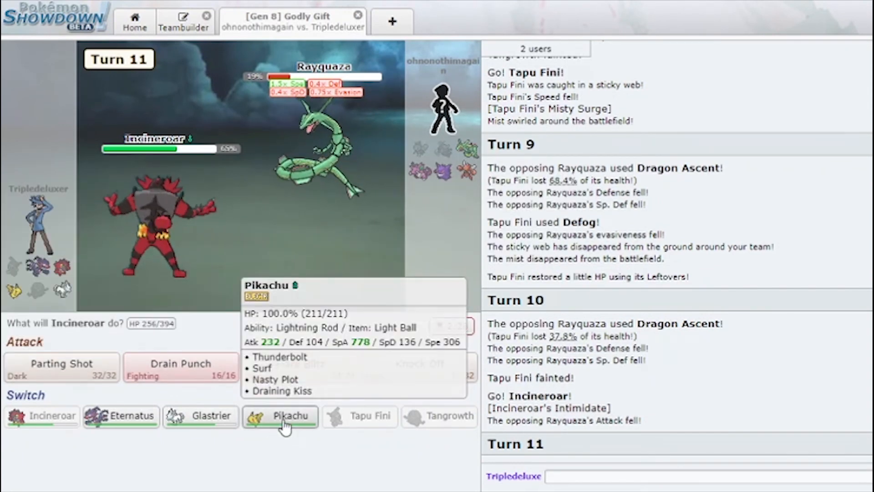
click(280, 417)
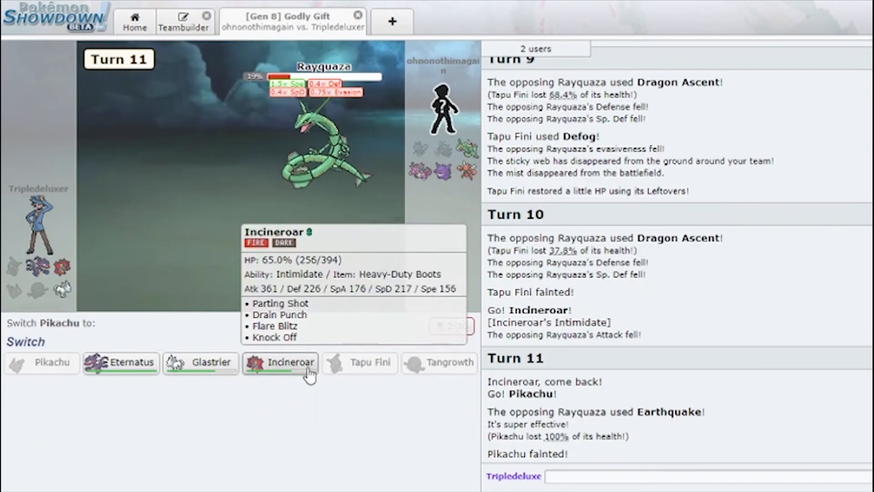
click(279, 362)
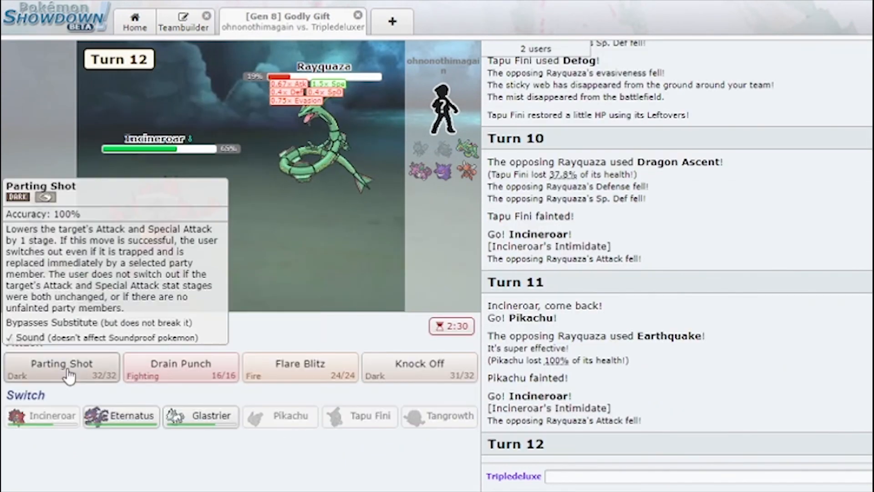
- Fell Rayquaza with Incineroar's Knock Off, then switch Incineroar out for Eternatus
click(61, 364)
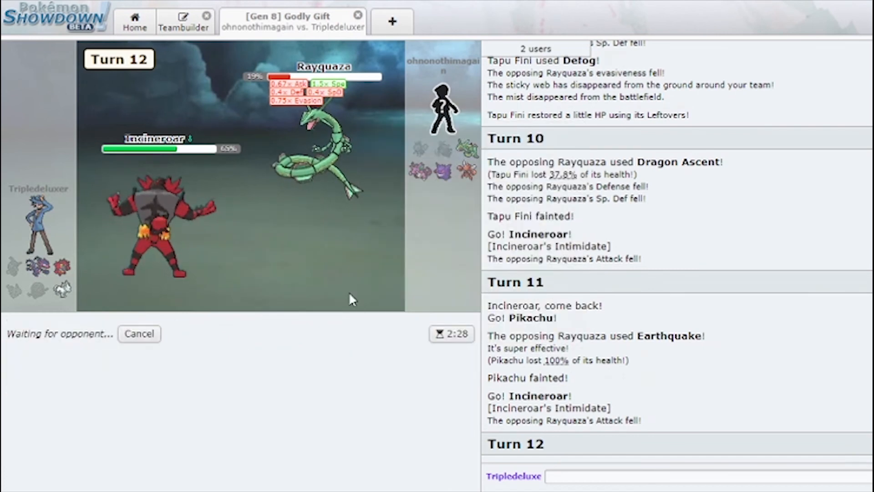
mouse_move(324, 144)
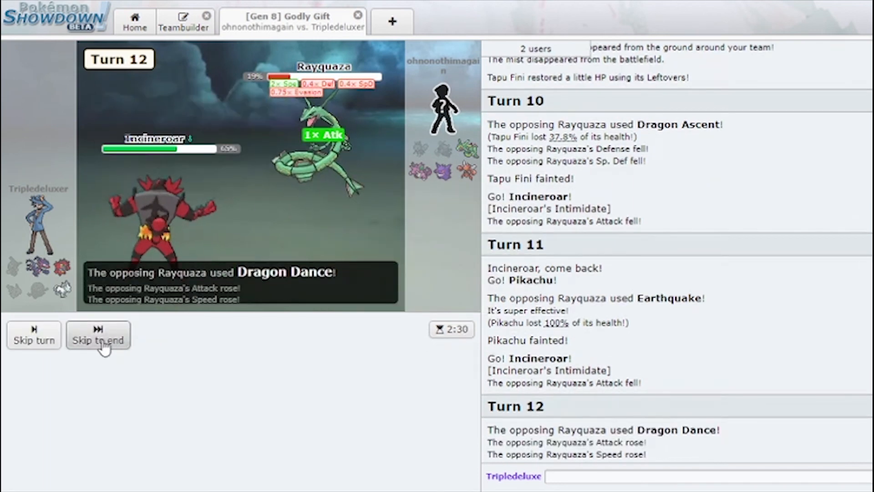
click(99, 335)
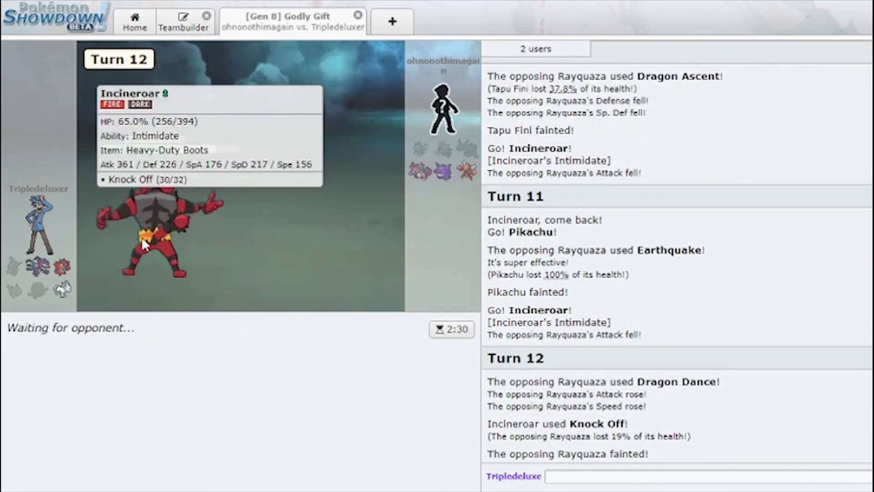
mouse_move(63, 285)
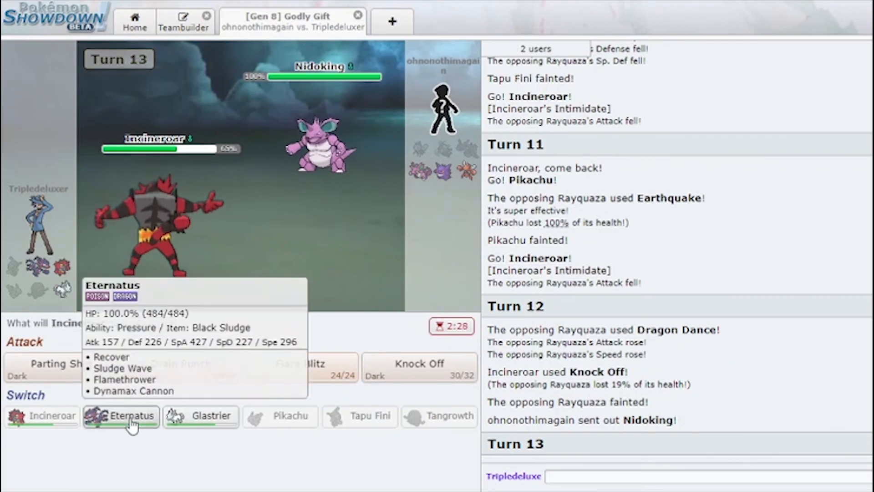
click(121, 417)
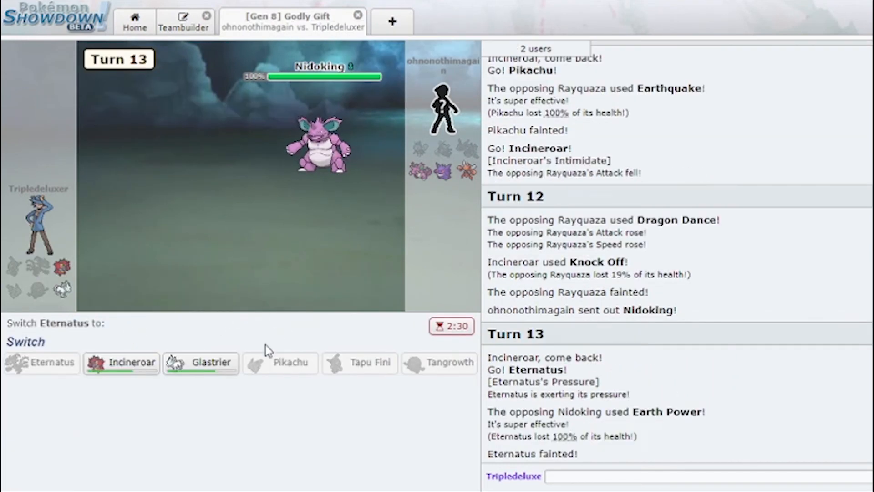
- Send in Glastrier after Eternatus faints and use High Horsepower against Scizor
click(200, 363)
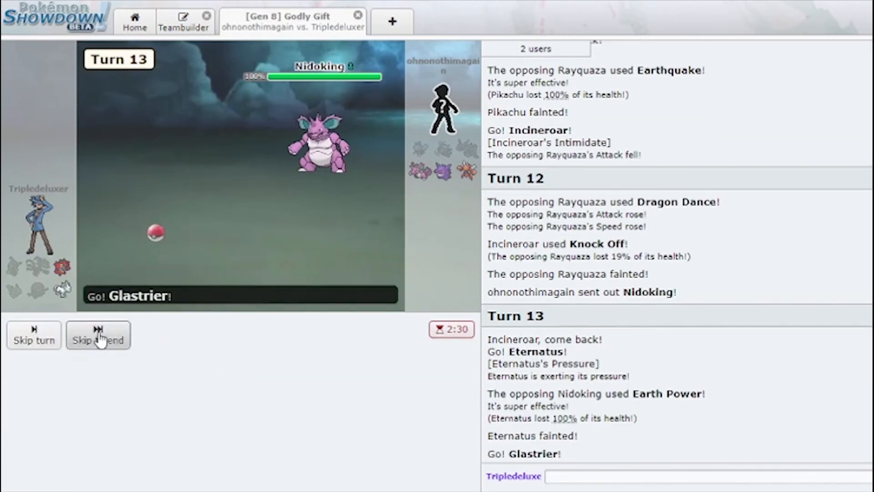
click(98, 335)
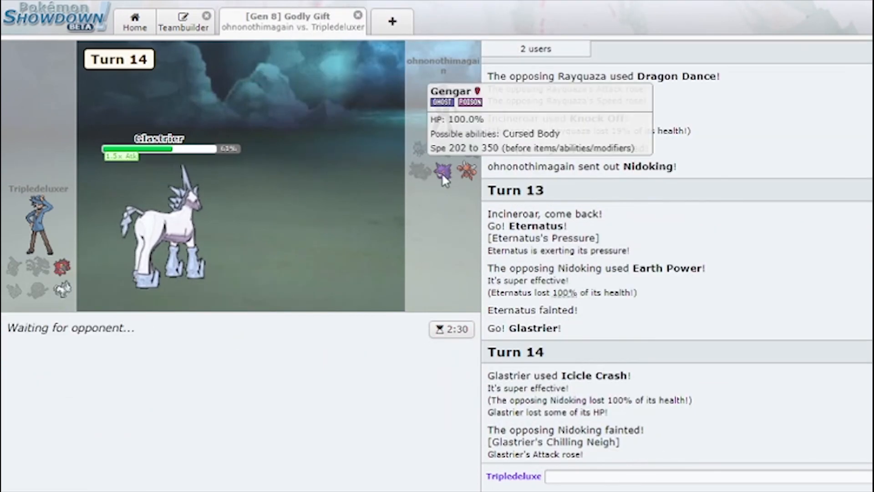
mouse_move(383, 171)
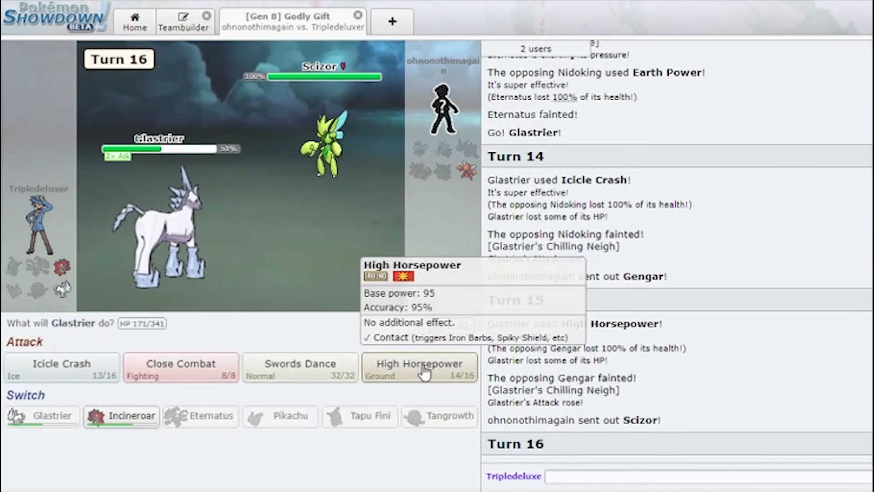
click(419, 367)
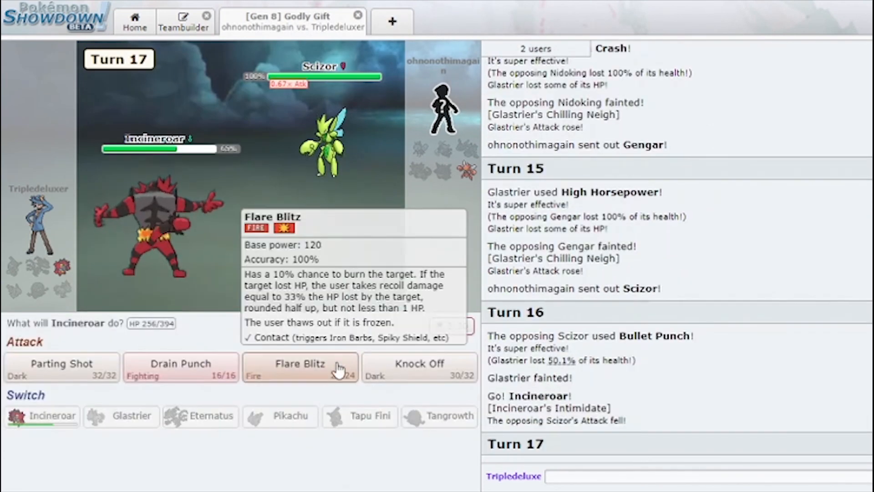
- Knock out Scizor with Incineroar's Flare Blitz to win, rating rising from 1066 to 1099
click(300, 367)
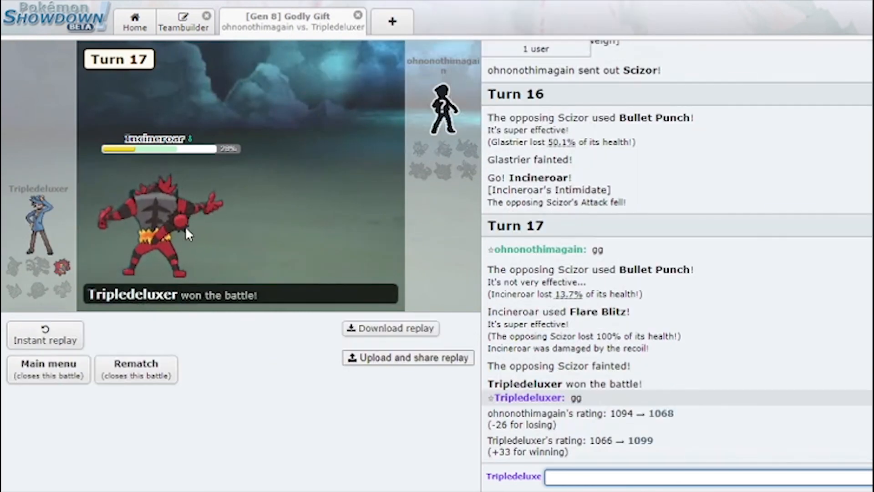
mouse_move(295, 133)
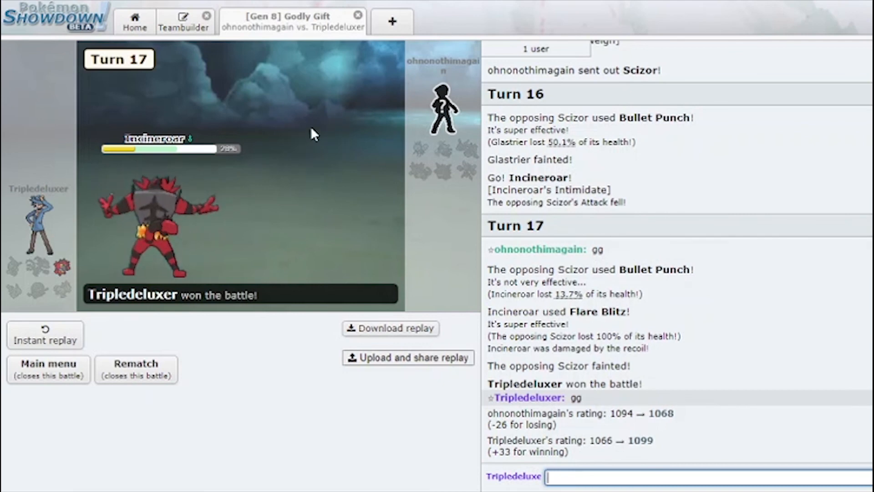
mouse_move(11, 289)
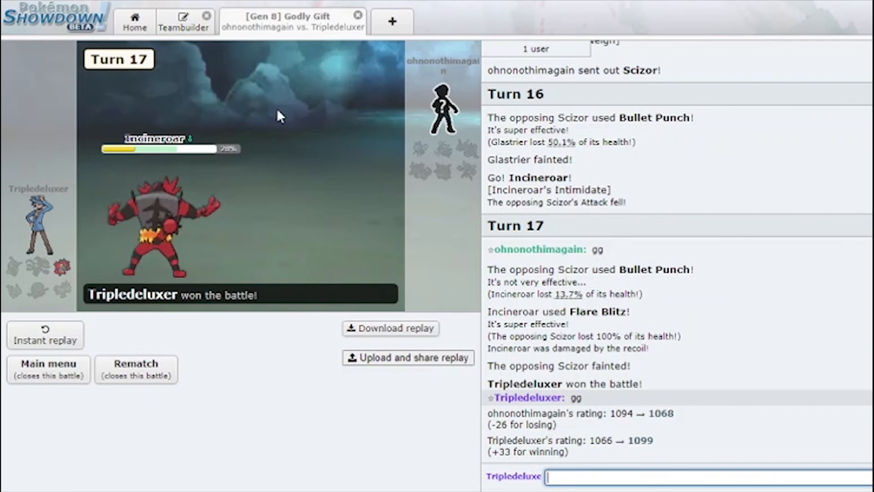
mouse_move(50, 255)
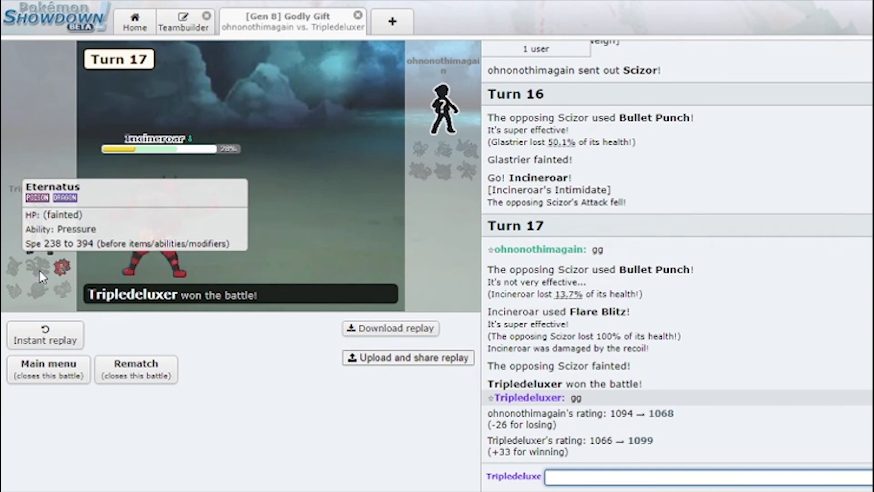
mouse_move(511, 61)
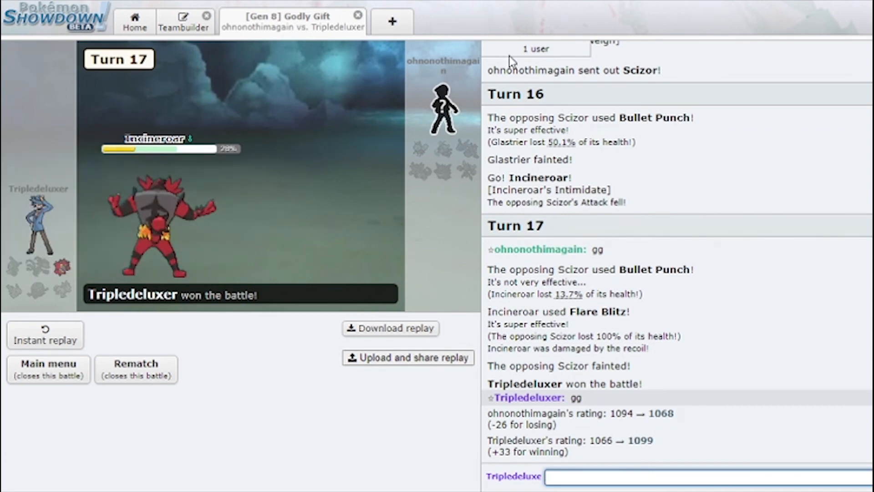